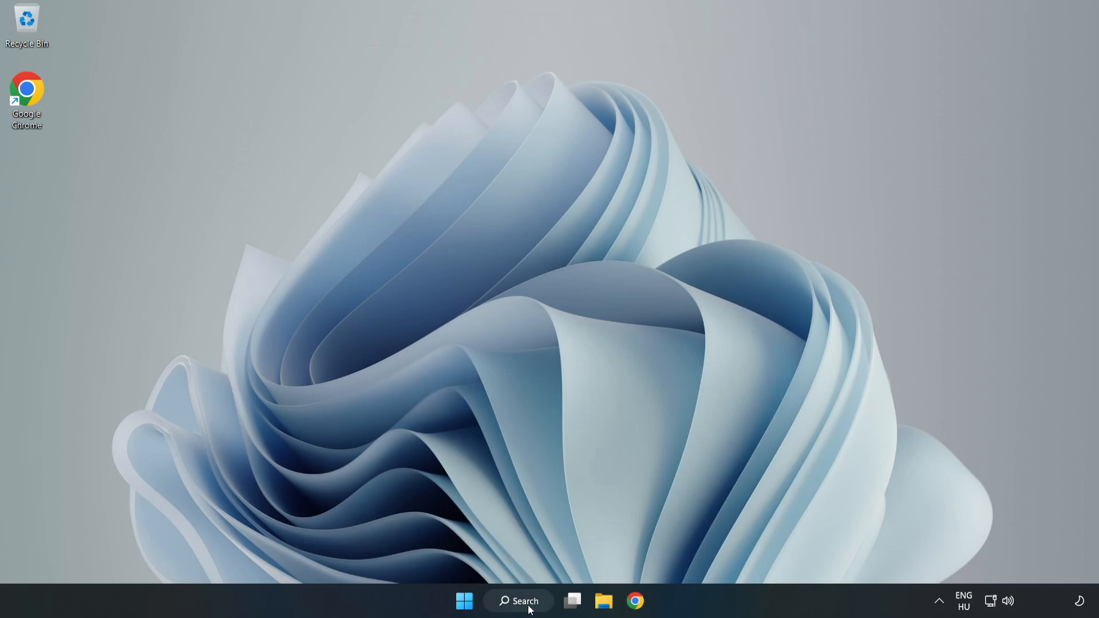
Search 'edit power plan', go up to Power Options and choose the High performance plan
click(517, 600)
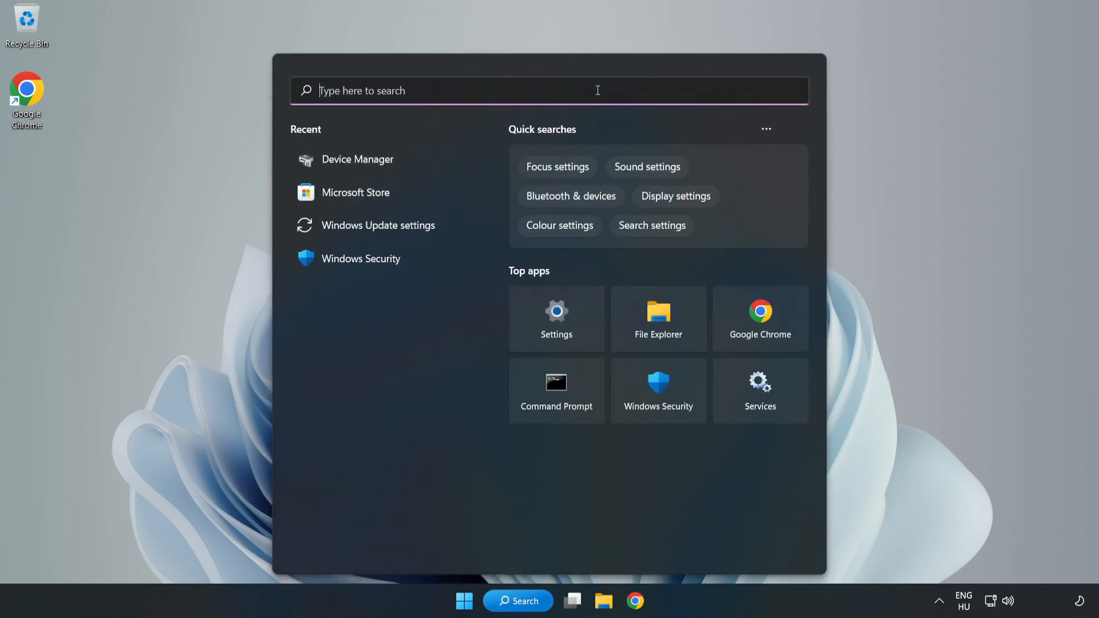
text(edit)
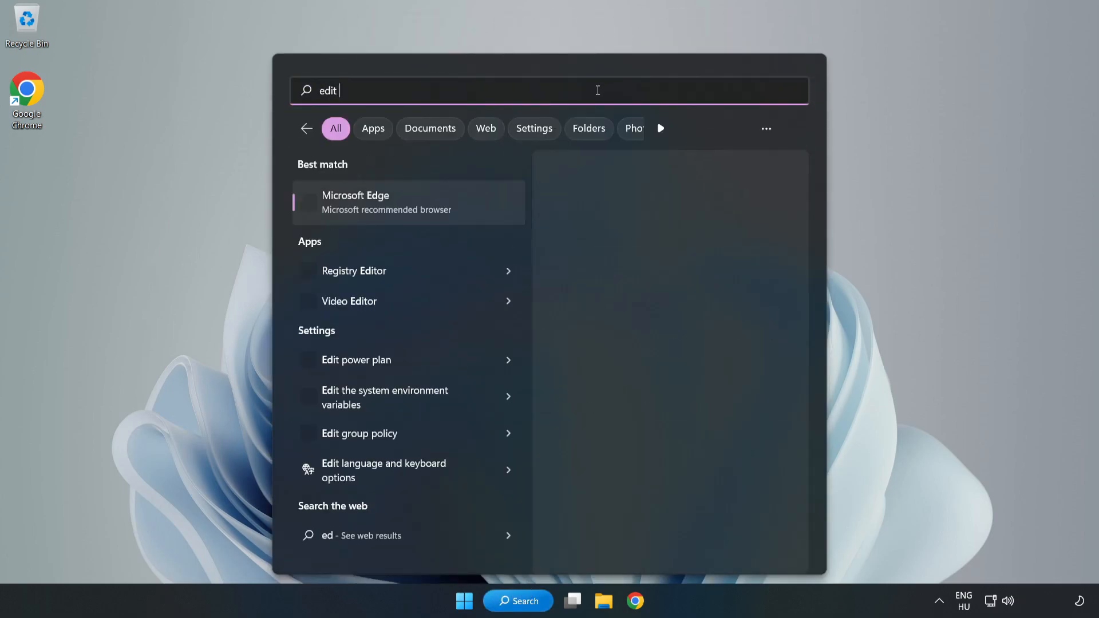
text(power plan)
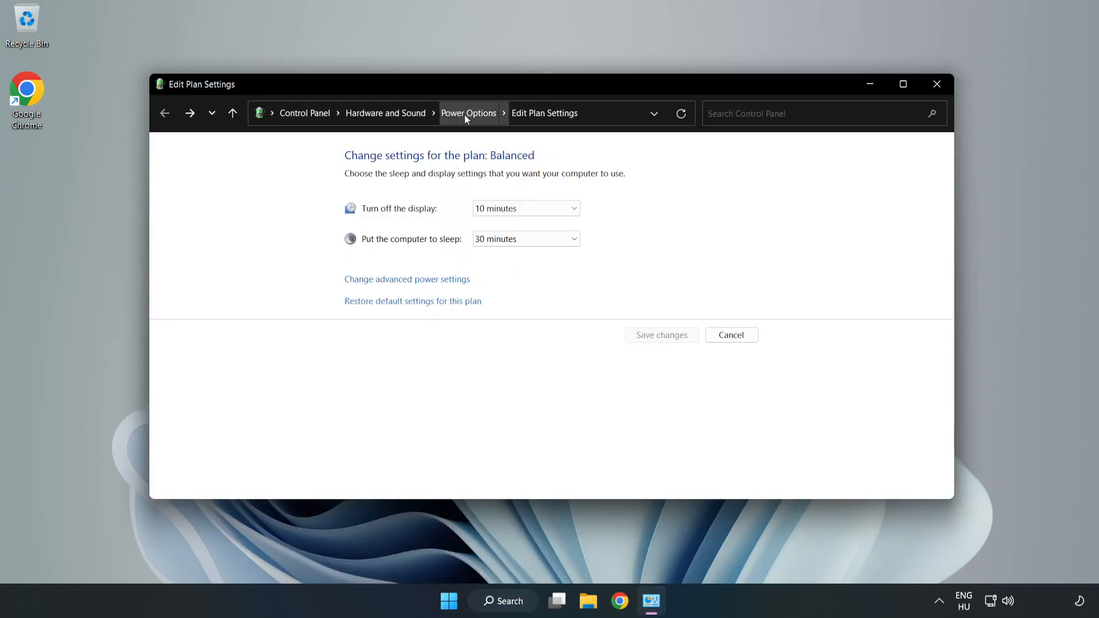
click(468, 113)
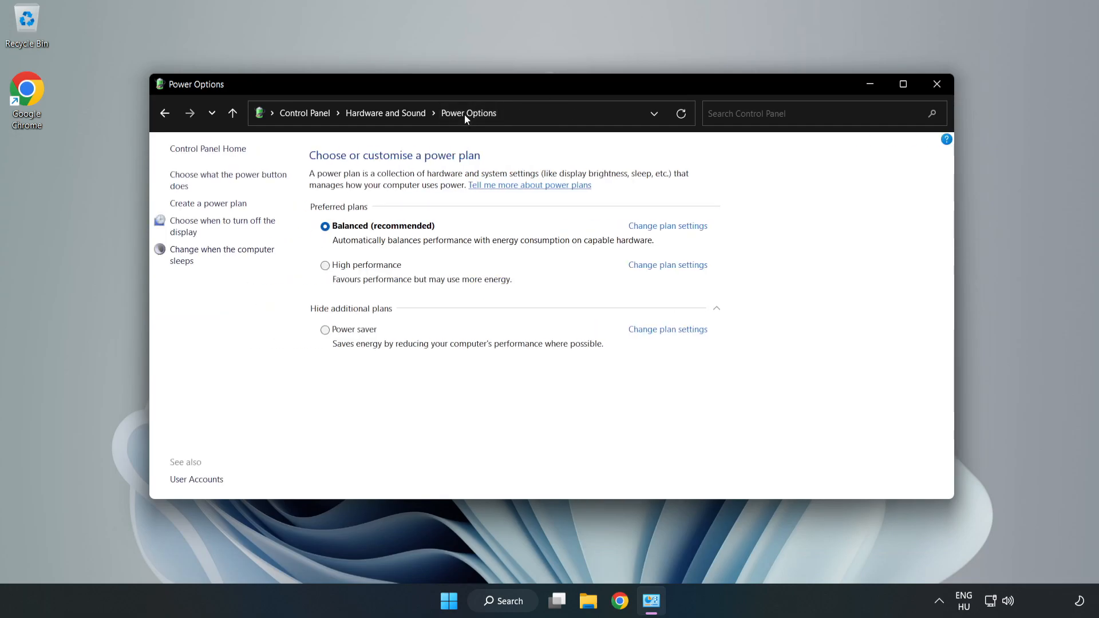
mouse_move(373, 274)
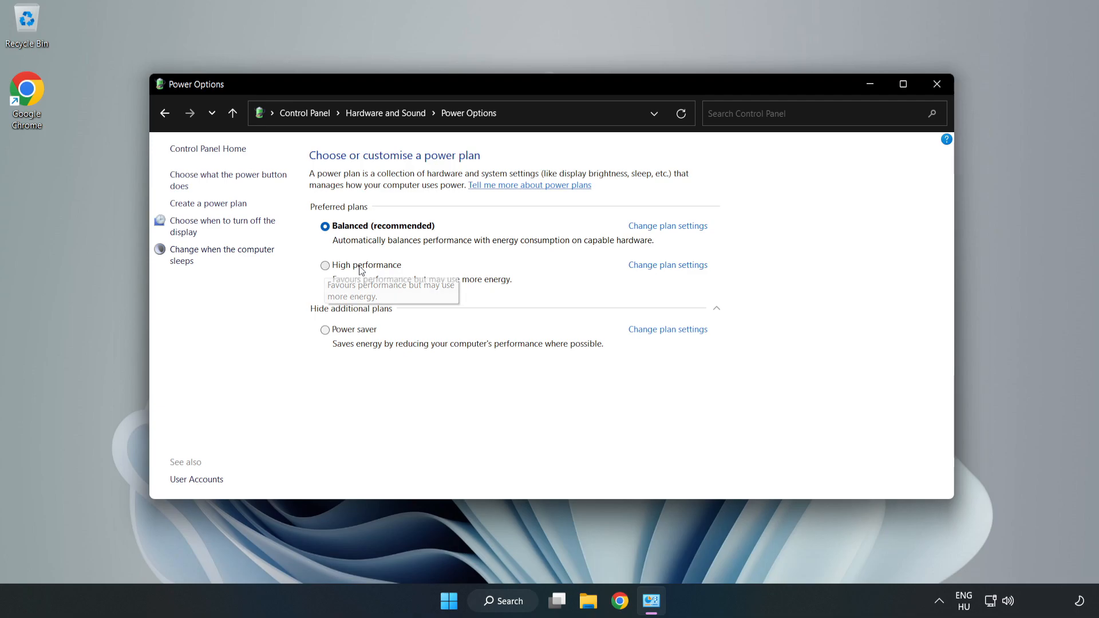
click(325, 265)
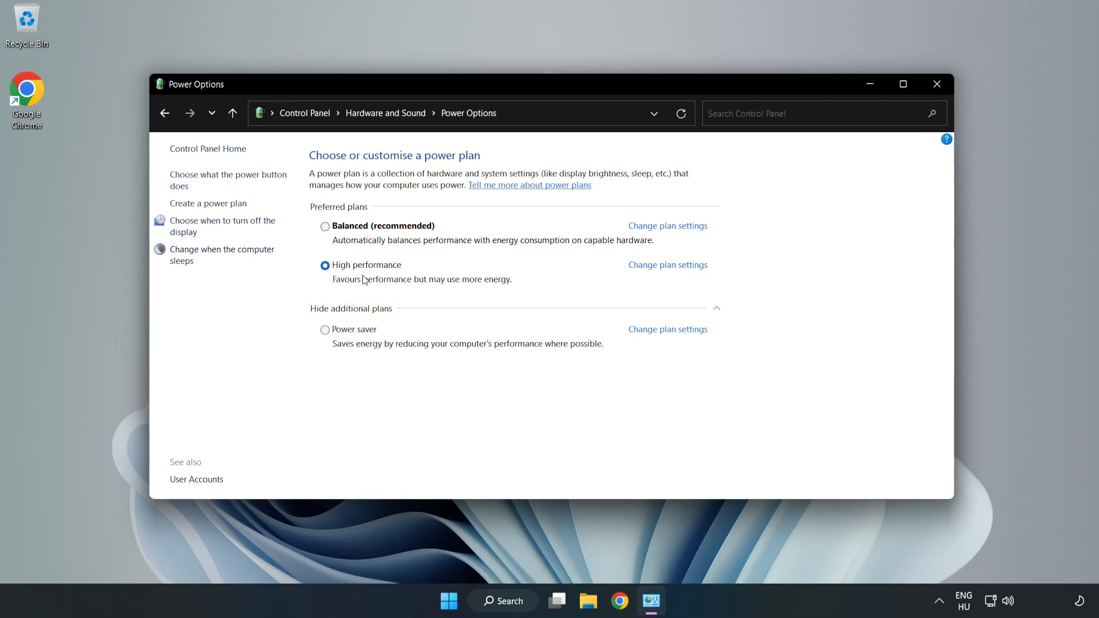
mouse_move(936, 84)
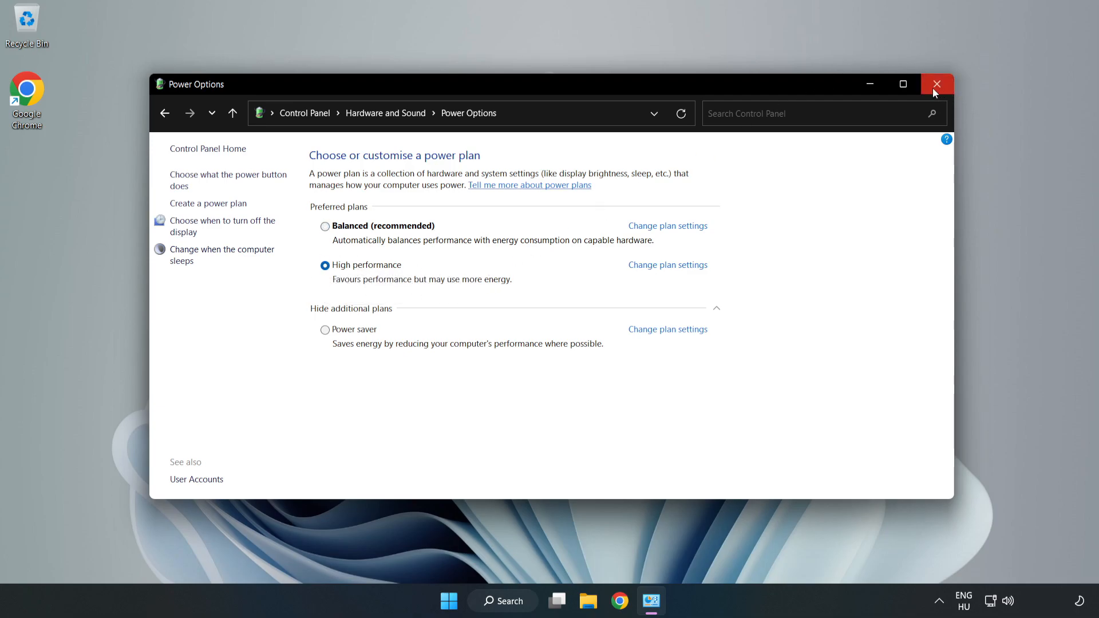
Open Device Manager via search and select the VMware SVGA 3D display adapter
click(937, 83)
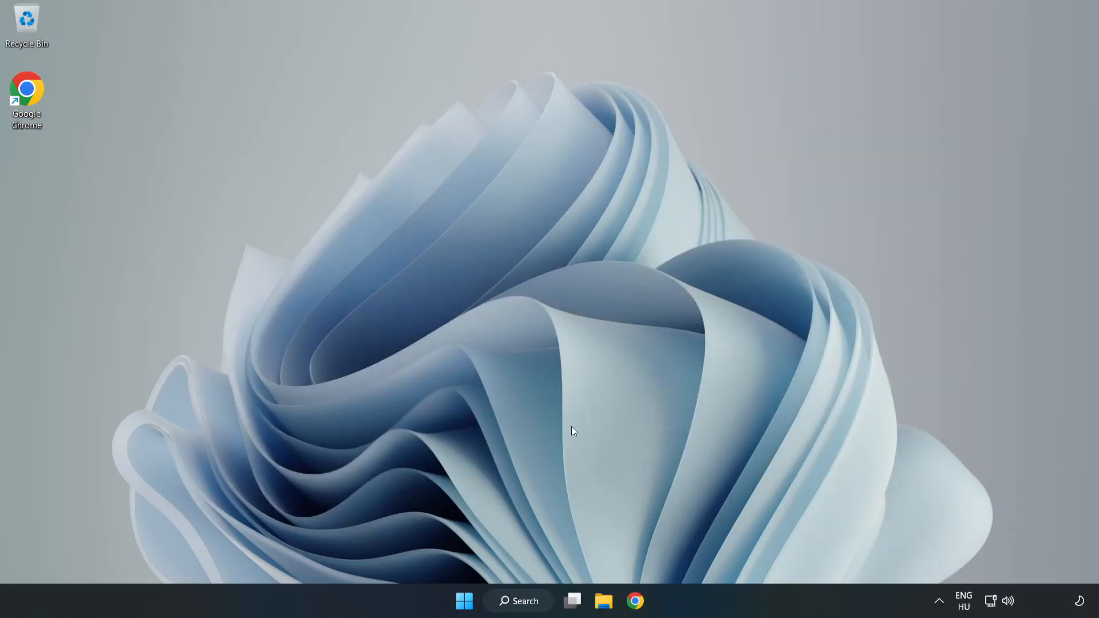
click(517, 601)
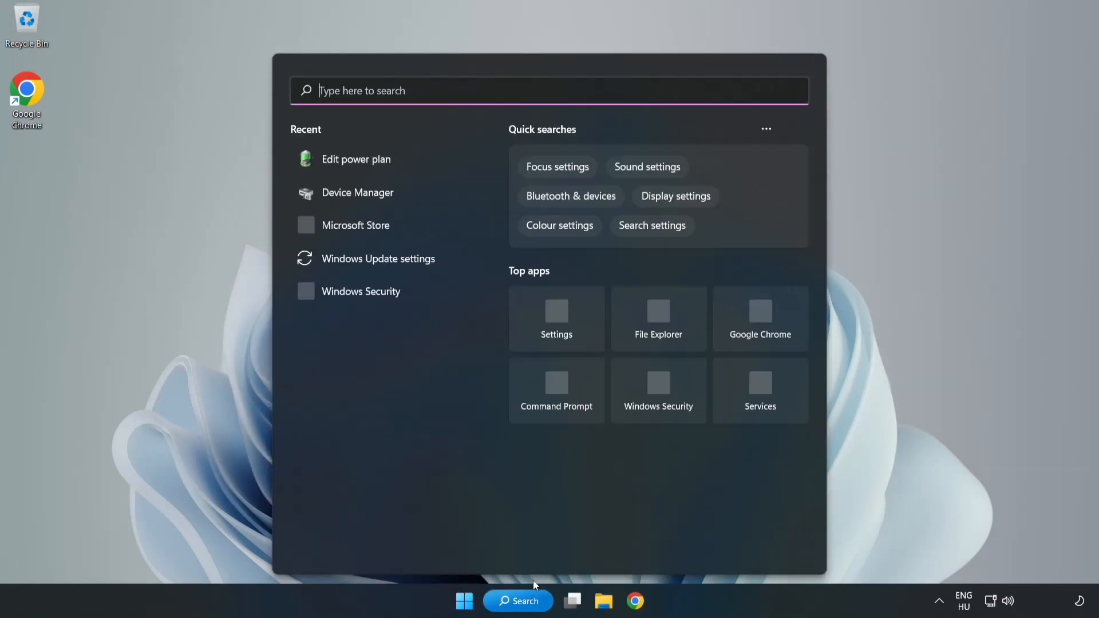
mouse_move(569, 89)
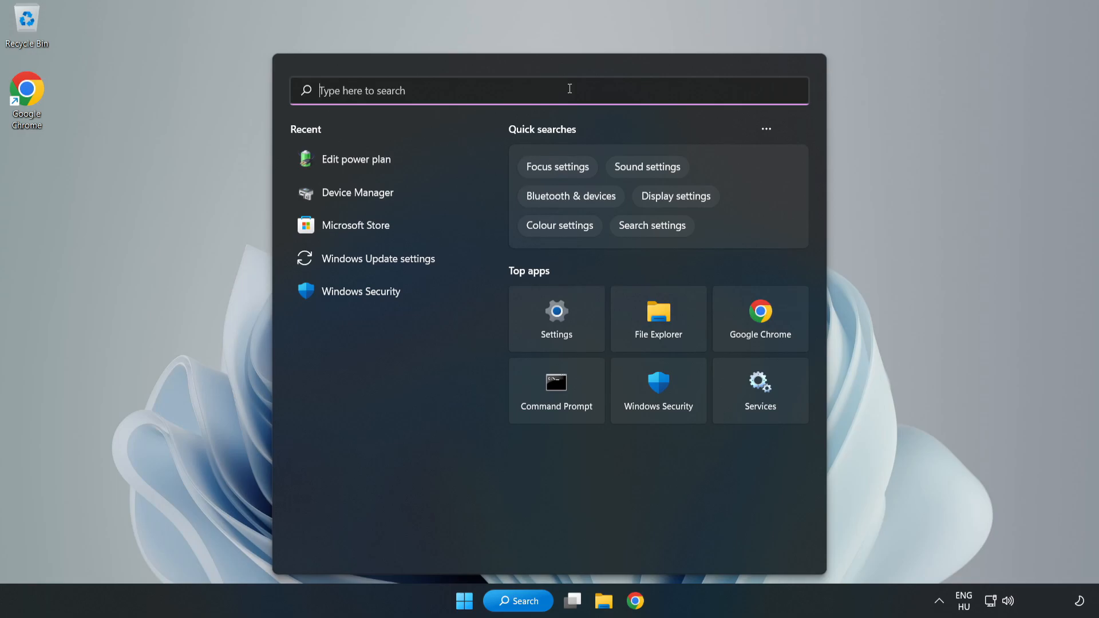
text(device manager)
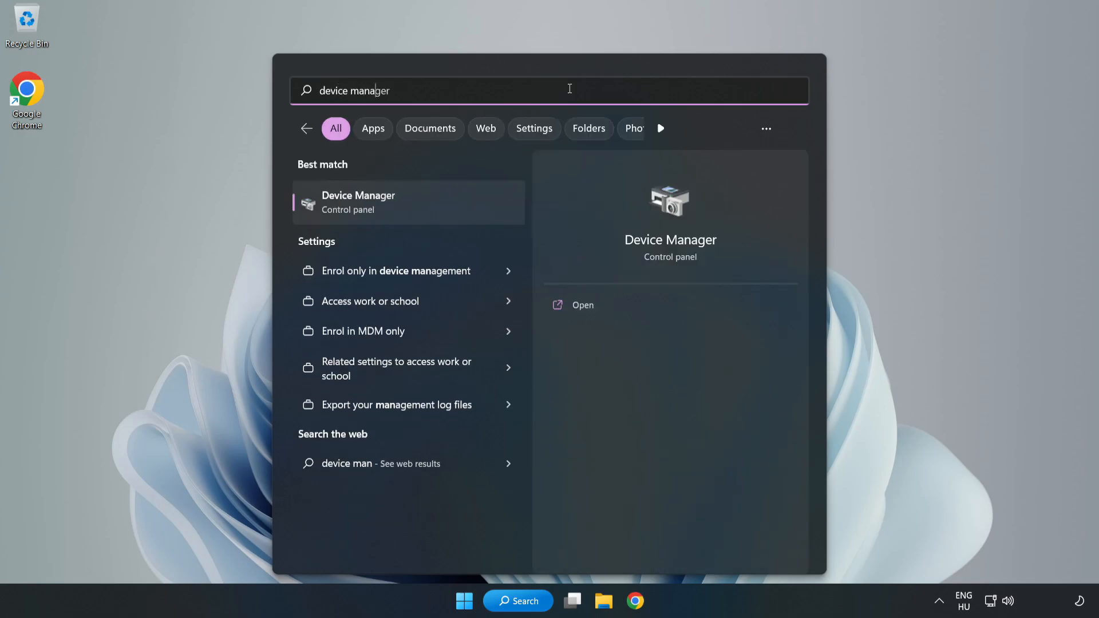
text(er)
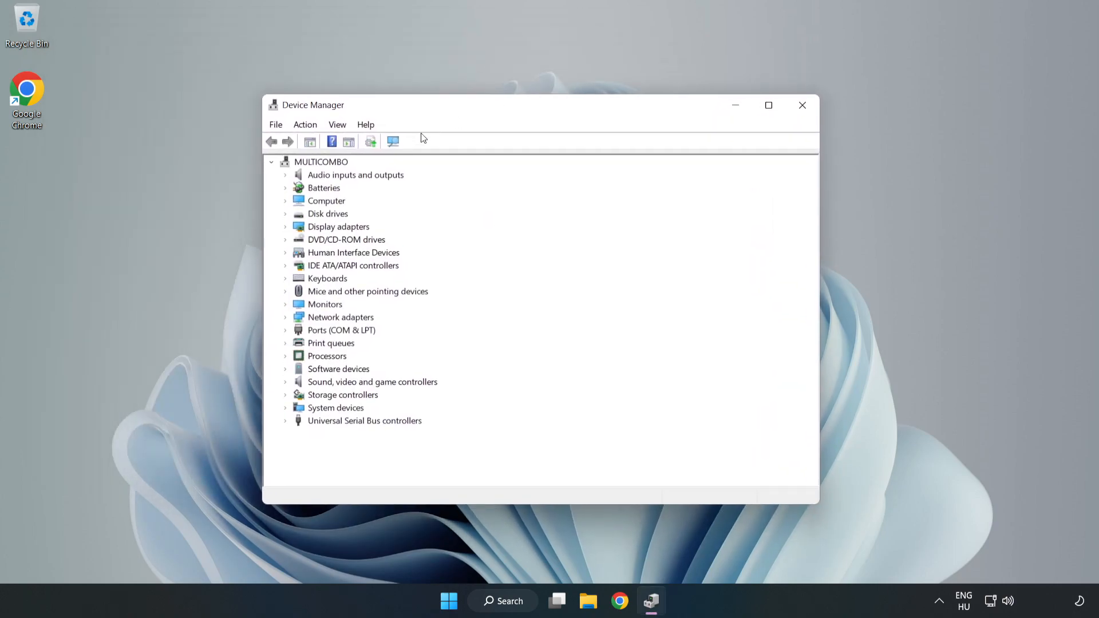
click(339, 226)
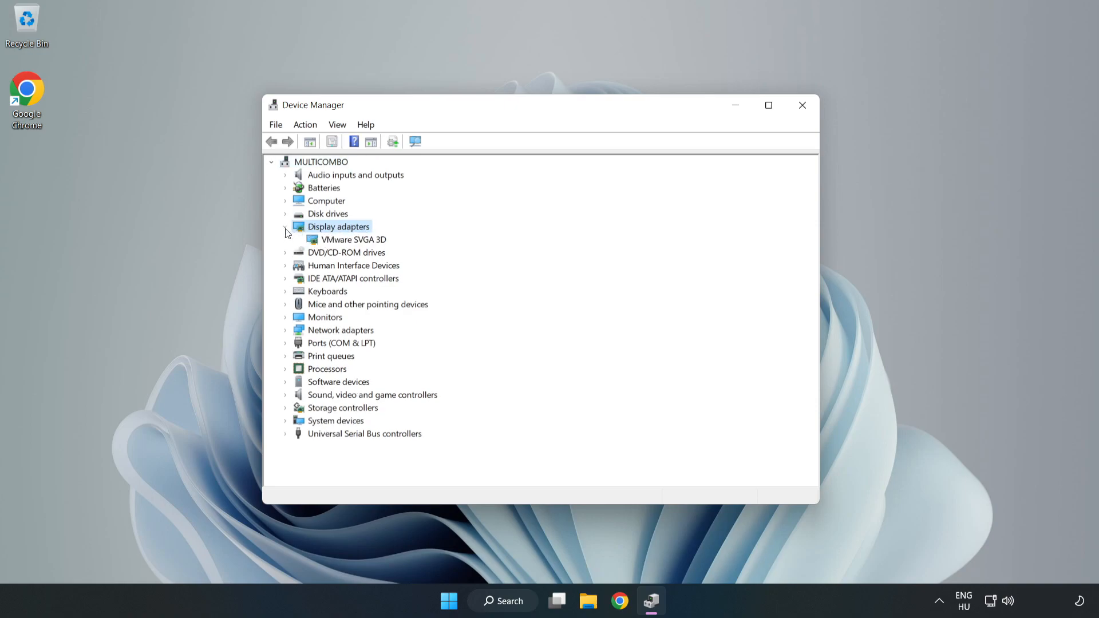
click(354, 239)
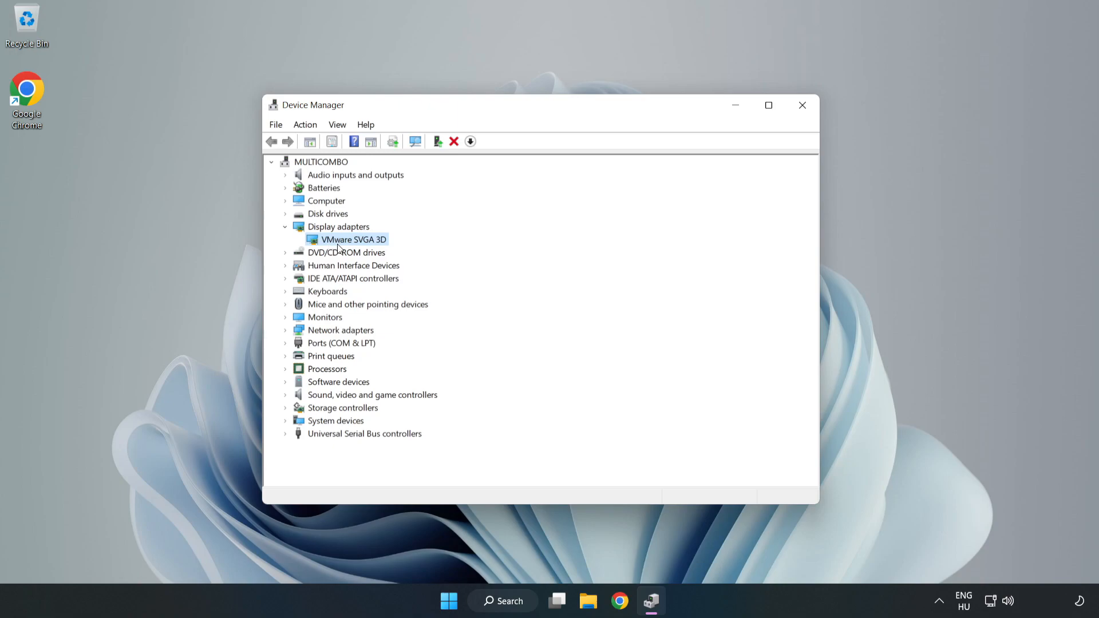
Update the adapter's driver with automatic search, confirming the best driver is installed
right_click(352, 239)
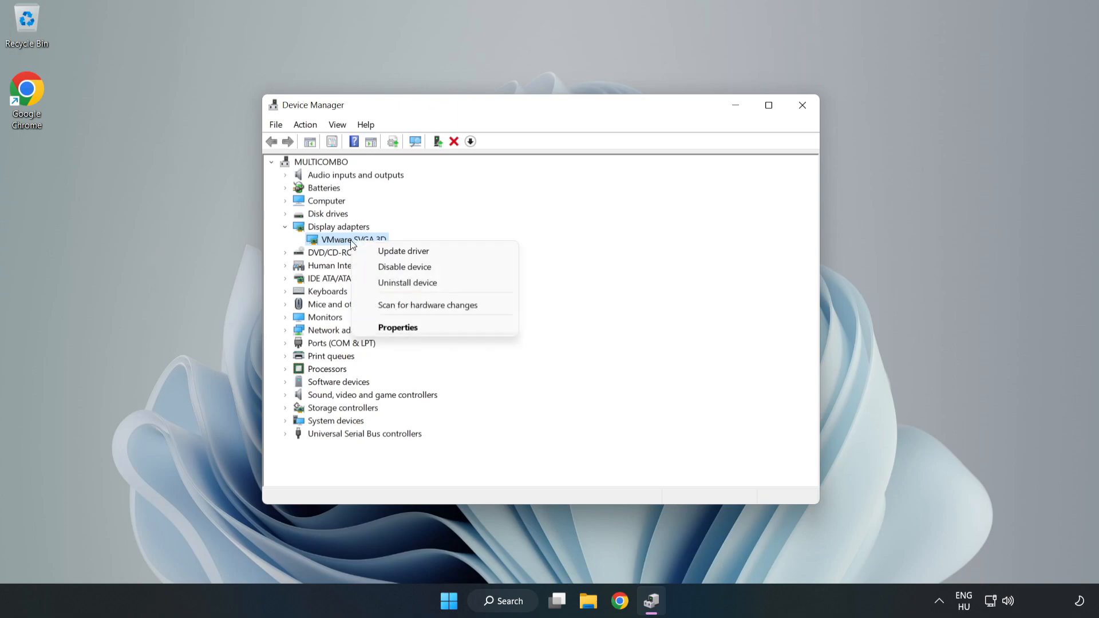
mouse_move(403, 251)
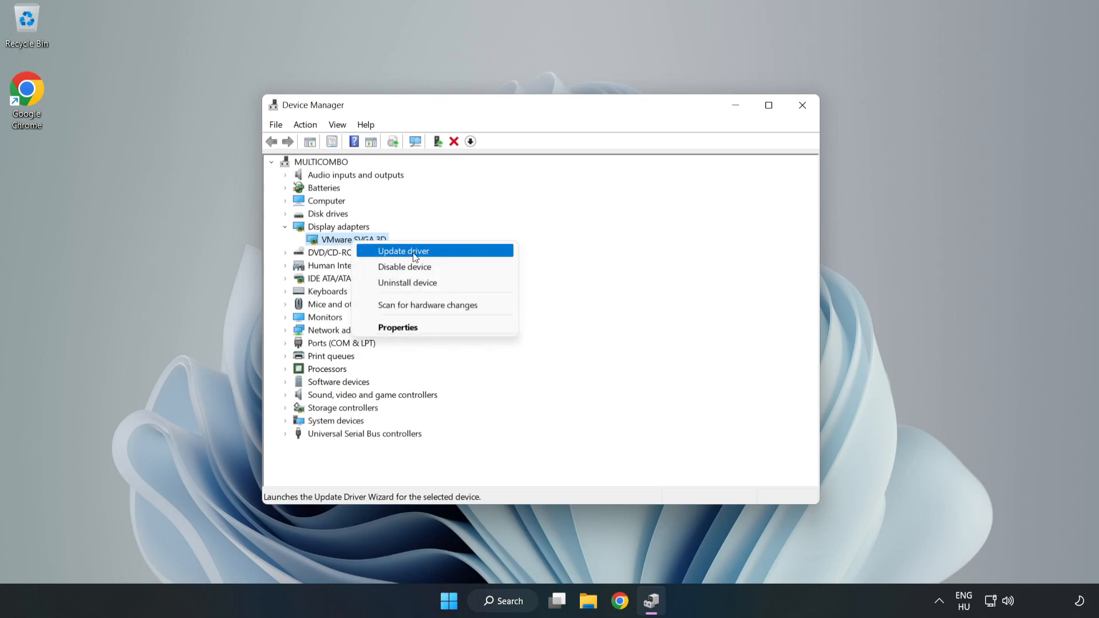
click(403, 251)
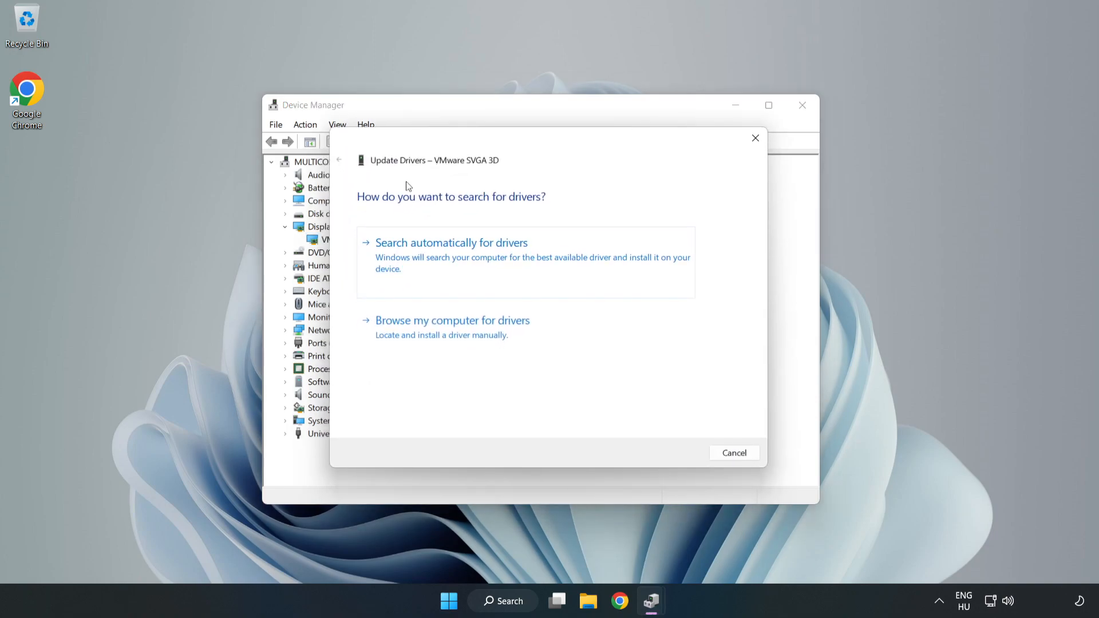
mouse_move(383, 265)
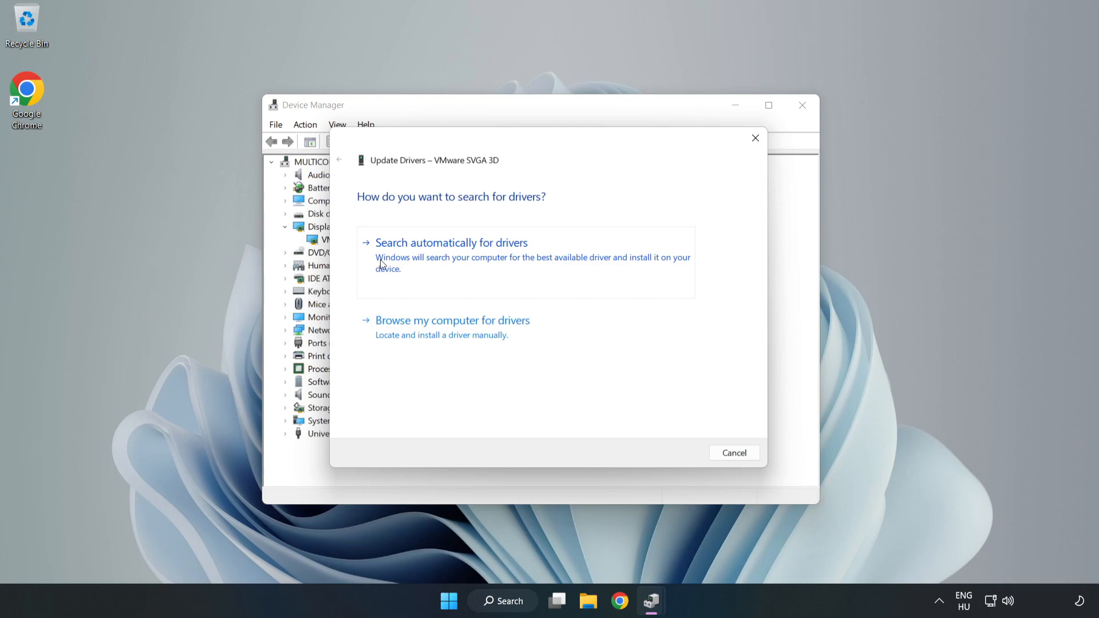
click(451, 243)
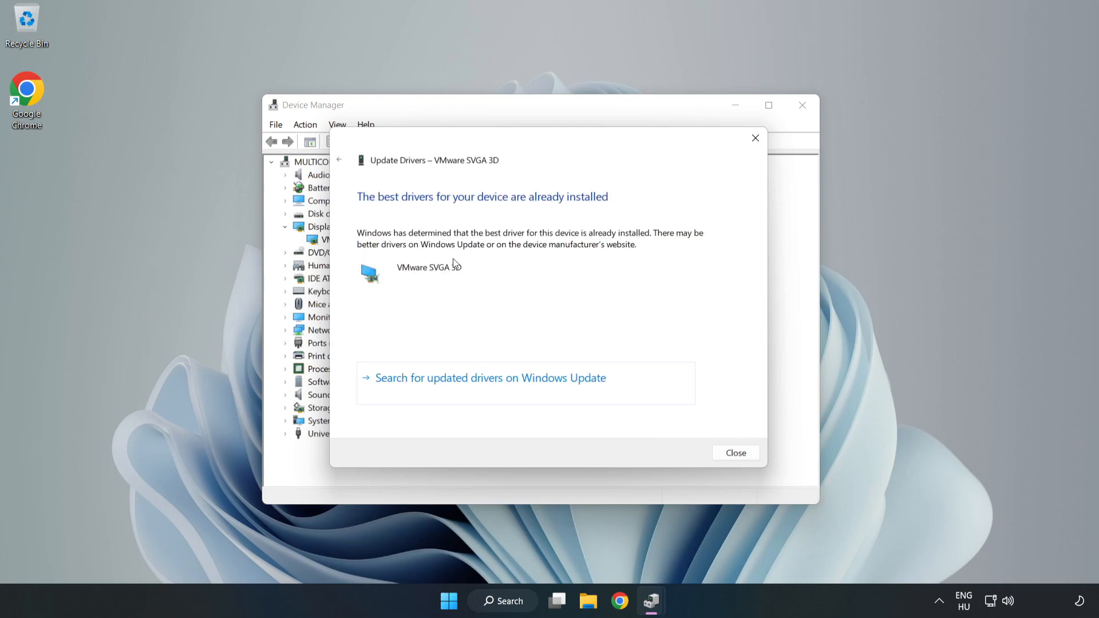
mouse_move(396, 238)
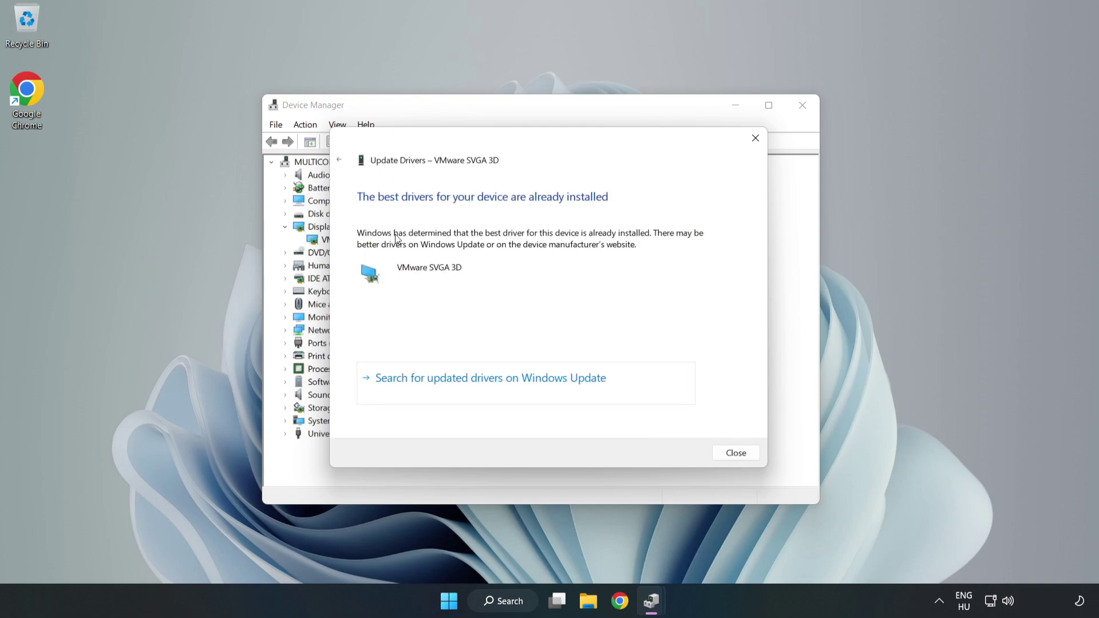
mouse_move(735, 453)
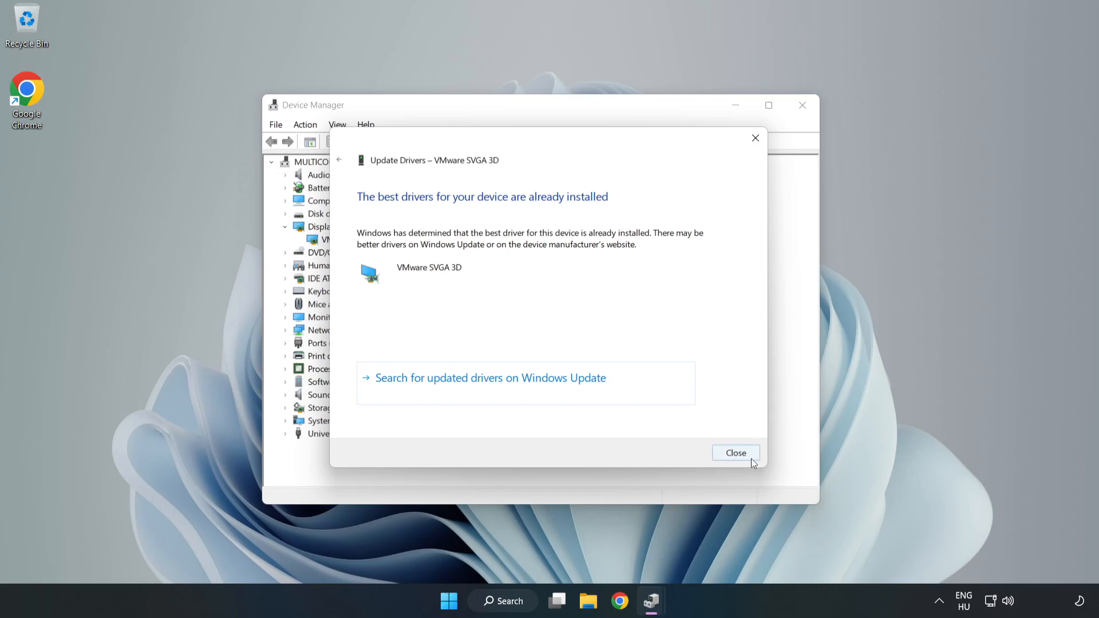
click(735, 452)
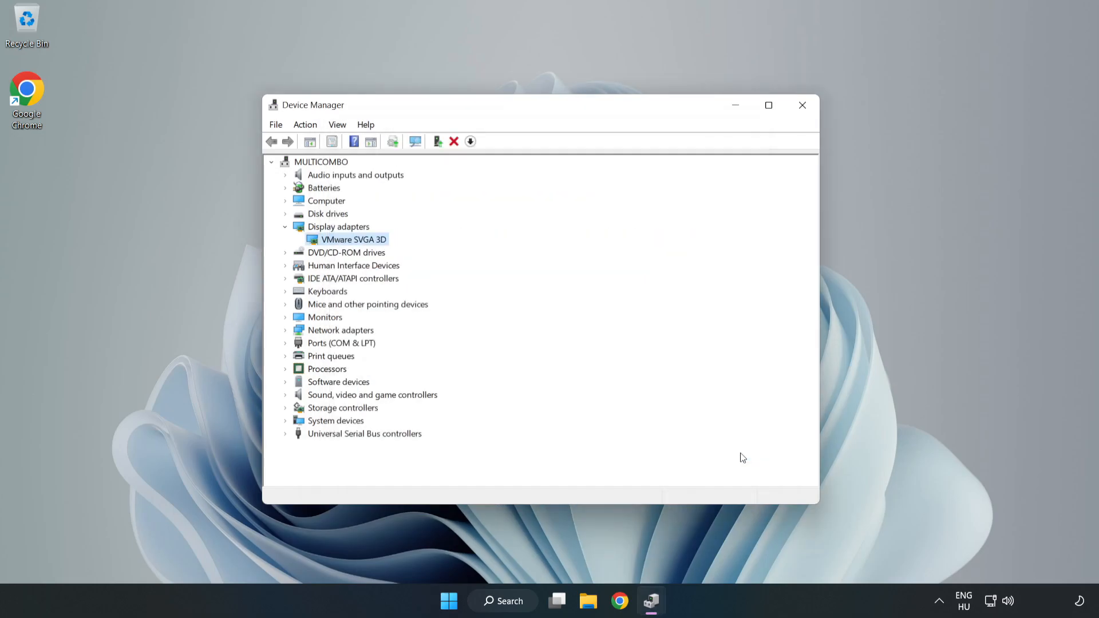
mouse_move(802, 106)
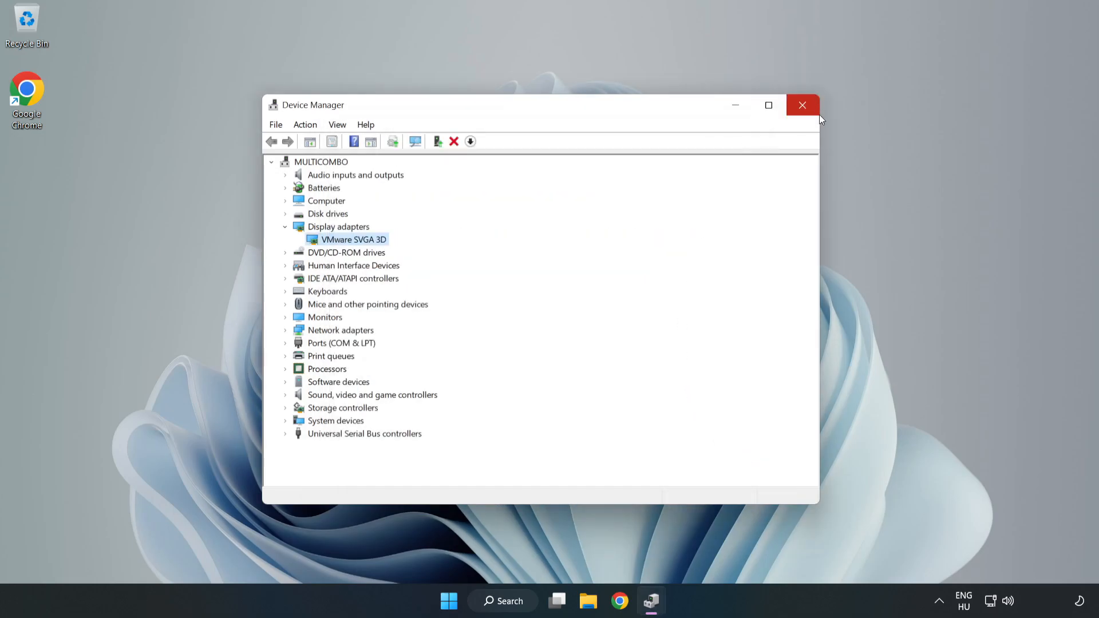
Open Game Mode settings and turn off opening Xbox Game Bar from the controller button
click(802, 105)
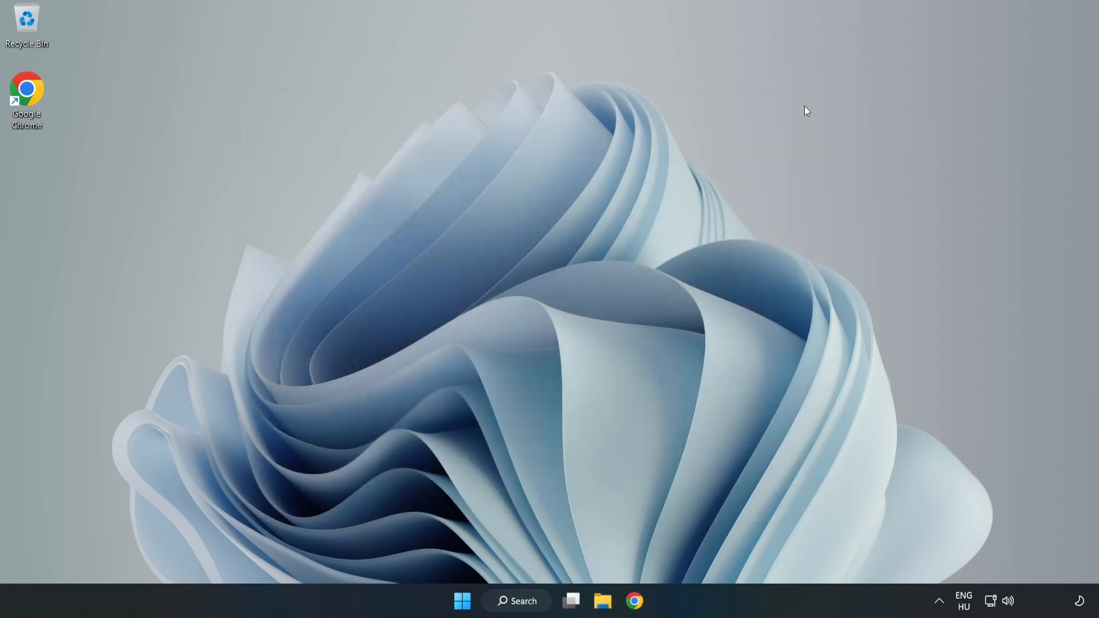
mouse_move(546, 406)
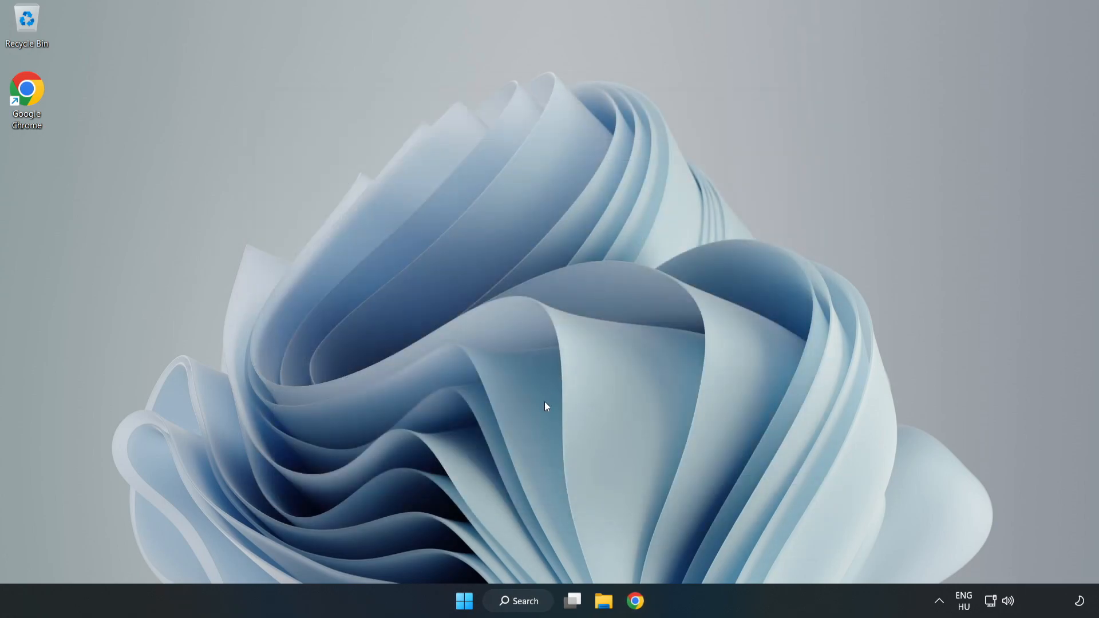
click(517, 601)
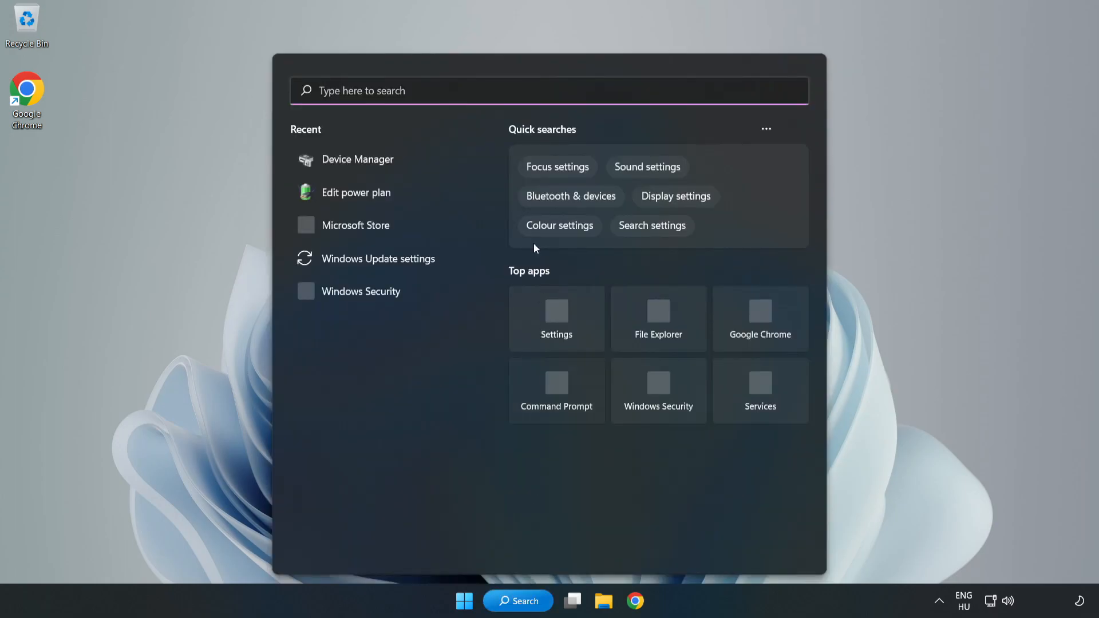
text(g)
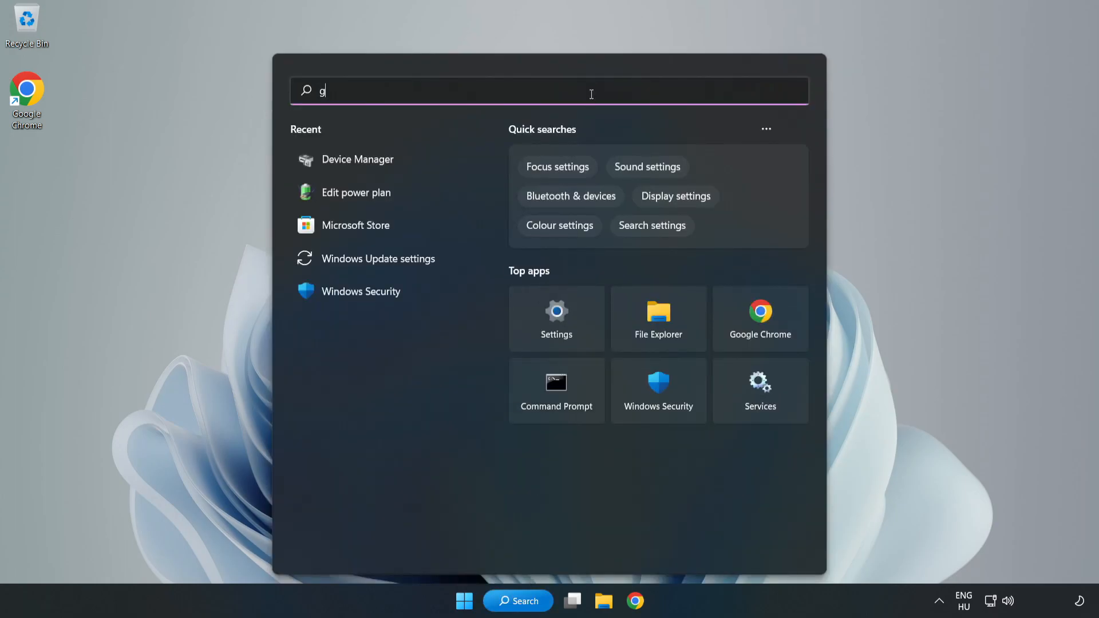
text(ame mode settings)
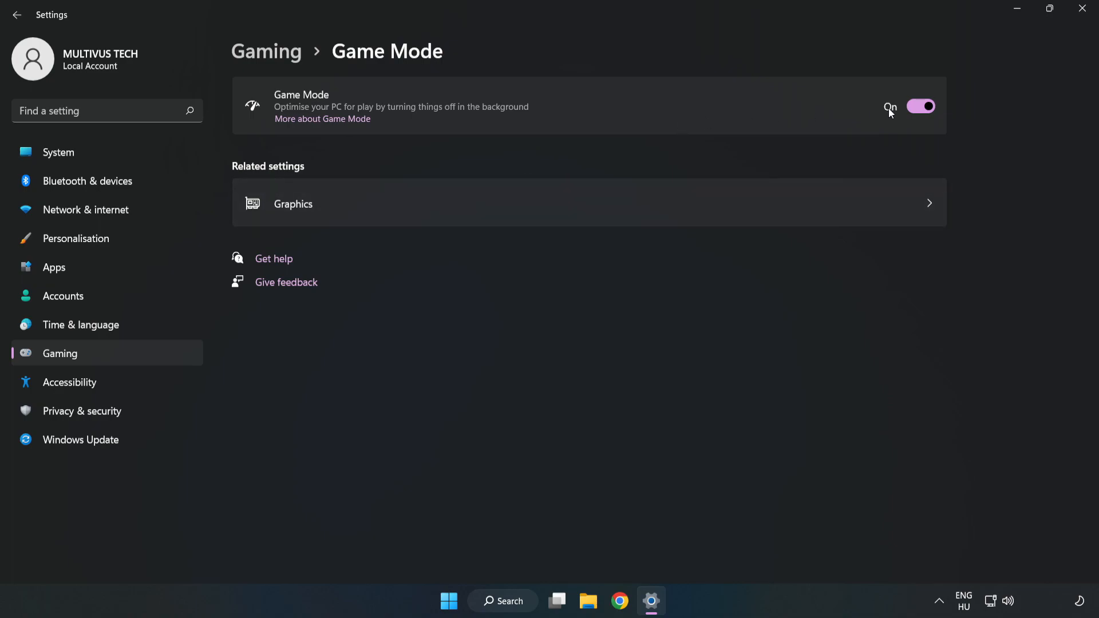
mouse_move(897, 139)
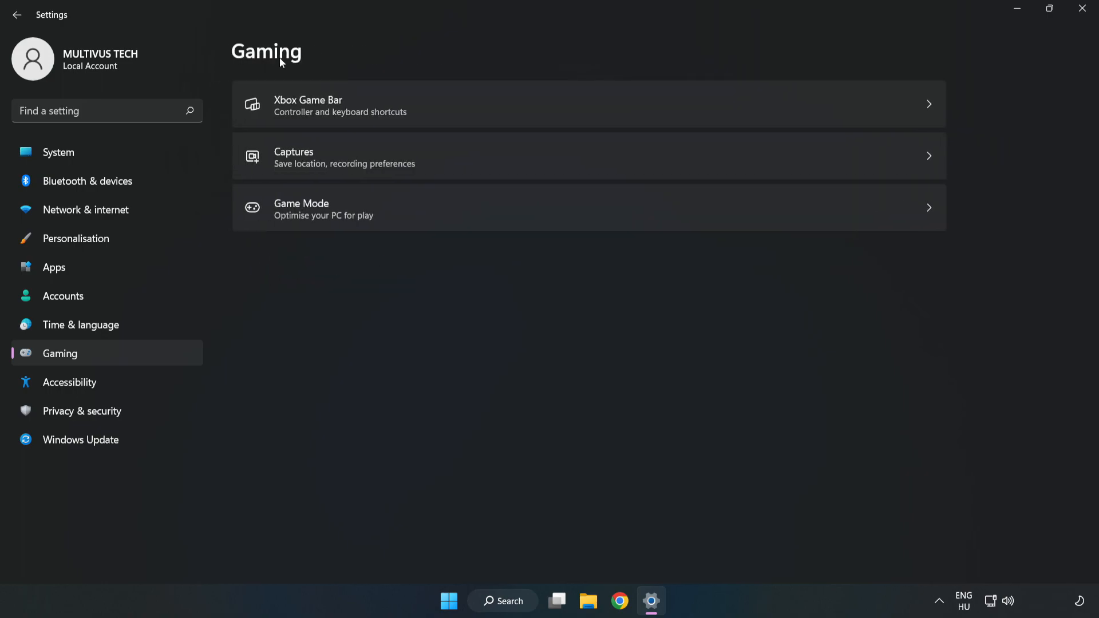
mouse_move(425, 111)
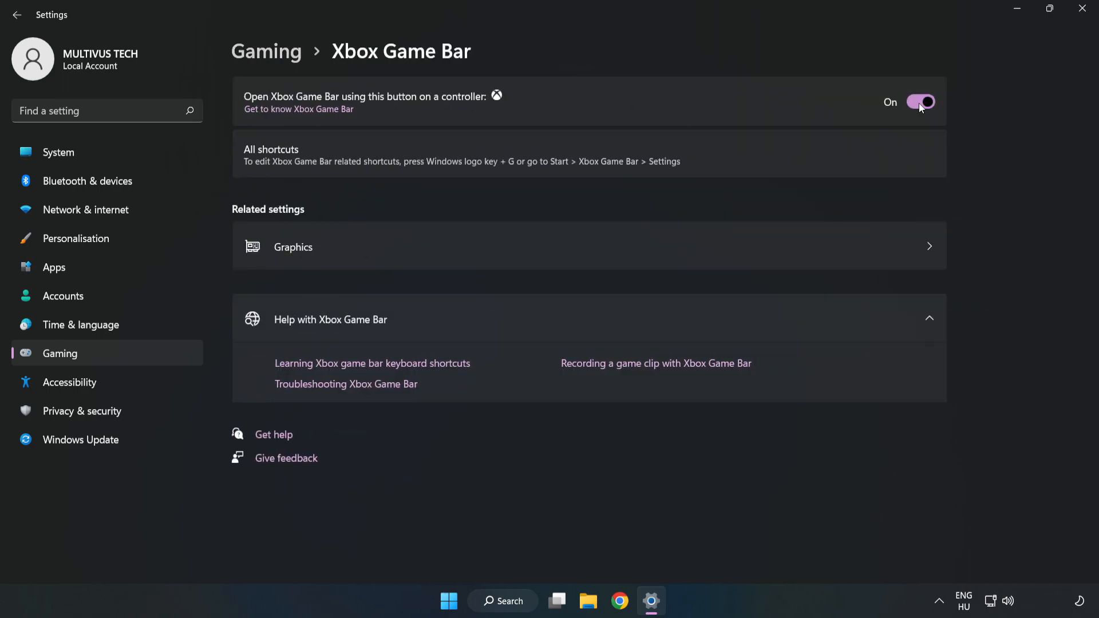
click(920, 101)
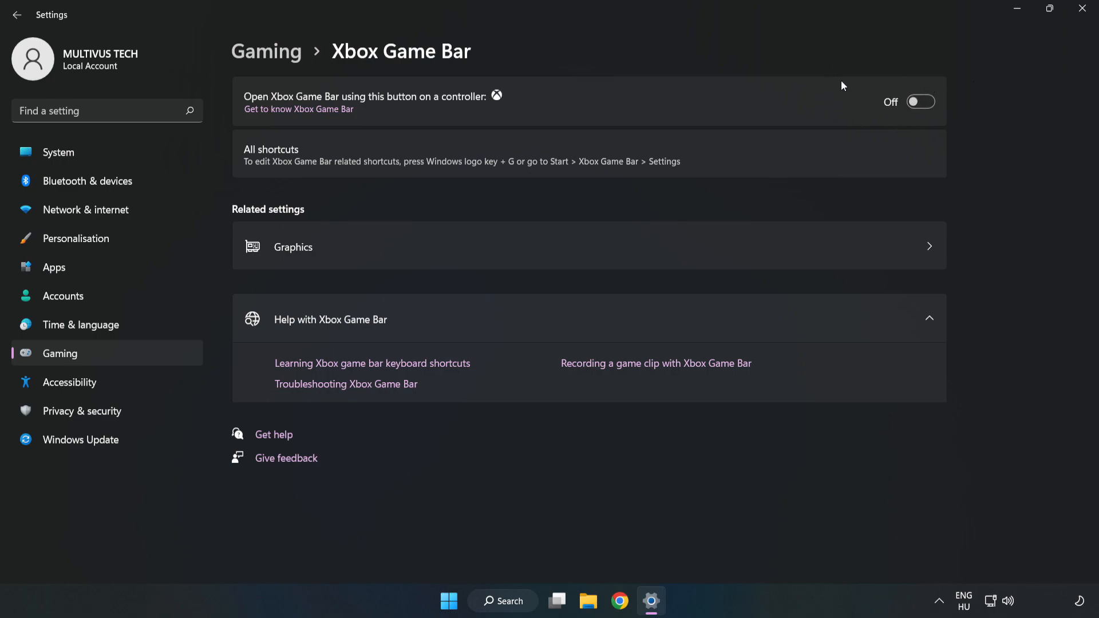
mouse_move(848, 106)
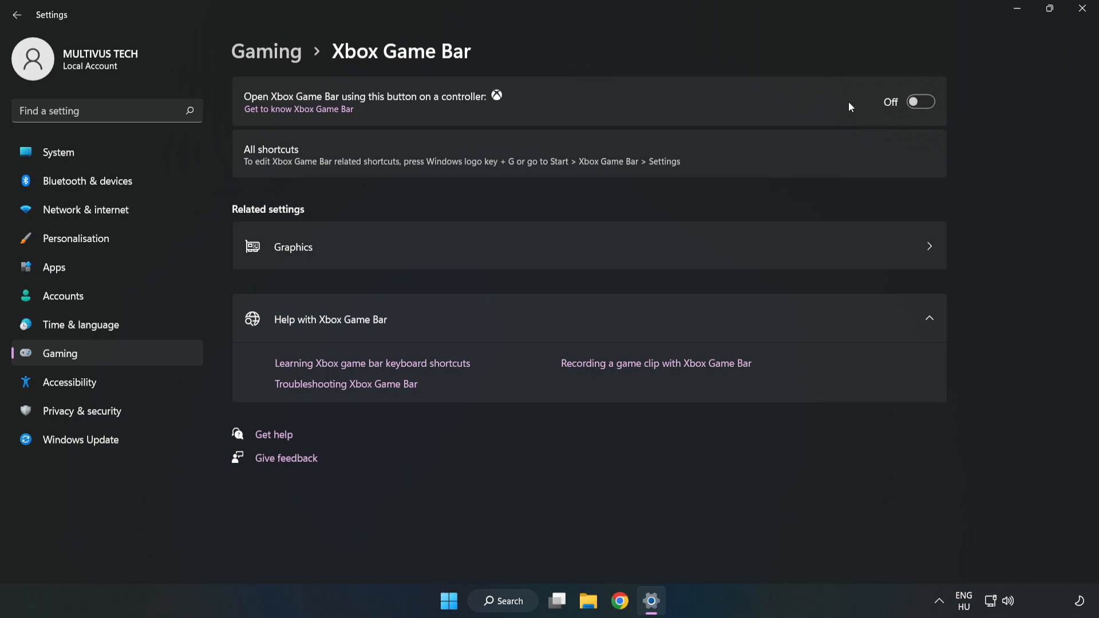
mouse_move(1081, 14)
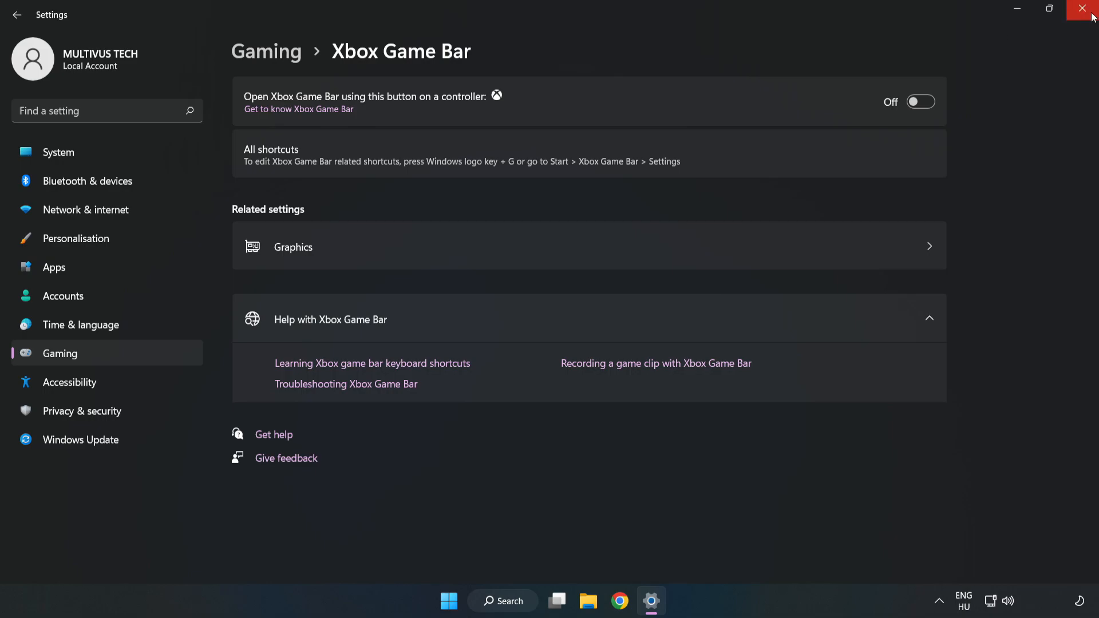
mouse_move(1082, 11)
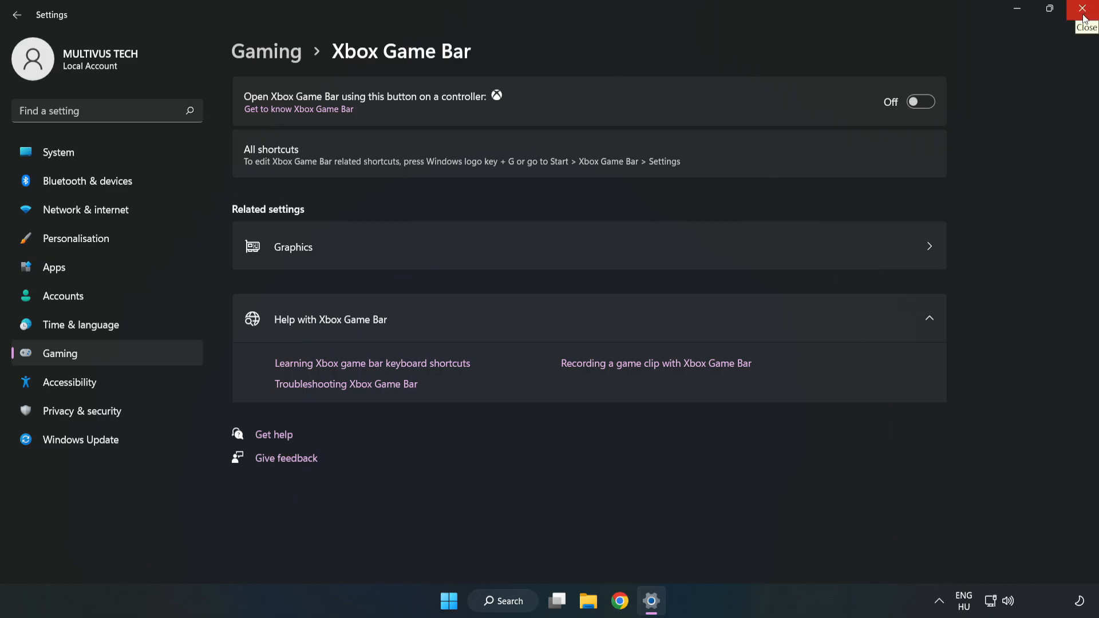
Open Task Manager from the Start button's tools list and show the Startup apps
click(1082, 10)
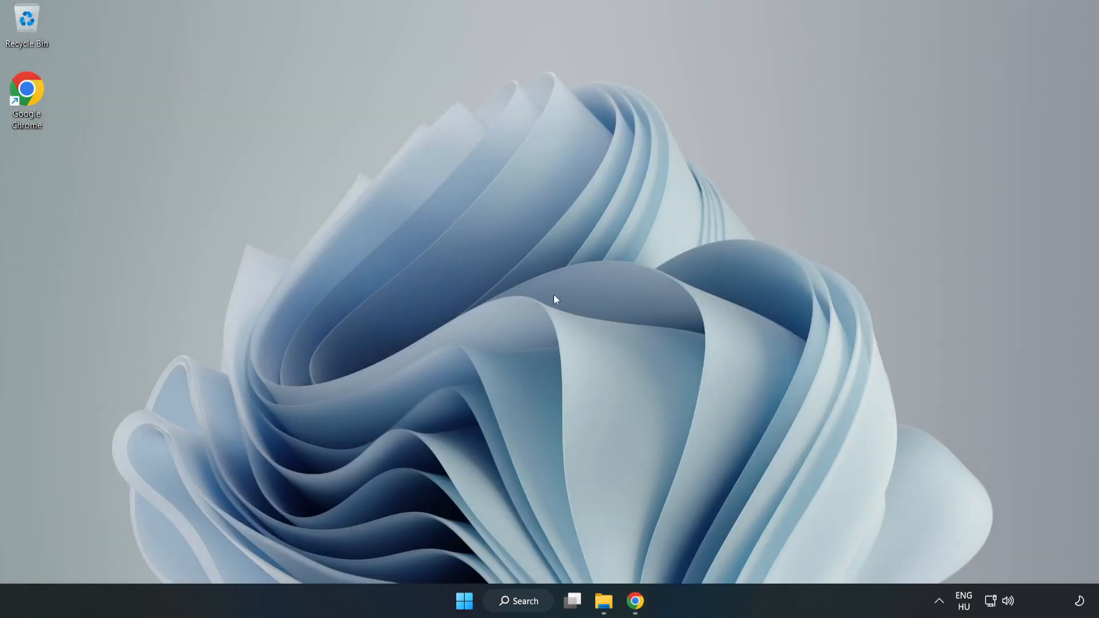
mouse_move(463, 601)
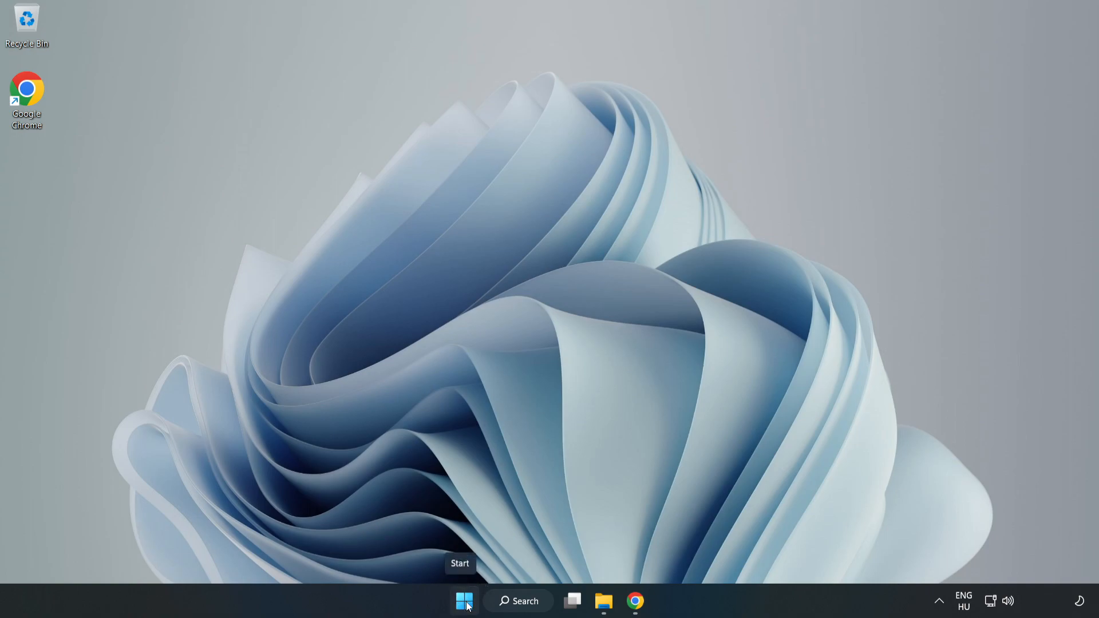
right_click(463, 601)
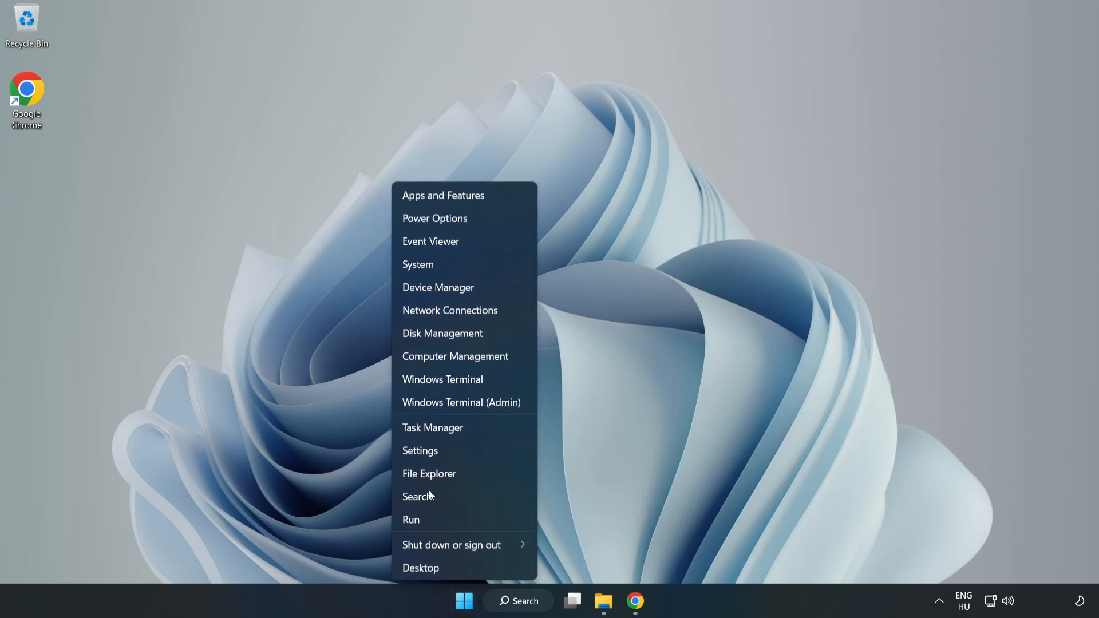
mouse_move(477, 431)
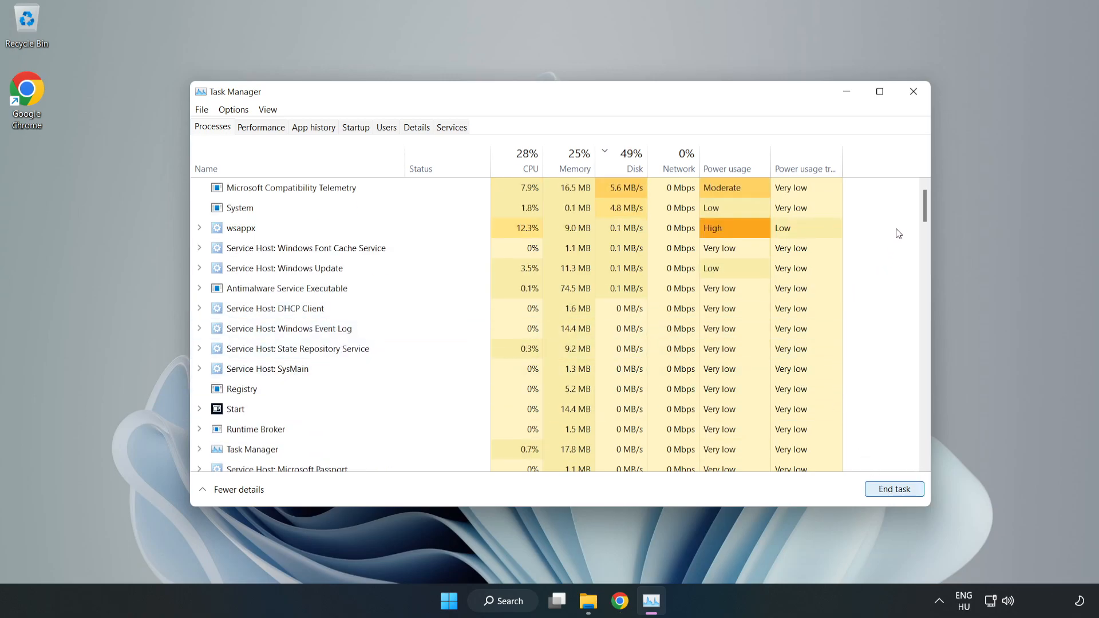
scroll(down, 3)
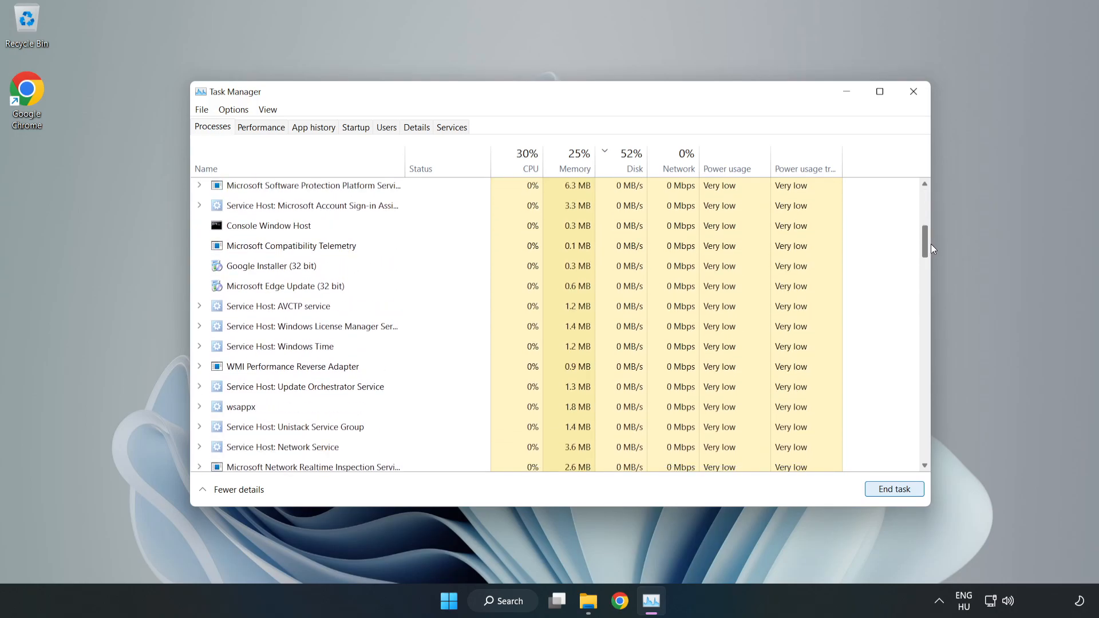
scroll(down, 3)
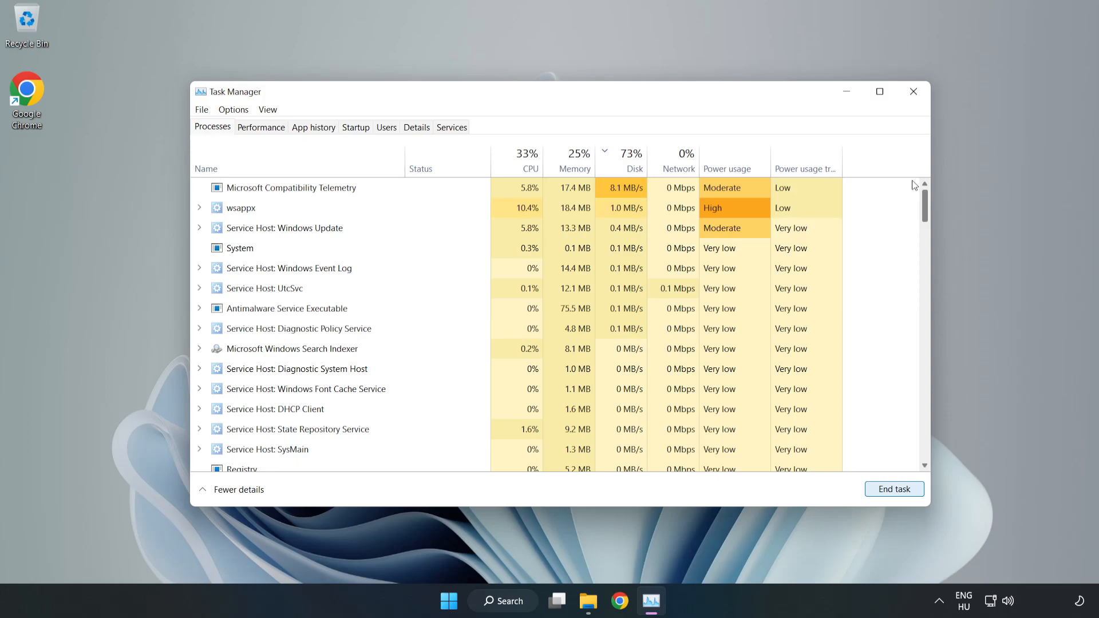
click(620, 169)
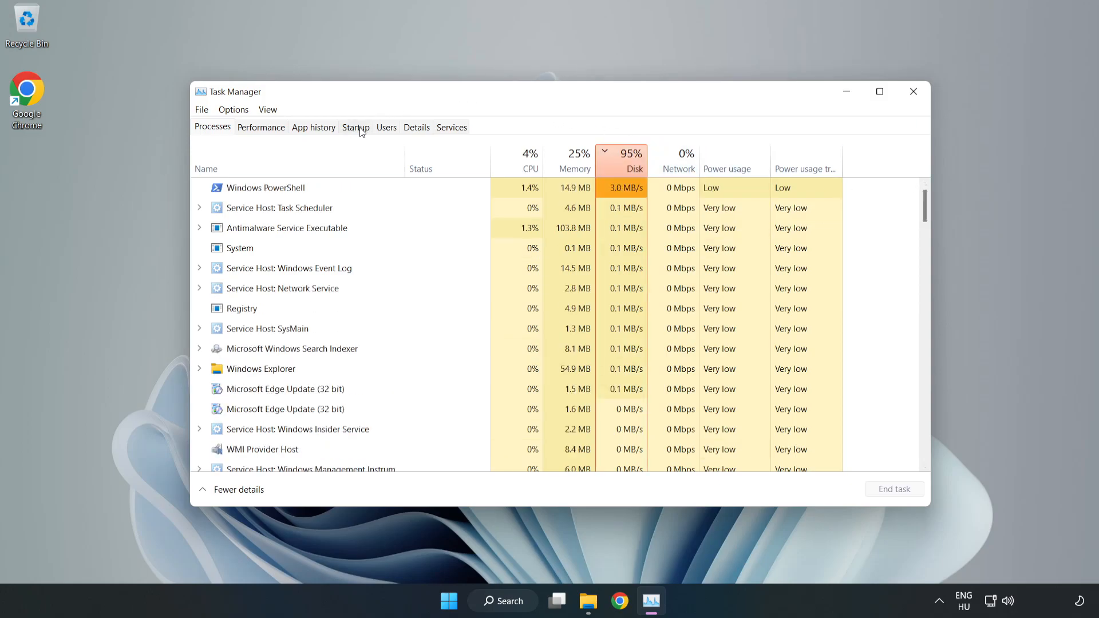
click(355, 127)
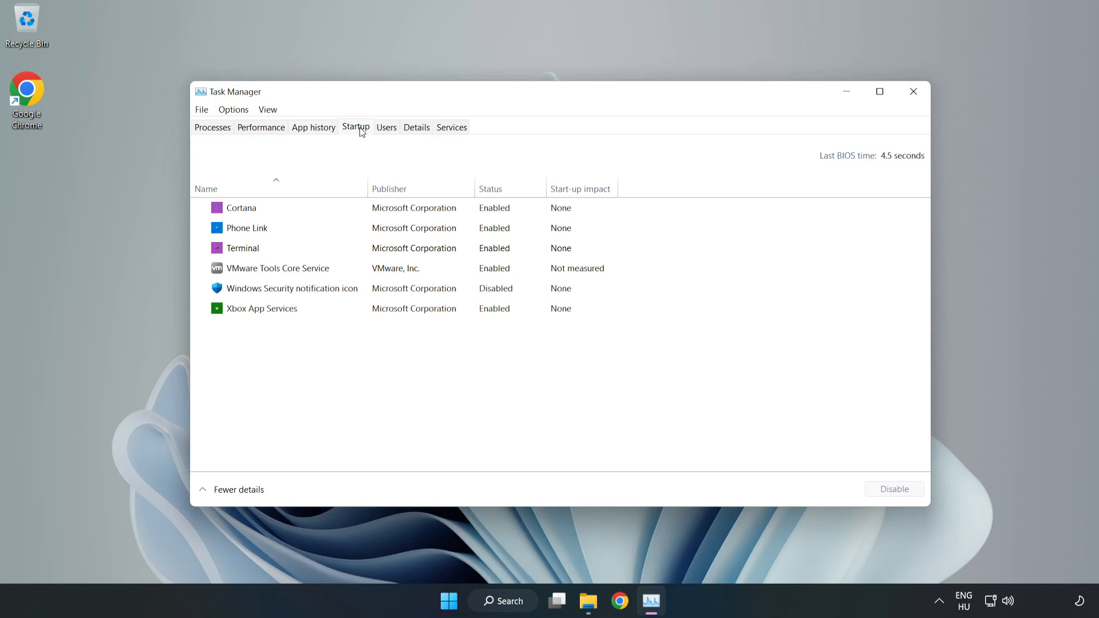
Disable Cortana, Phone Link, Terminal and Xbox App Services at startup
click(292, 288)
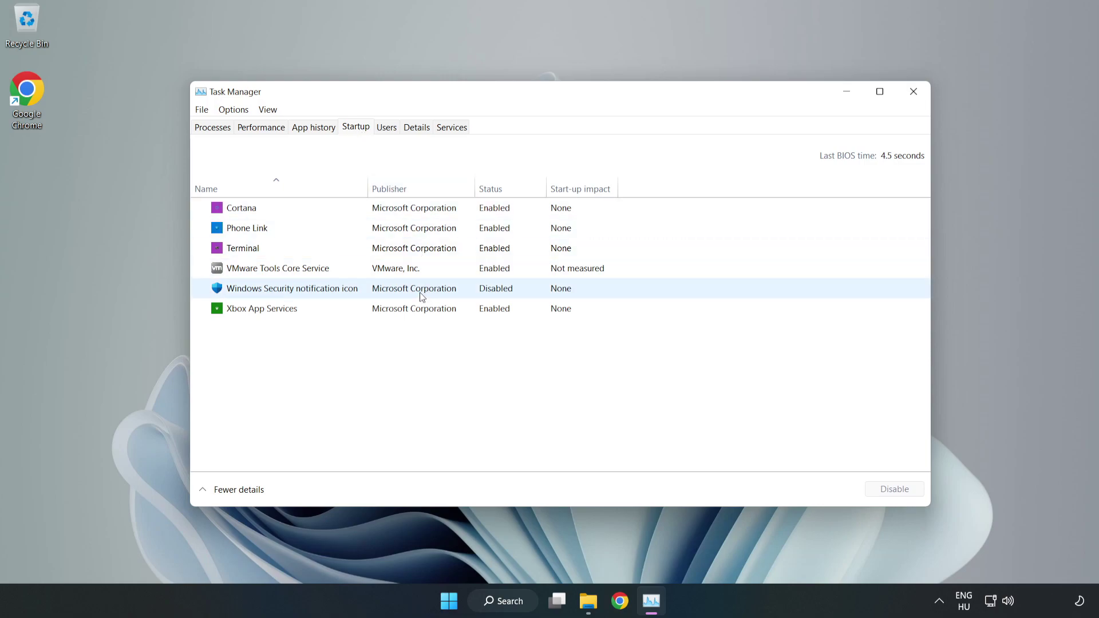
click(242, 207)
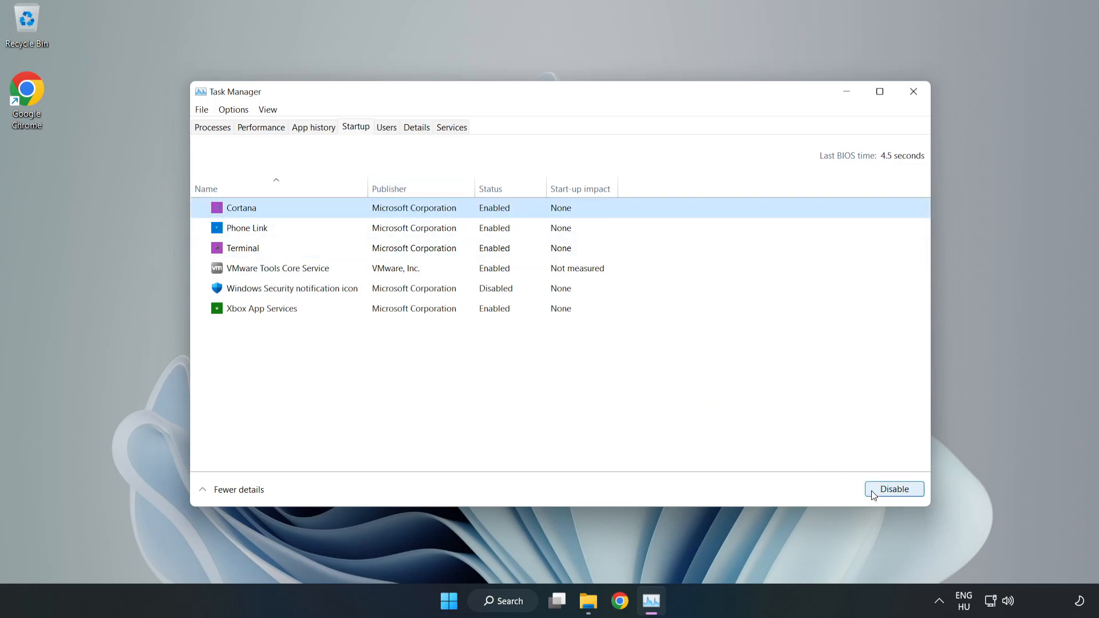
click(894, 488)
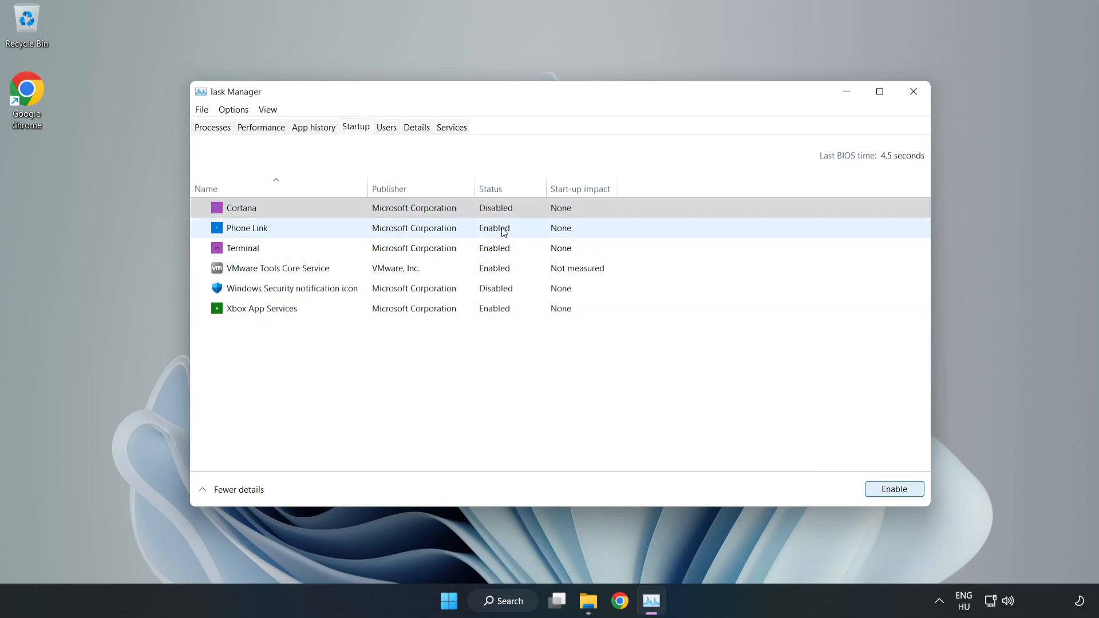
click(893, 489)
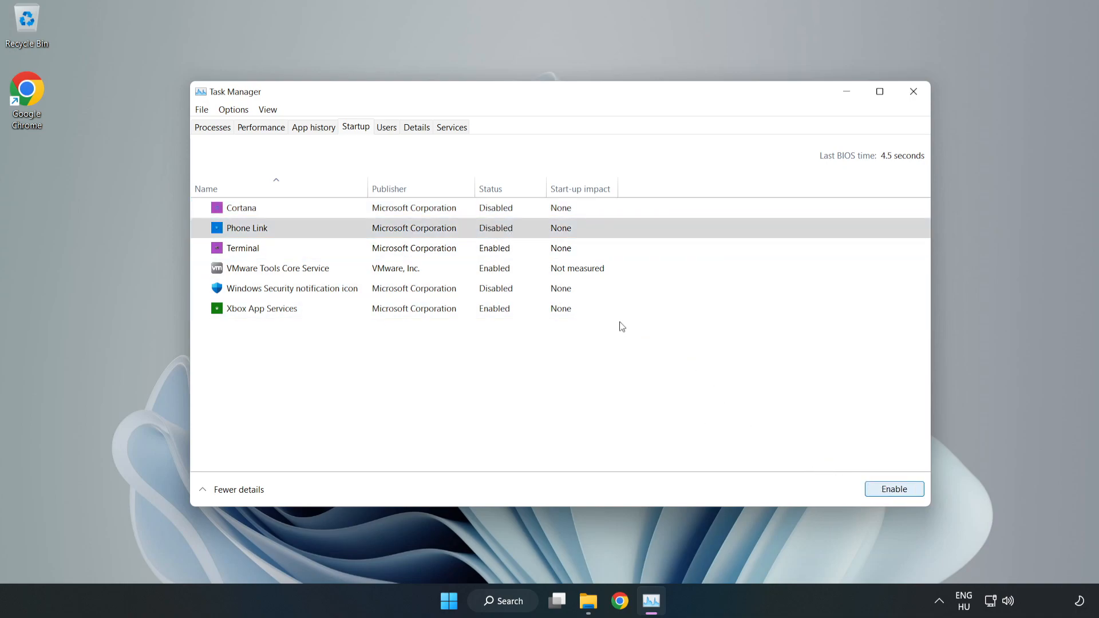
click(242, 248)
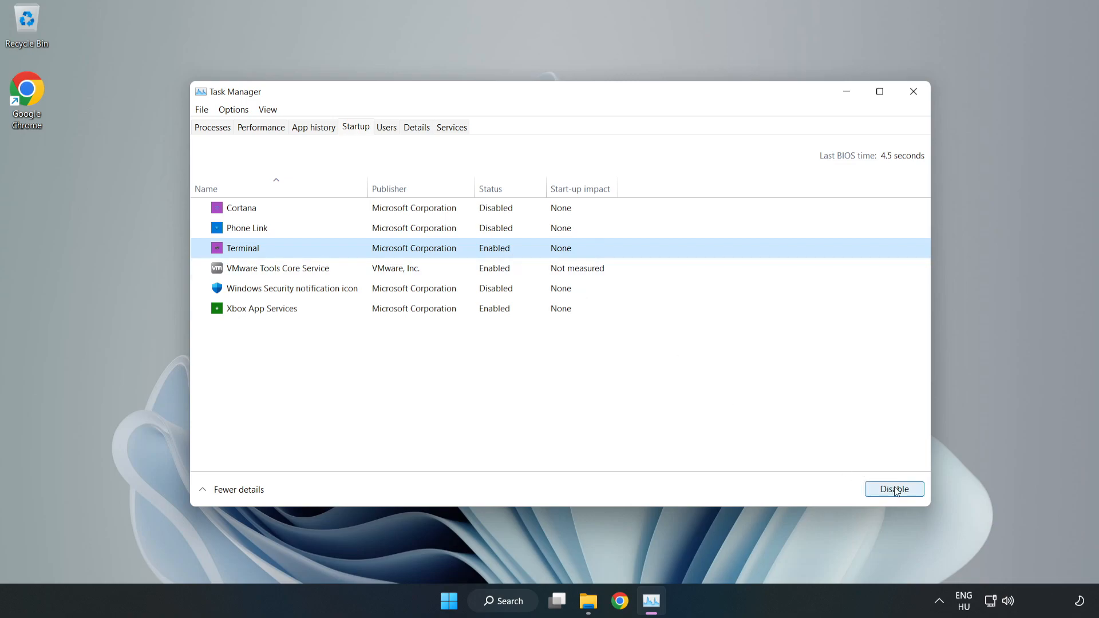
click(894, 488)
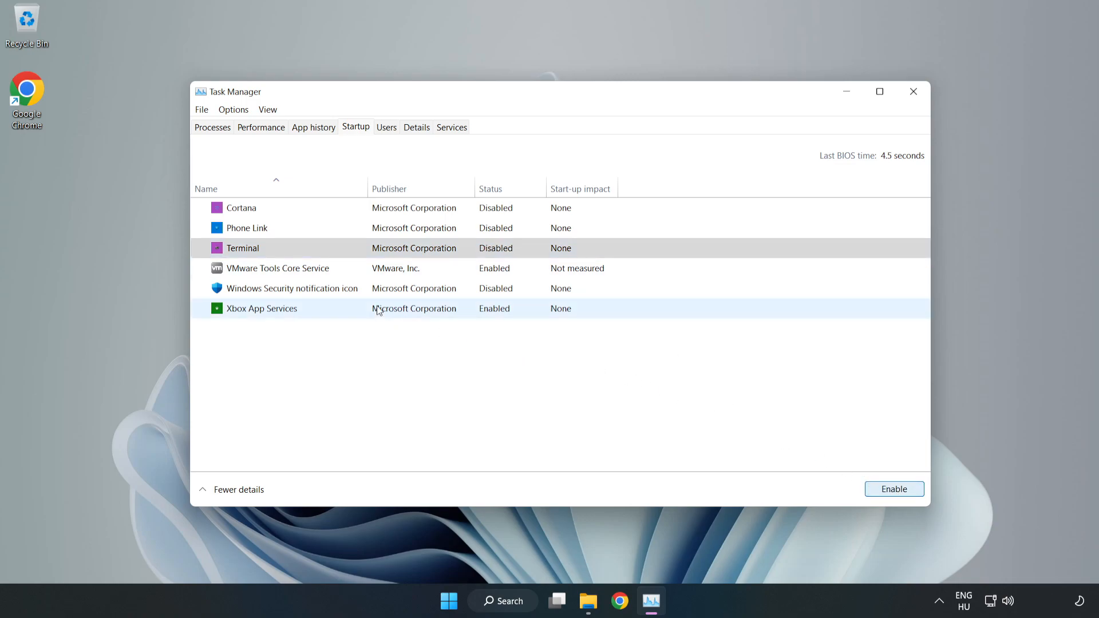
click(261, 308)
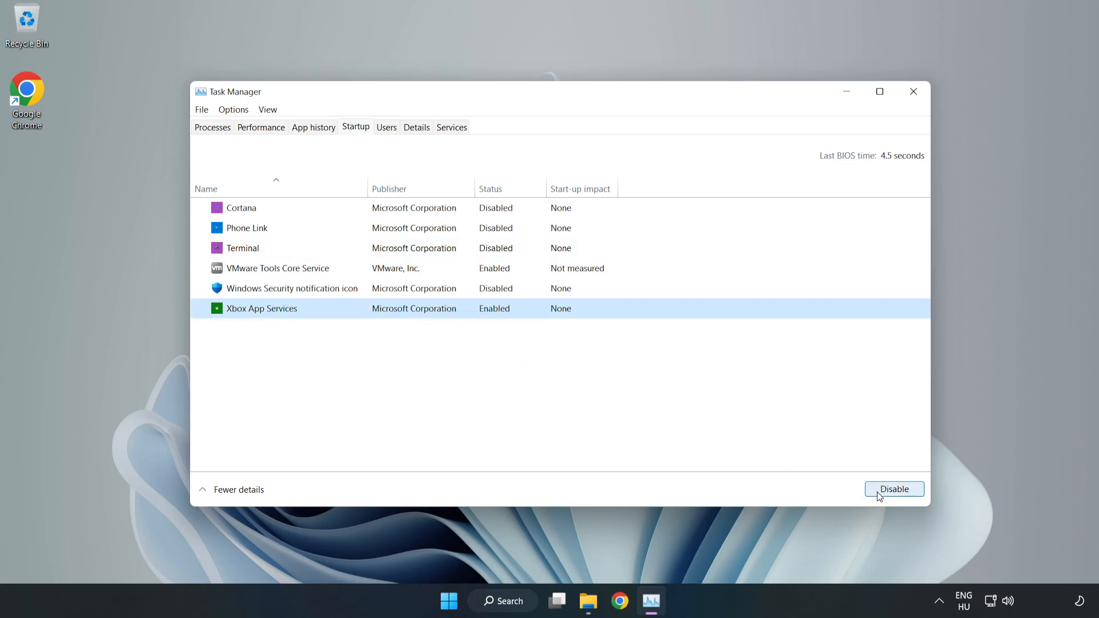
click(892, 489)
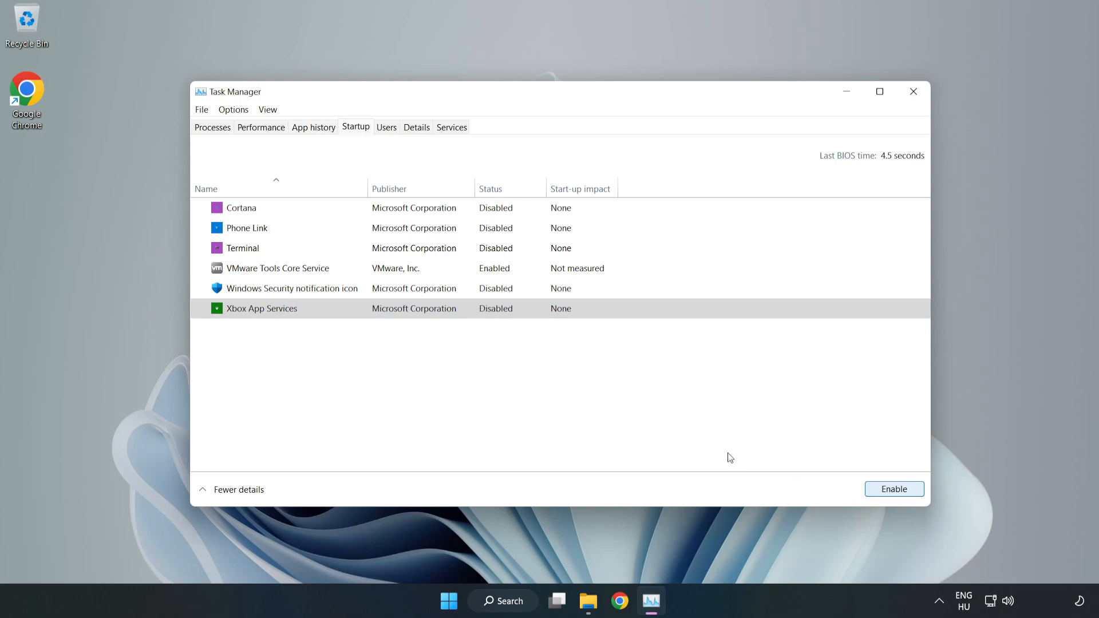
mouse_move(914, 91)
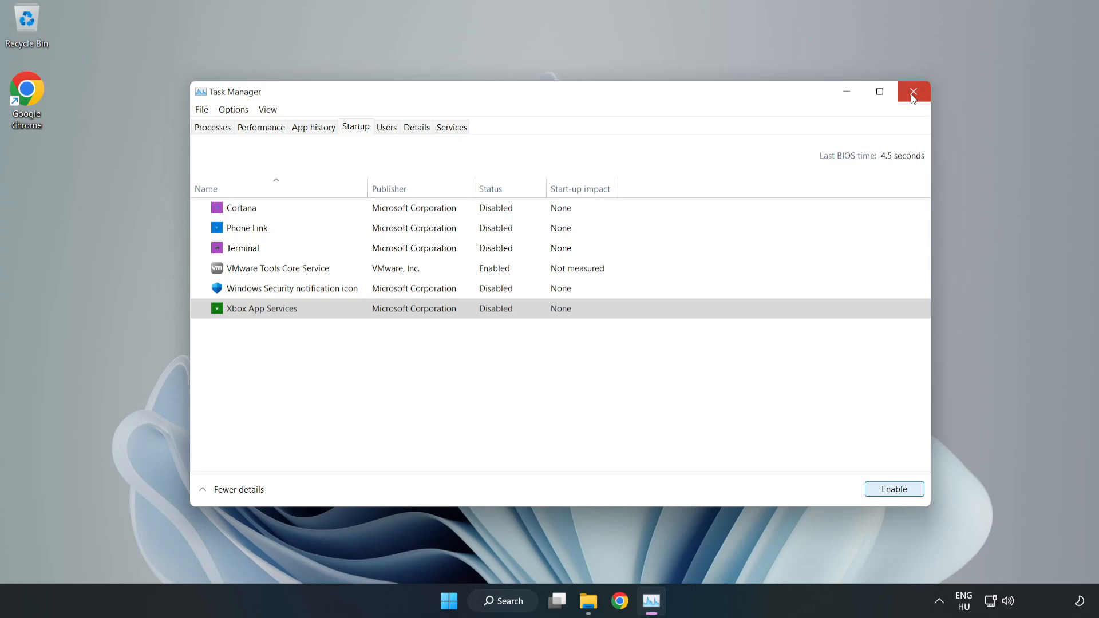
Open Windows Update settings via search and check for updates
click(912, 92)
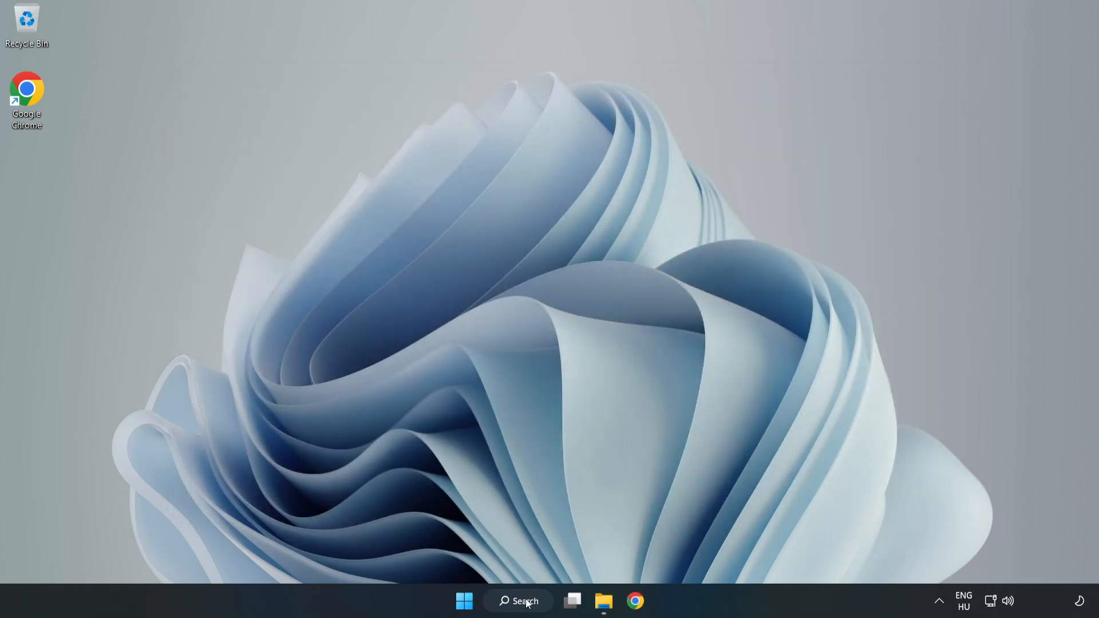
click(517, 600)
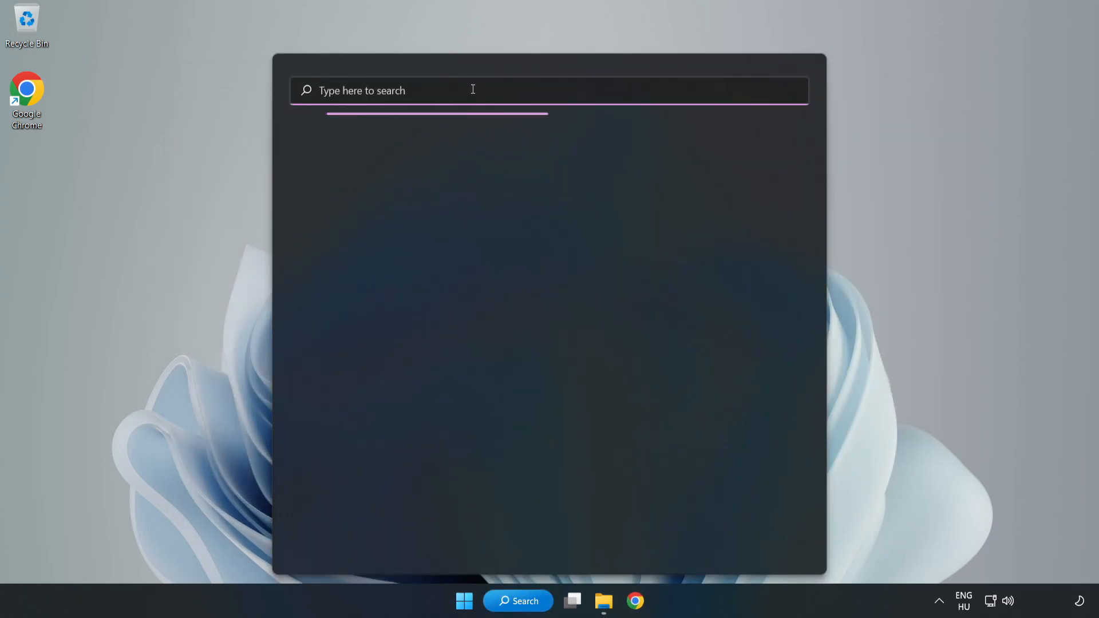
text(update)
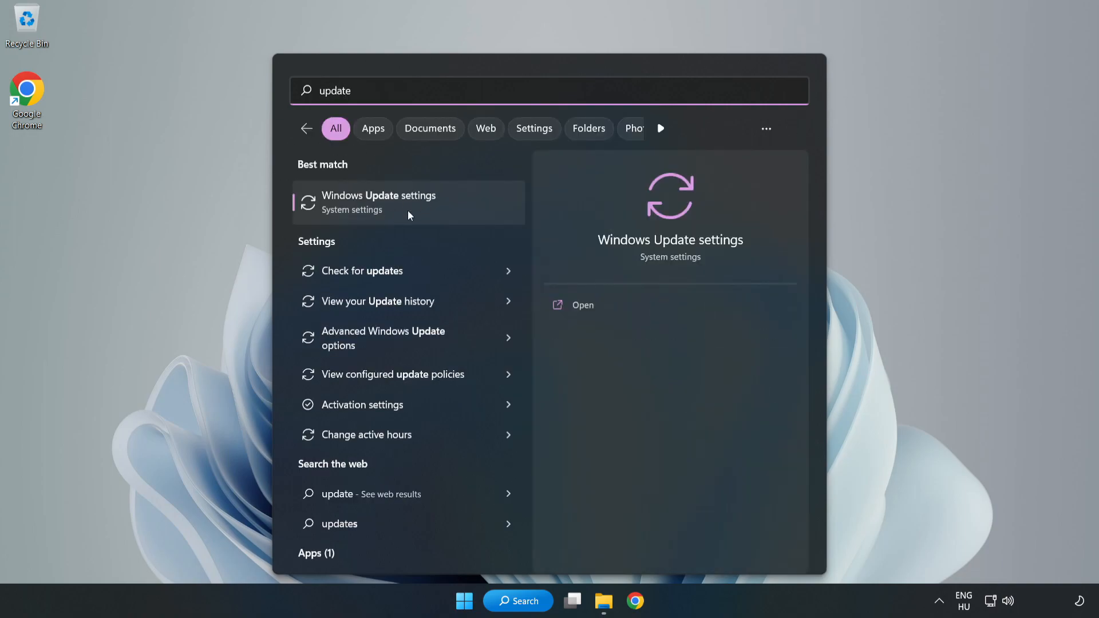
mouse_move(447, 217)
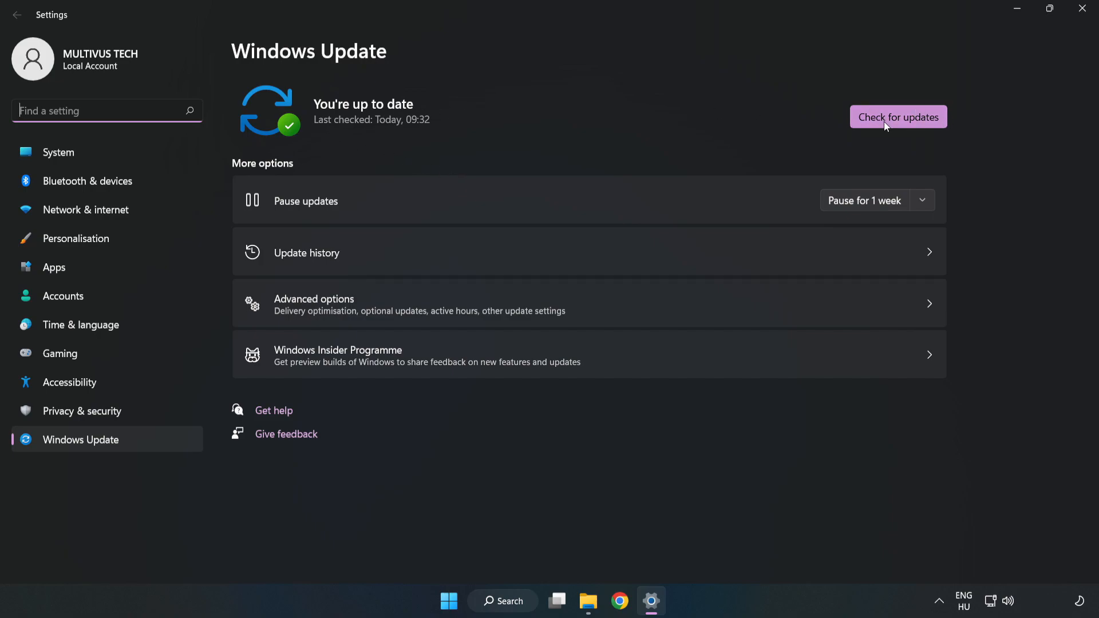
click(897, 117)
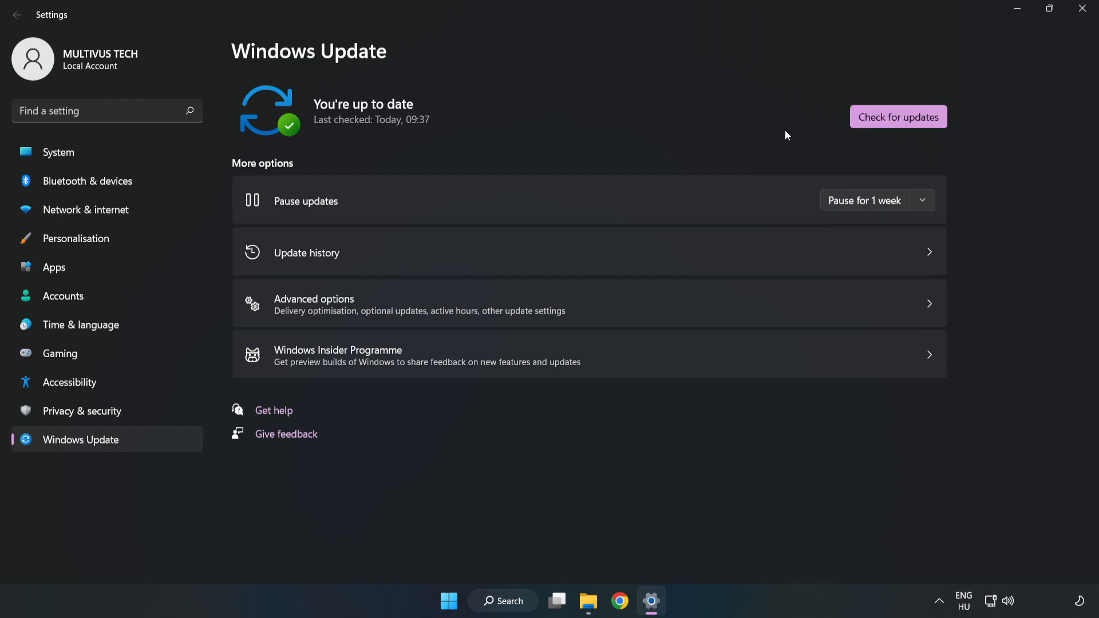
mouse_move(1085, 10)
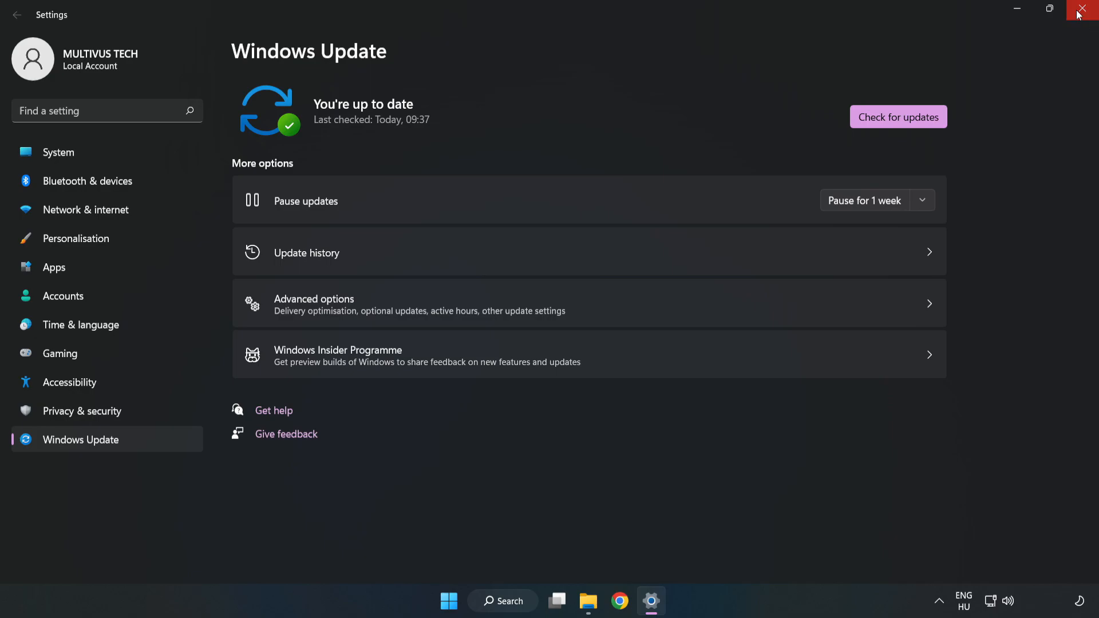
Launch regedit and browse to HKEY_CURRENT_USER\System\GameConfigStore
click(1082, 10)
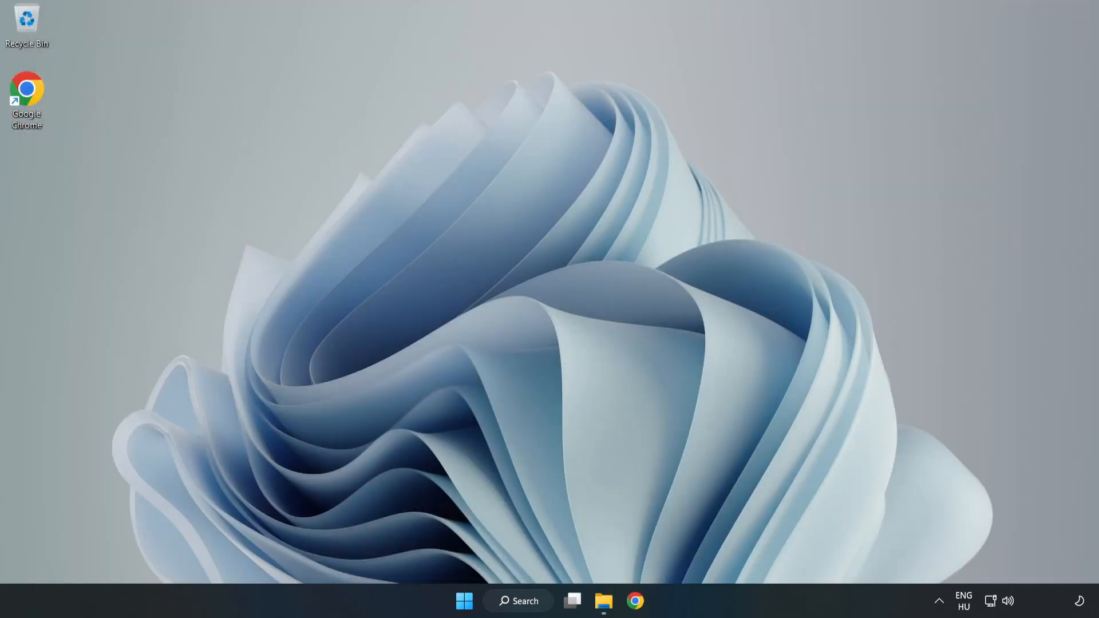
click(518, 601)
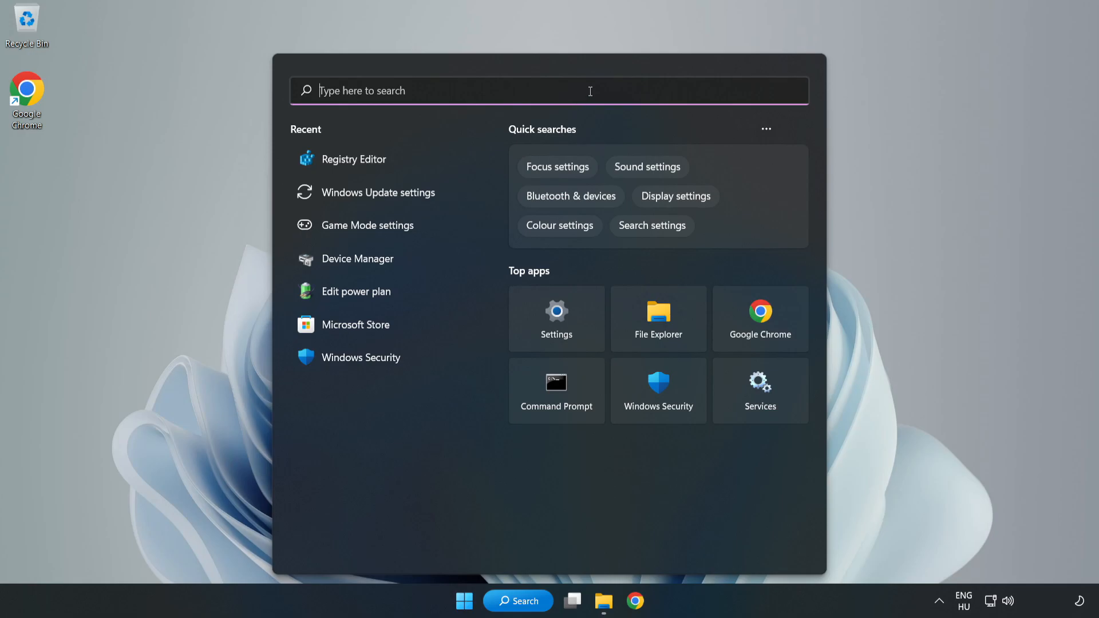
text(regedit)
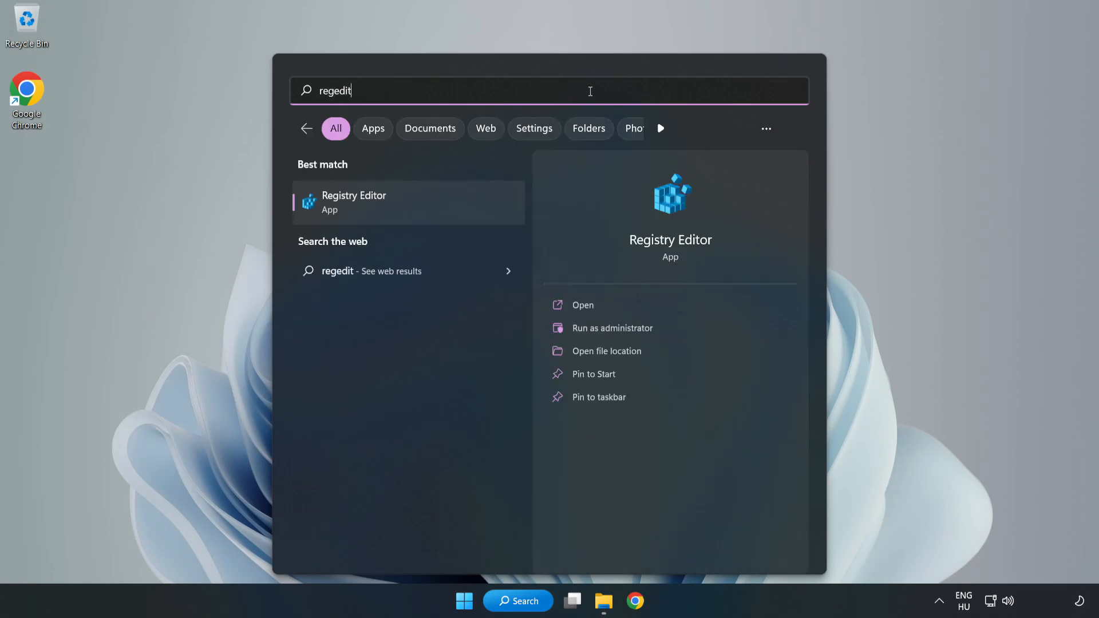
mouse_move(364, 209)
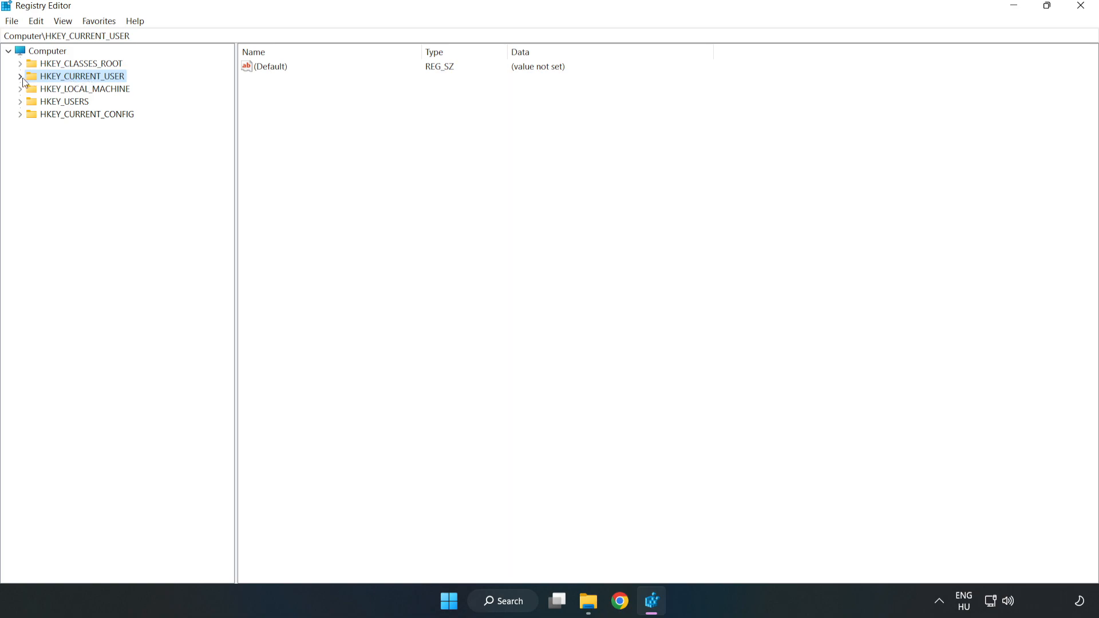
click(21, 75)
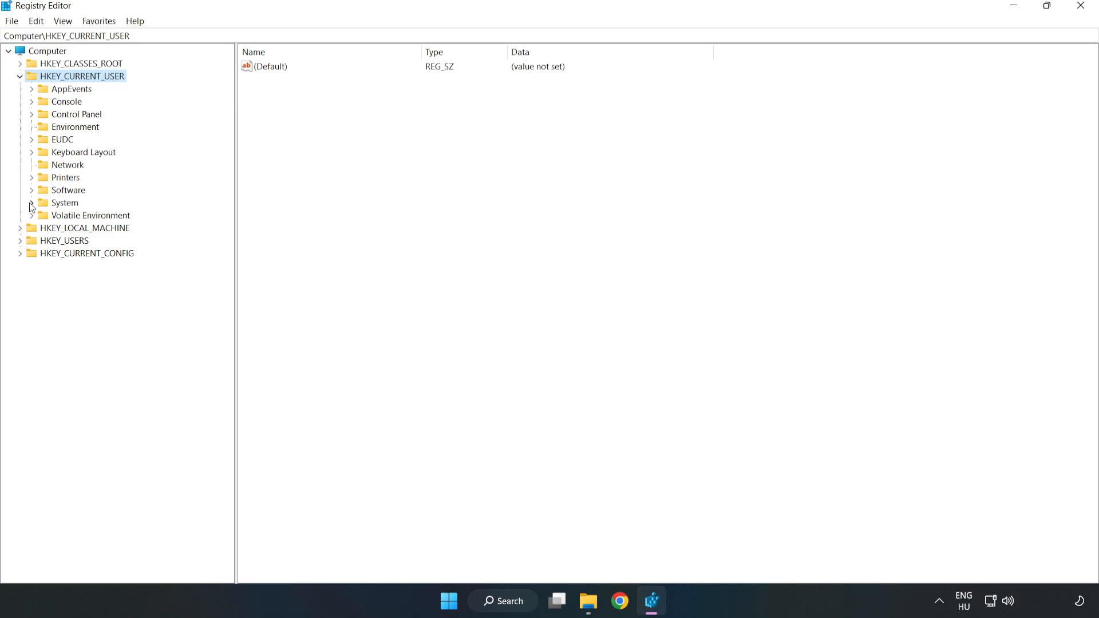
click(31, 203)
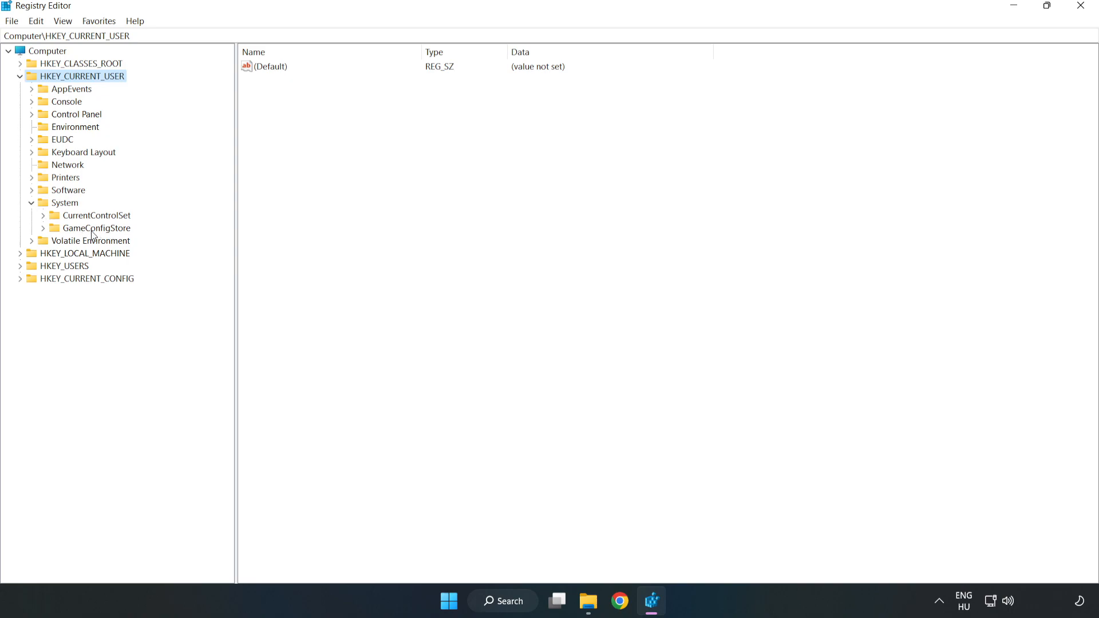
click(96, 228)
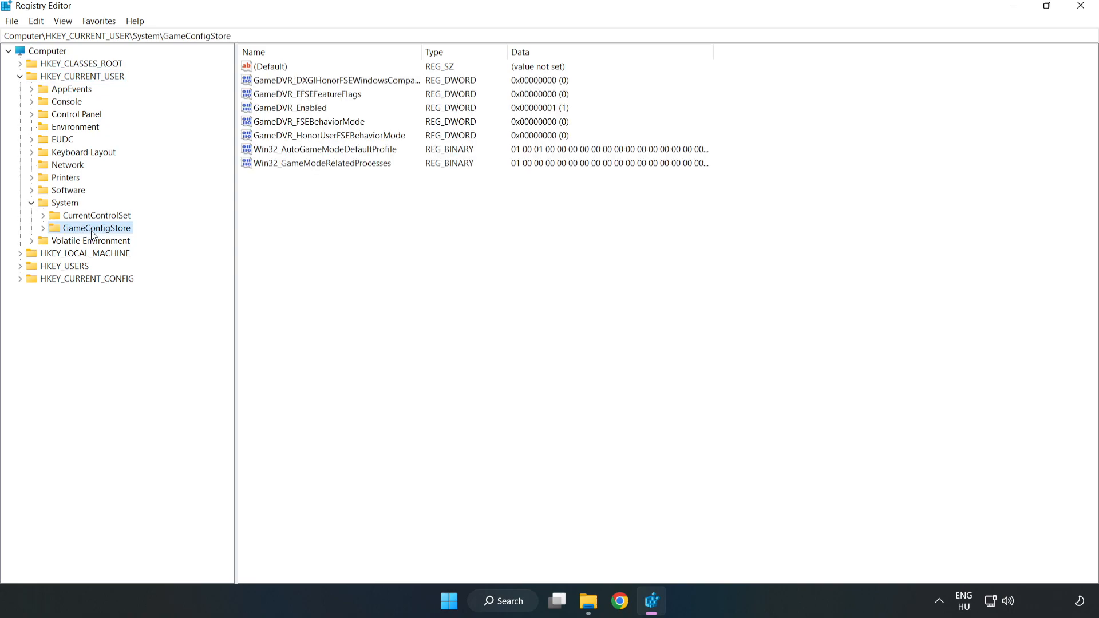
mouse_move(277, 116)
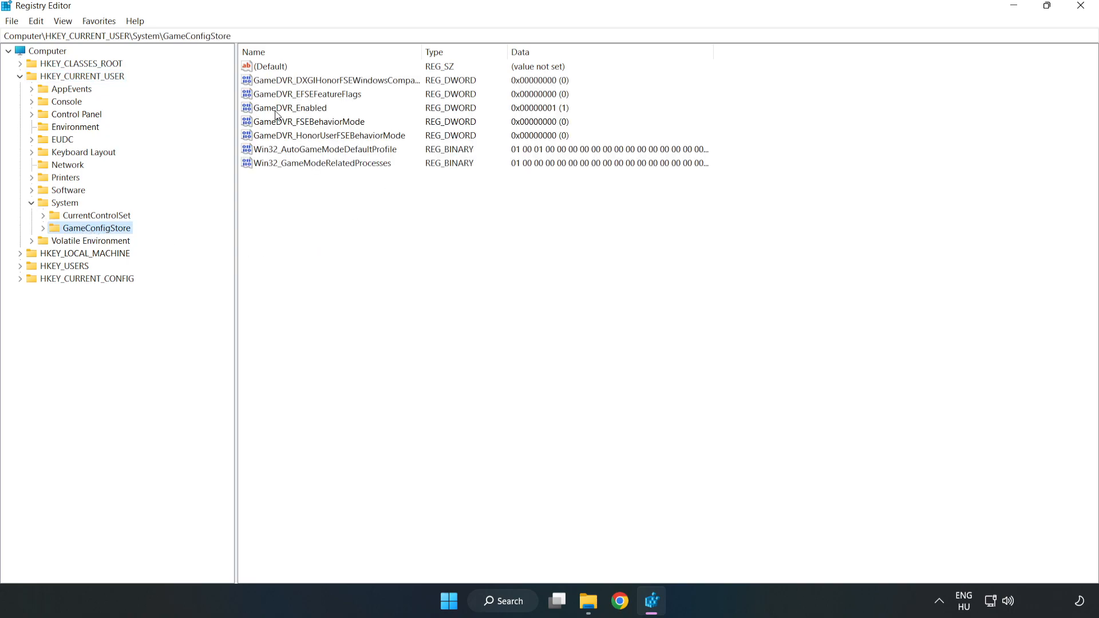
Modify GameDVR_Enabled and save its data as 0
click(289, 107)
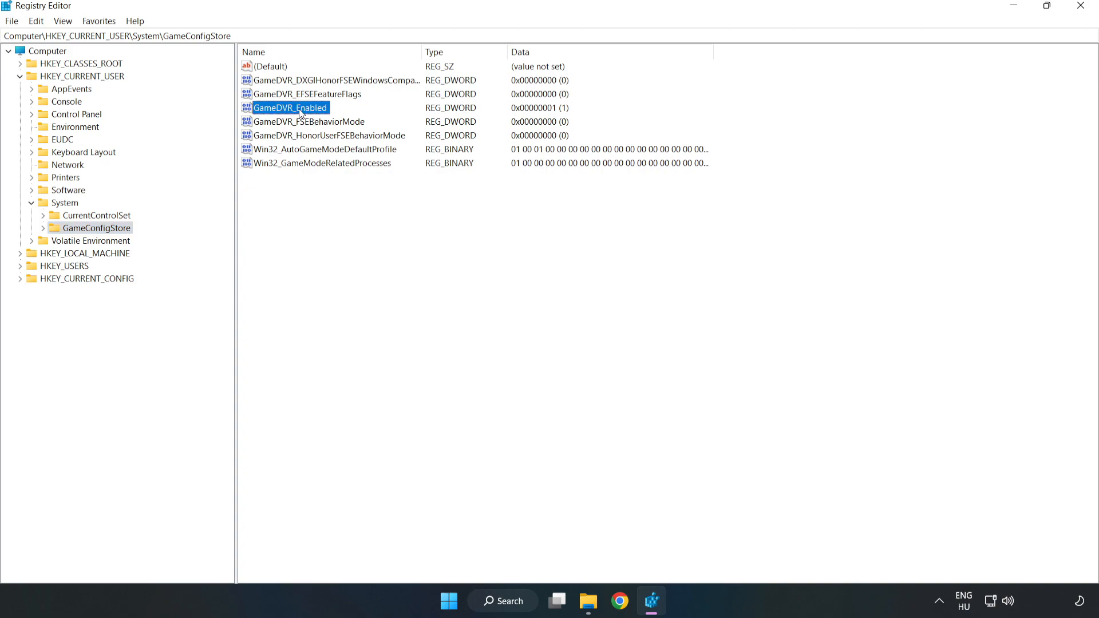
right_click(290, 108)
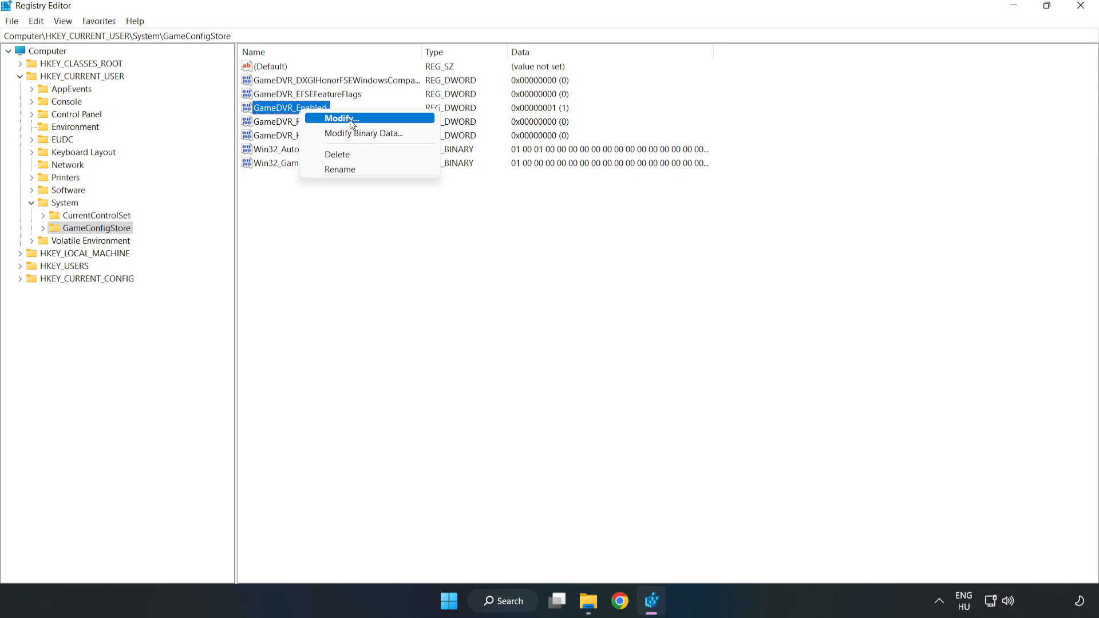
click(339, 117)
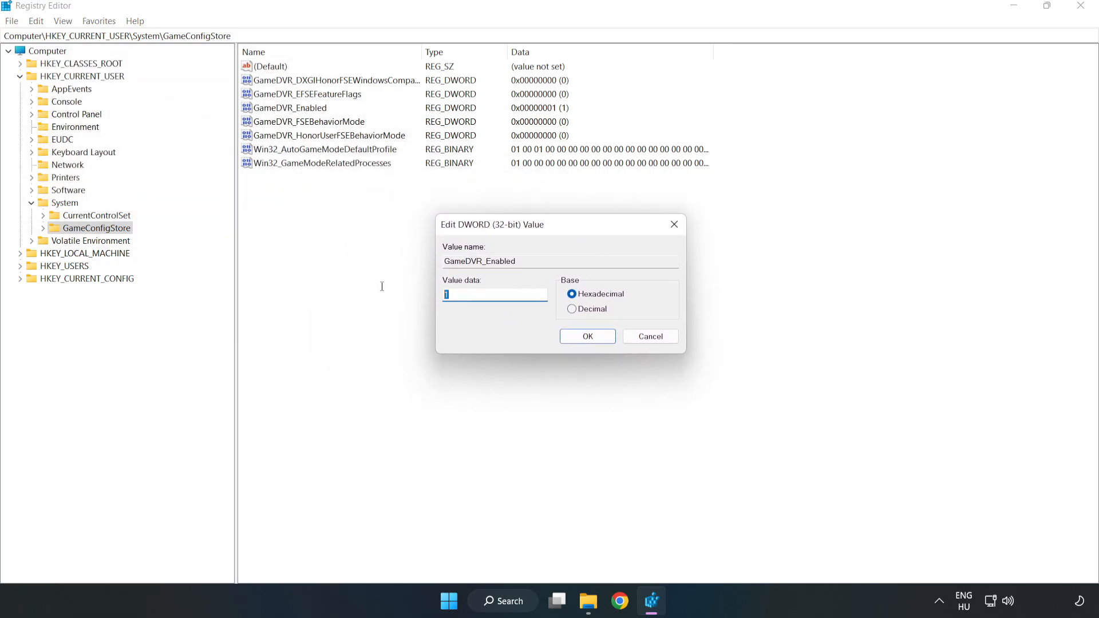
text(0)
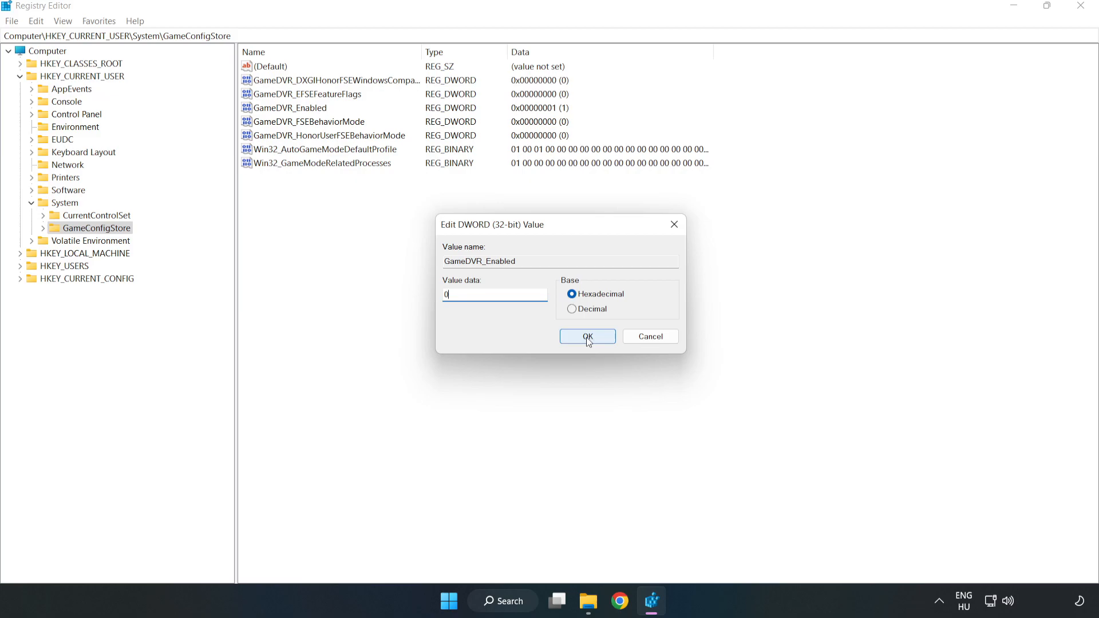
click(586, 337)
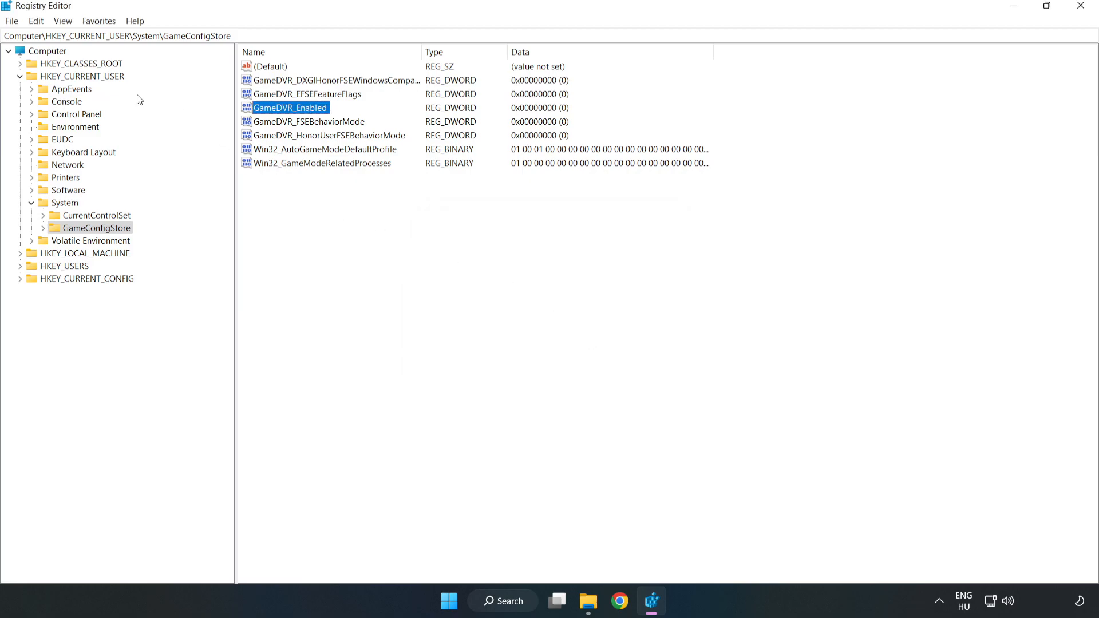
Browse HKEY_LOCAL_MACHINE\SOFTWARE\Microsoft down to the PolicyManager key
click(21, 76)
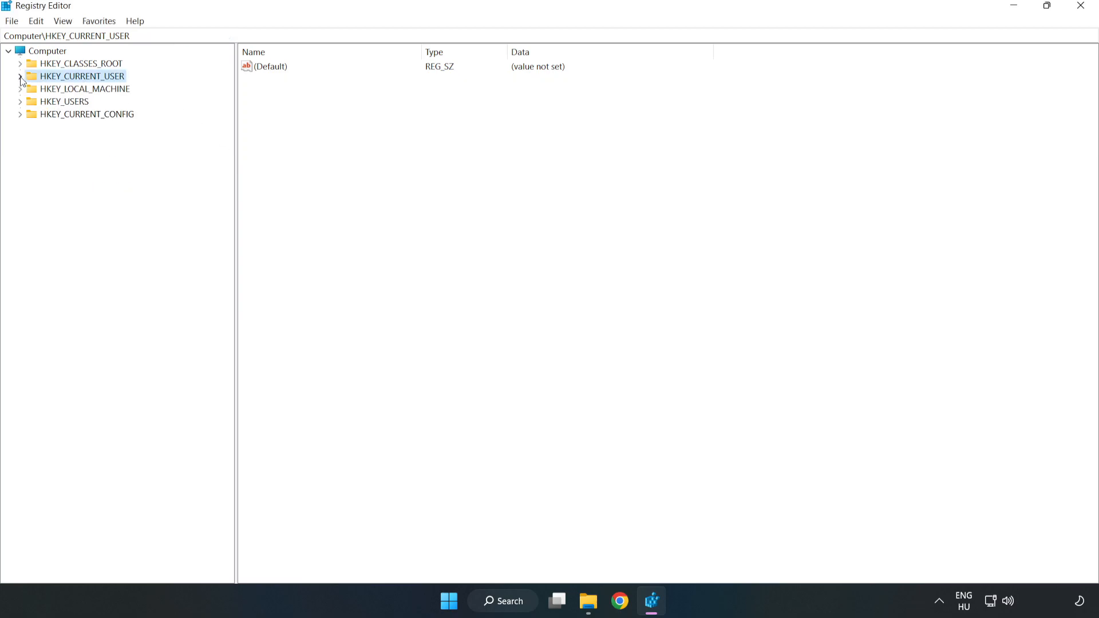
mouse_move(35, 92)
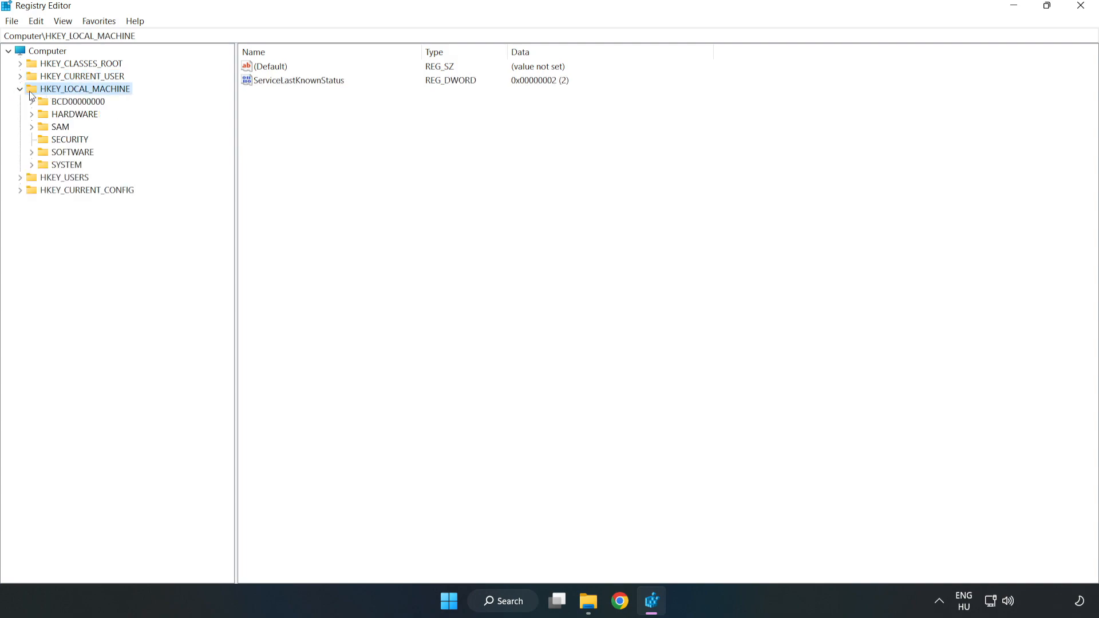
mouse_move(42, 156)
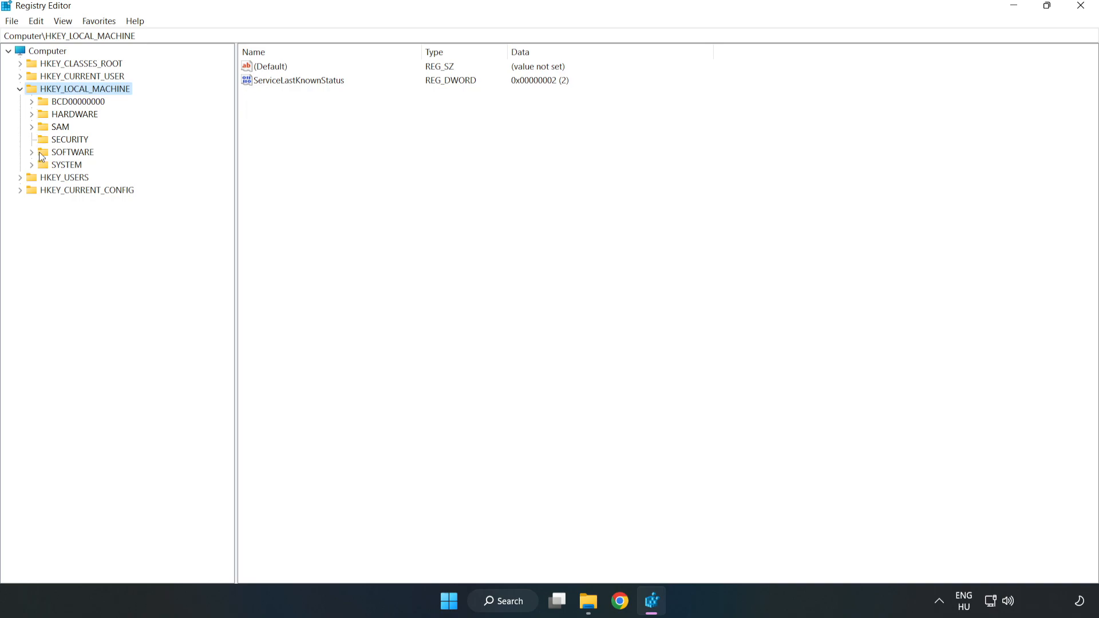
mouse_move(35, 156)
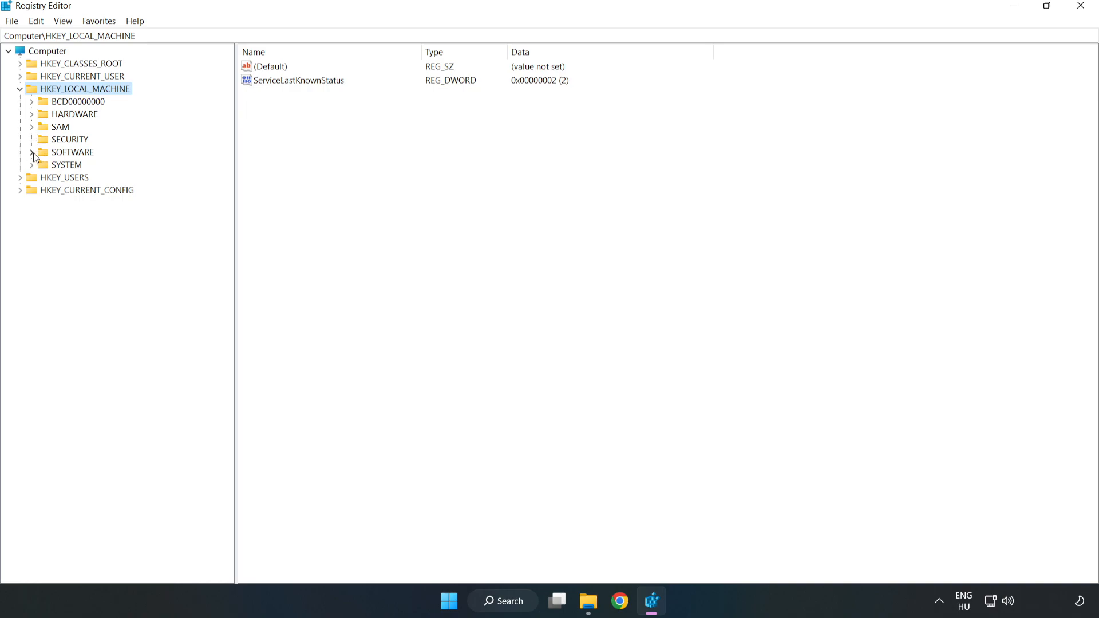
click(33, 152)
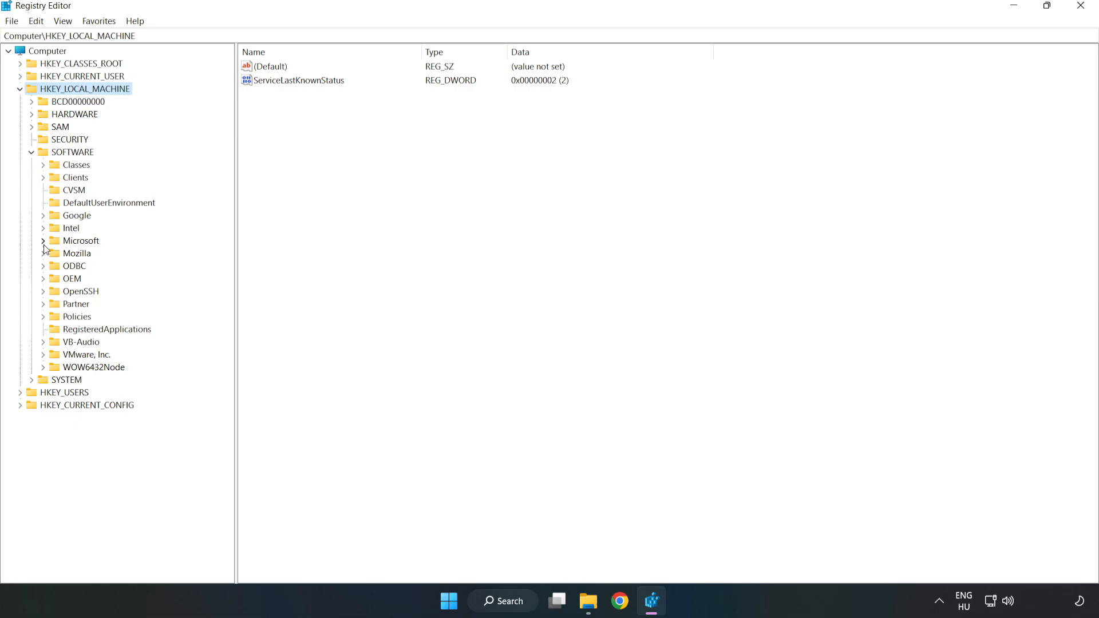
click(42, 240)
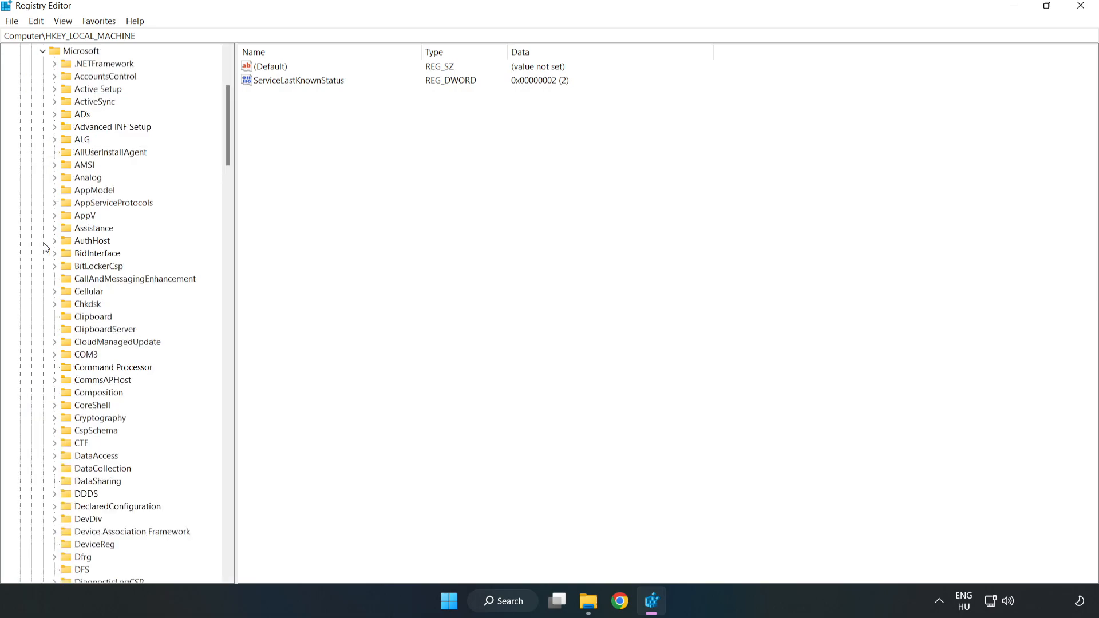
mouse_move(163, 187)
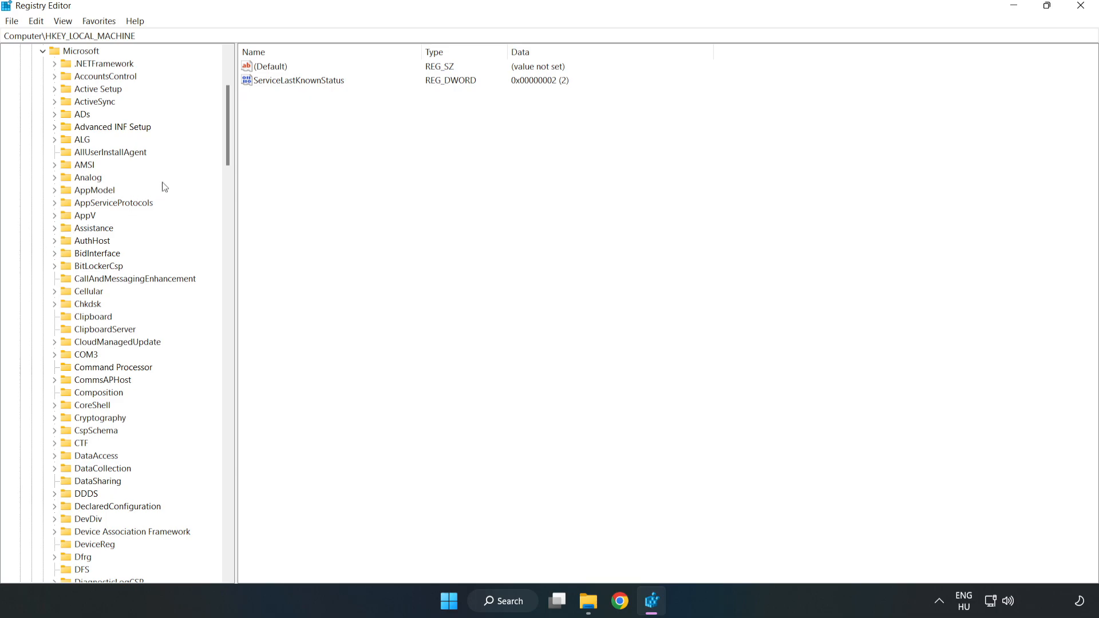
scroll(down, 3)
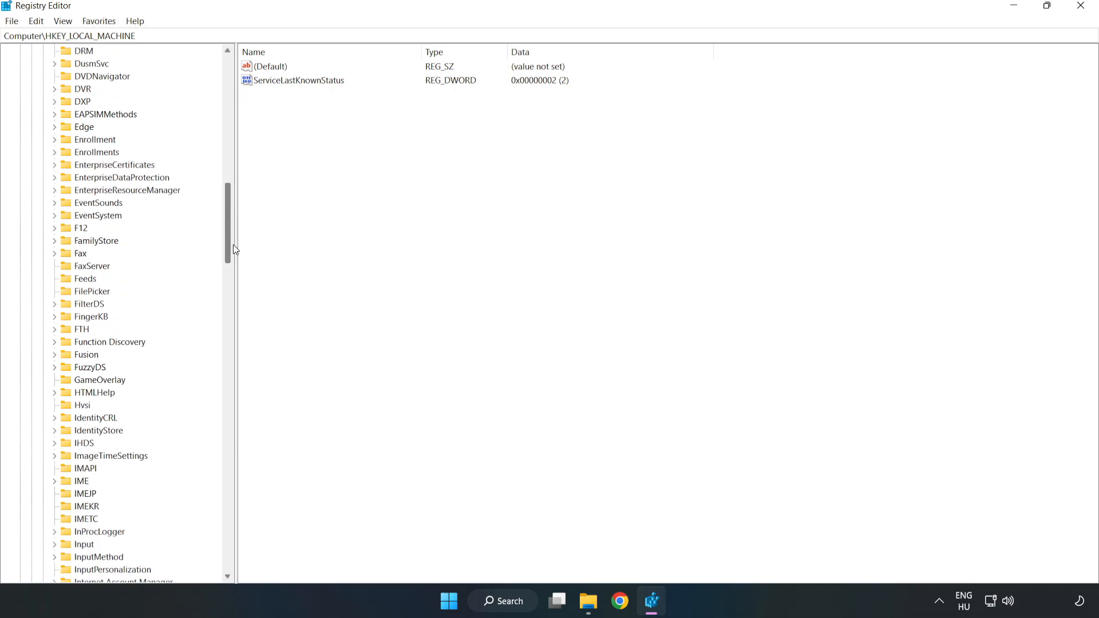
scroll(down, 3)
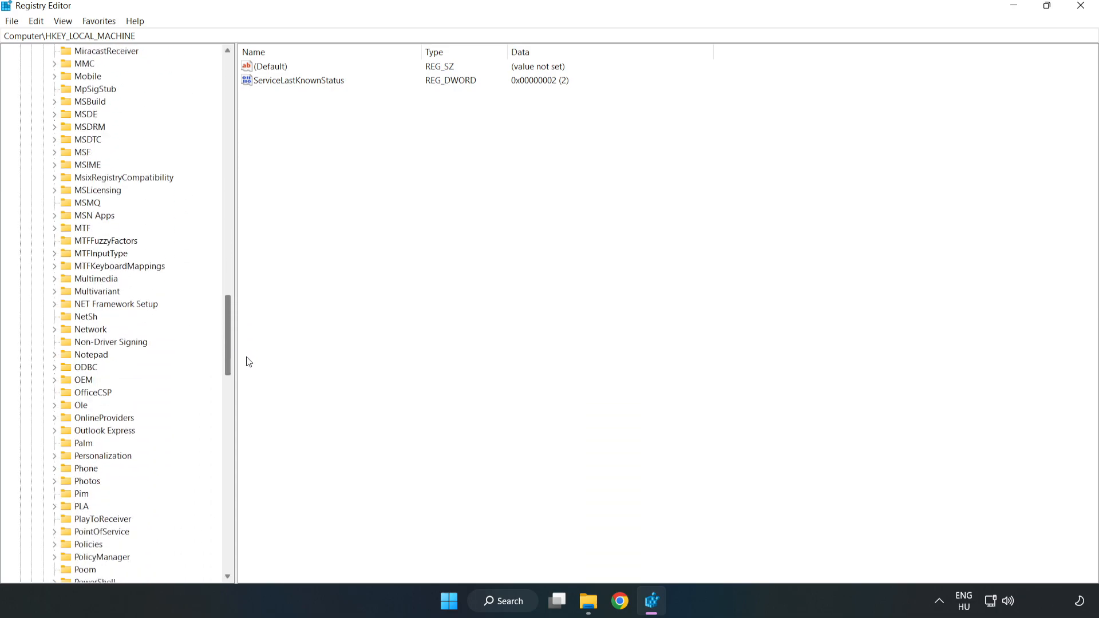
scroll(down, 3)
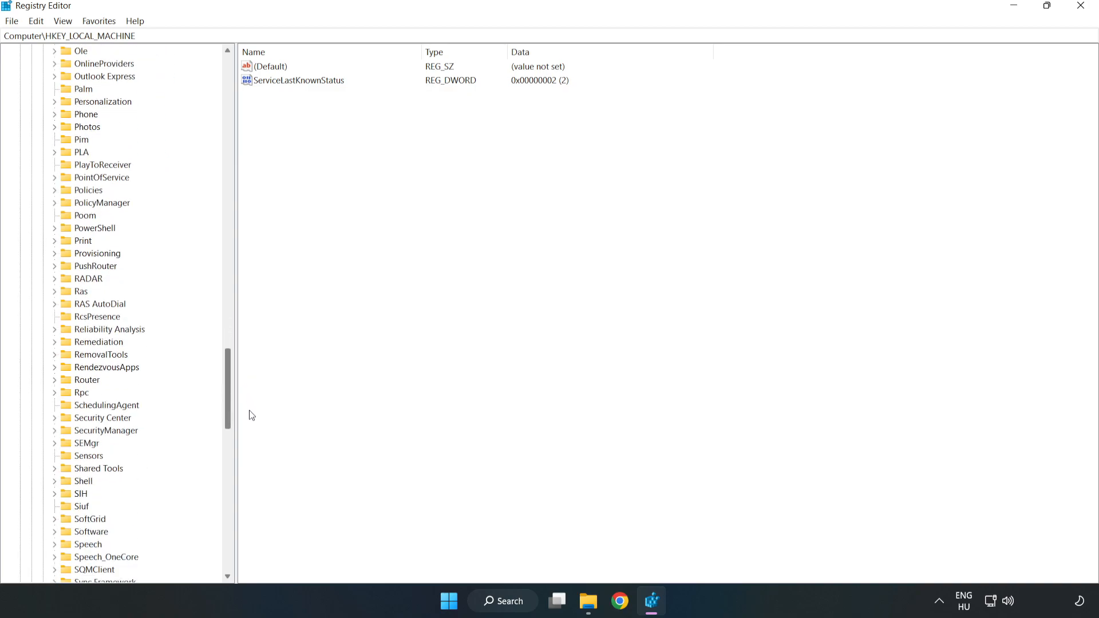
scroll(up, 3)
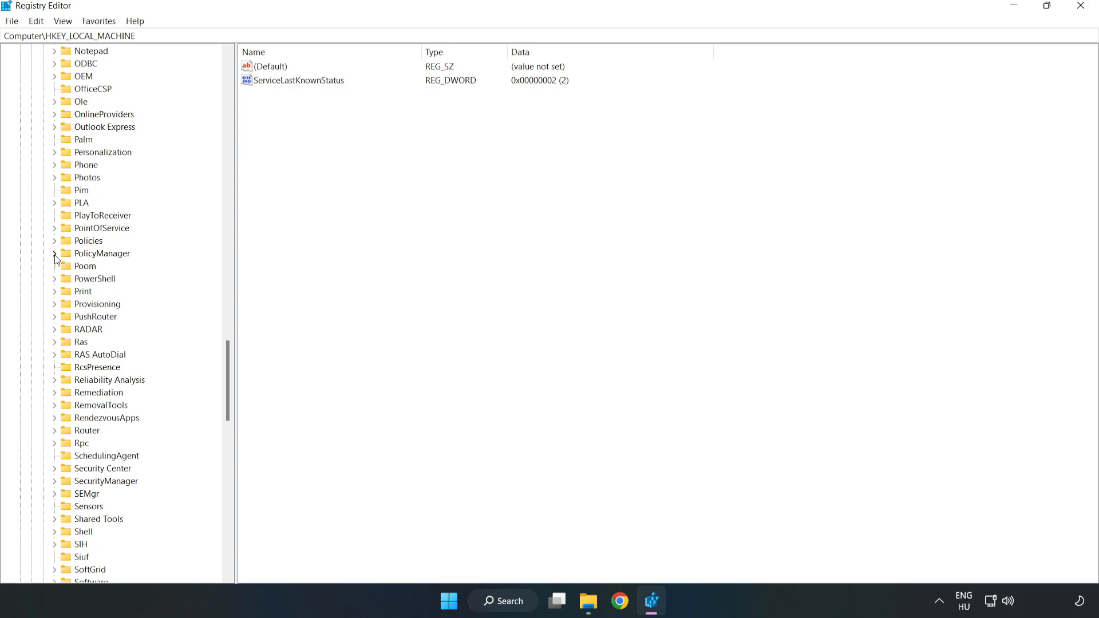
click(55, 253)
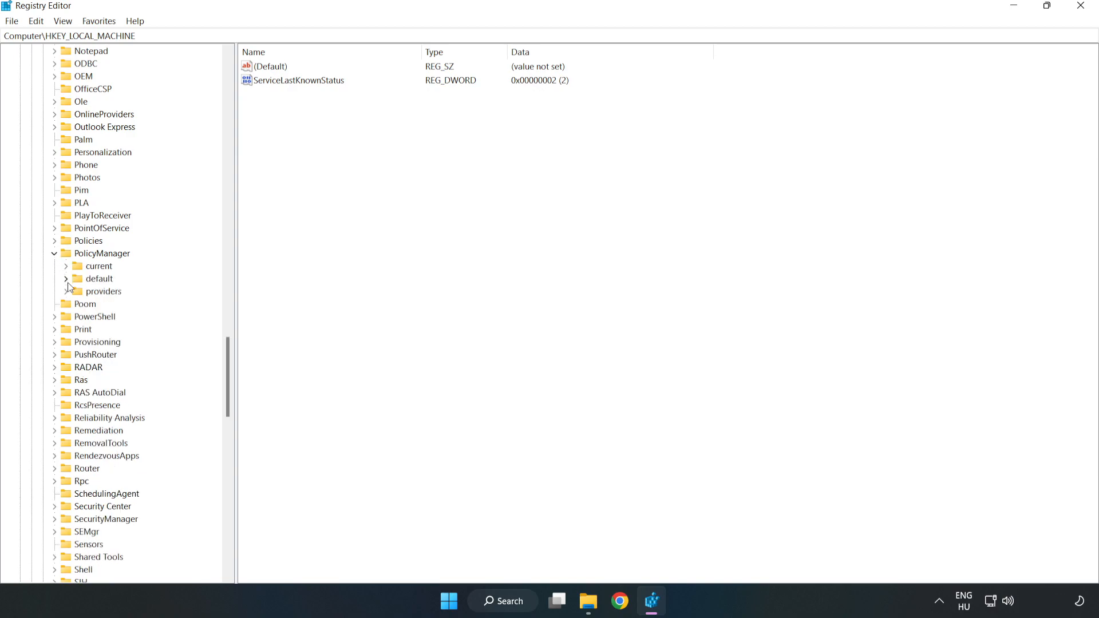
mouse_move(91, 281)
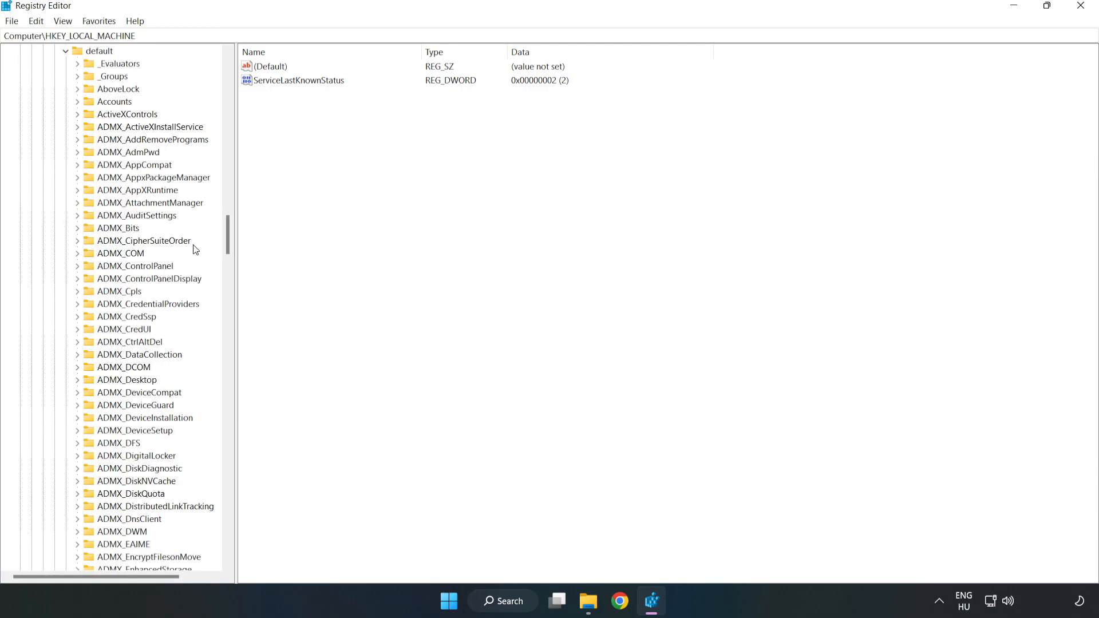
Expand default\ApplicationManagement and select the AllowGameDVR policy key
scroll(down, 3)
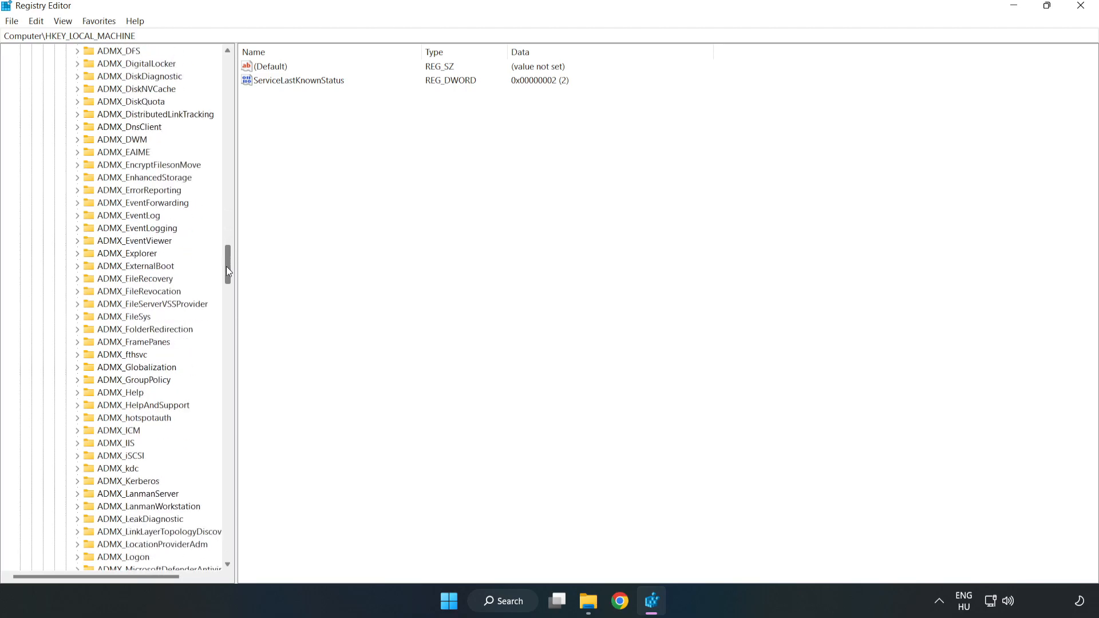
scroll(down, 3)
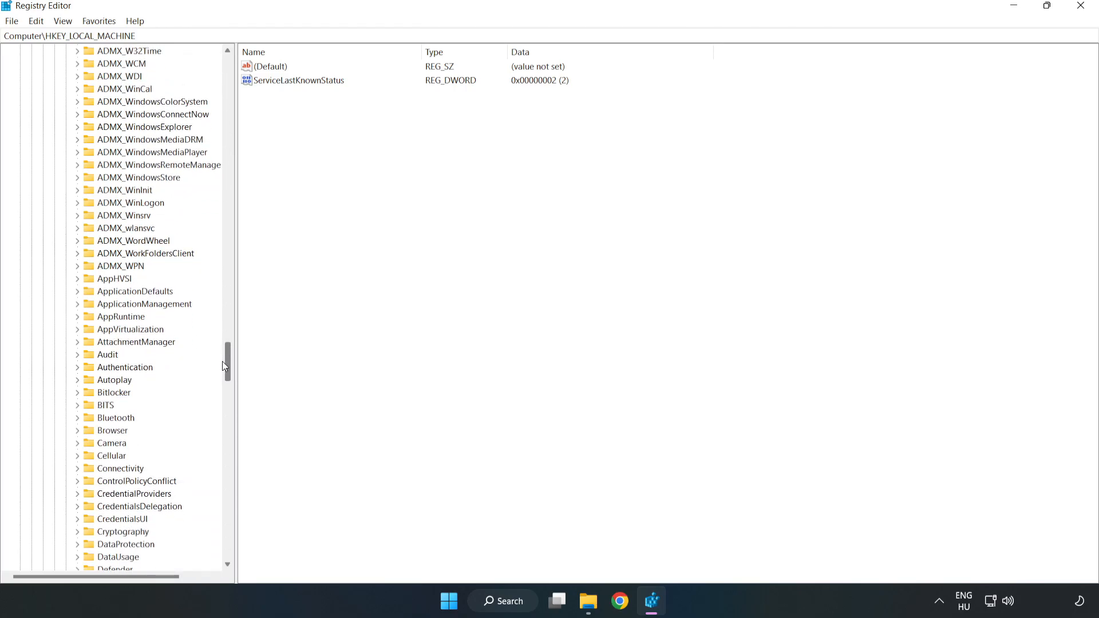
scroll(down, 3)
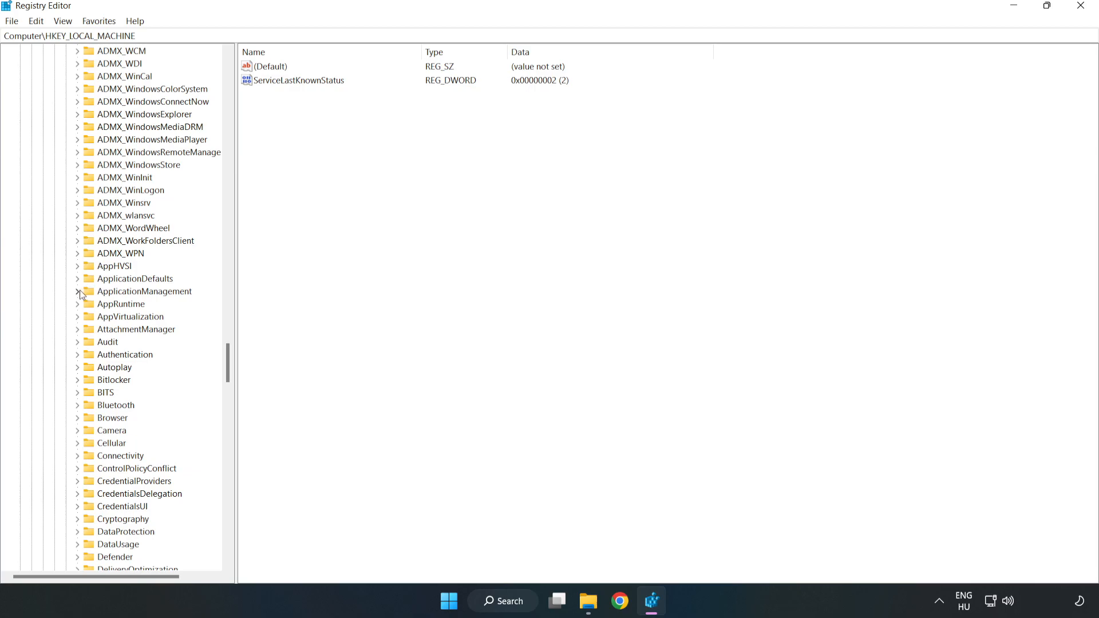
click(79, 292)
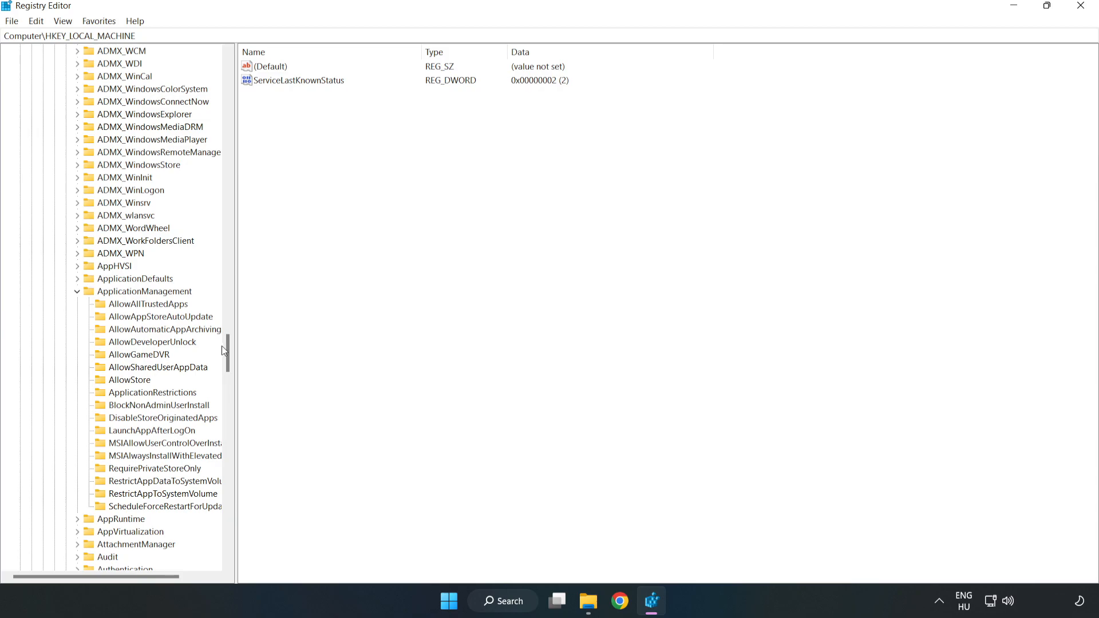
mouse_move(120, 358)
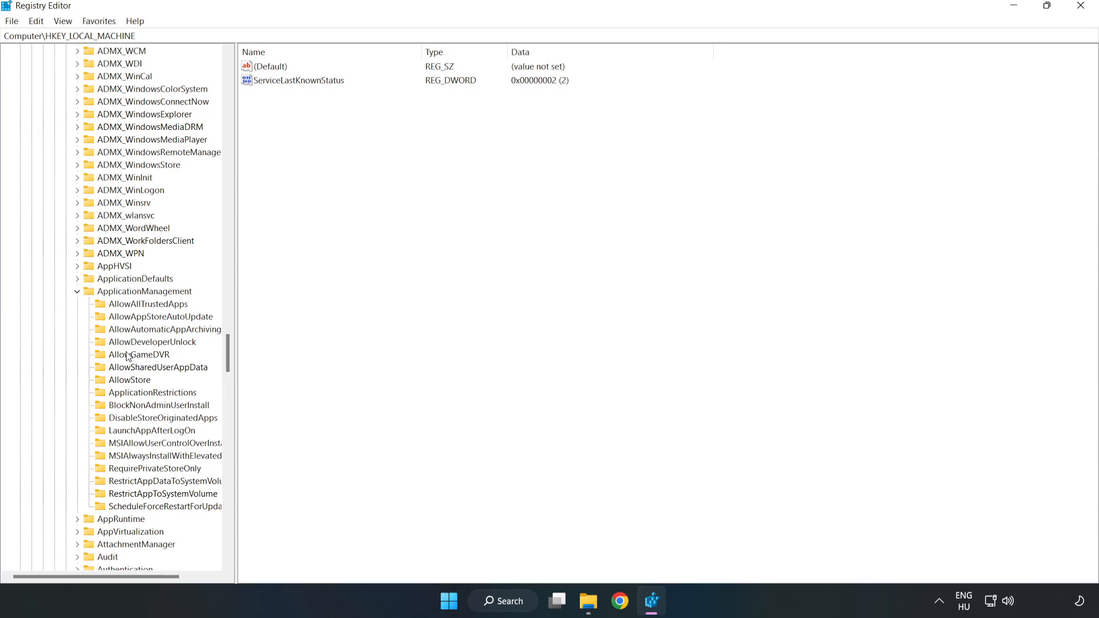
click(138, 355)
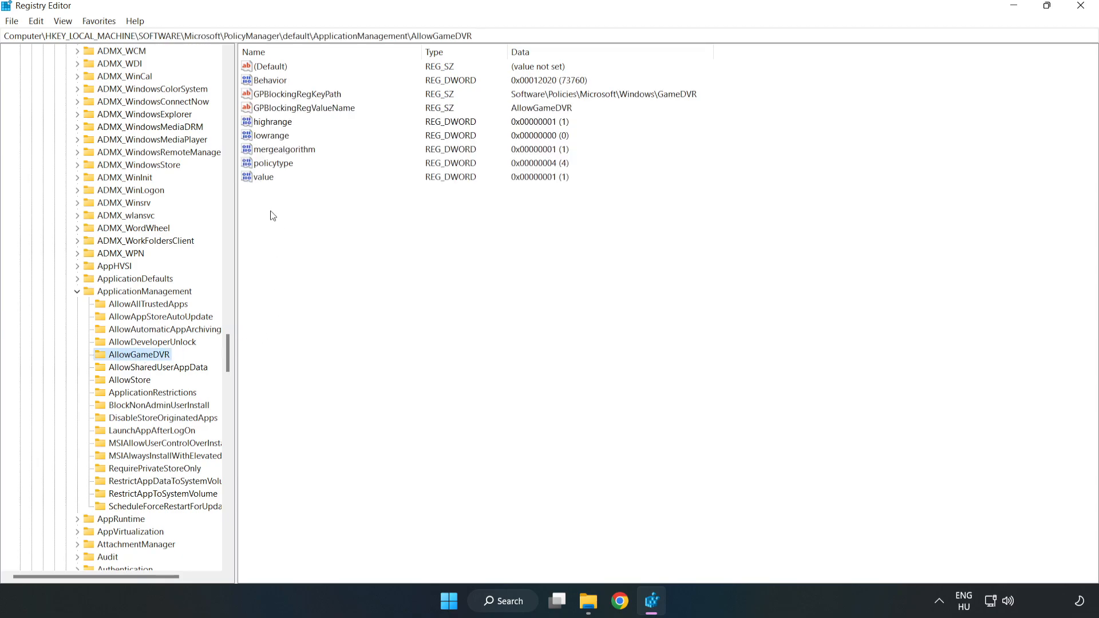
Modify the AllowGameDVR 'value' entry and save its data as 0
click(263, 176)
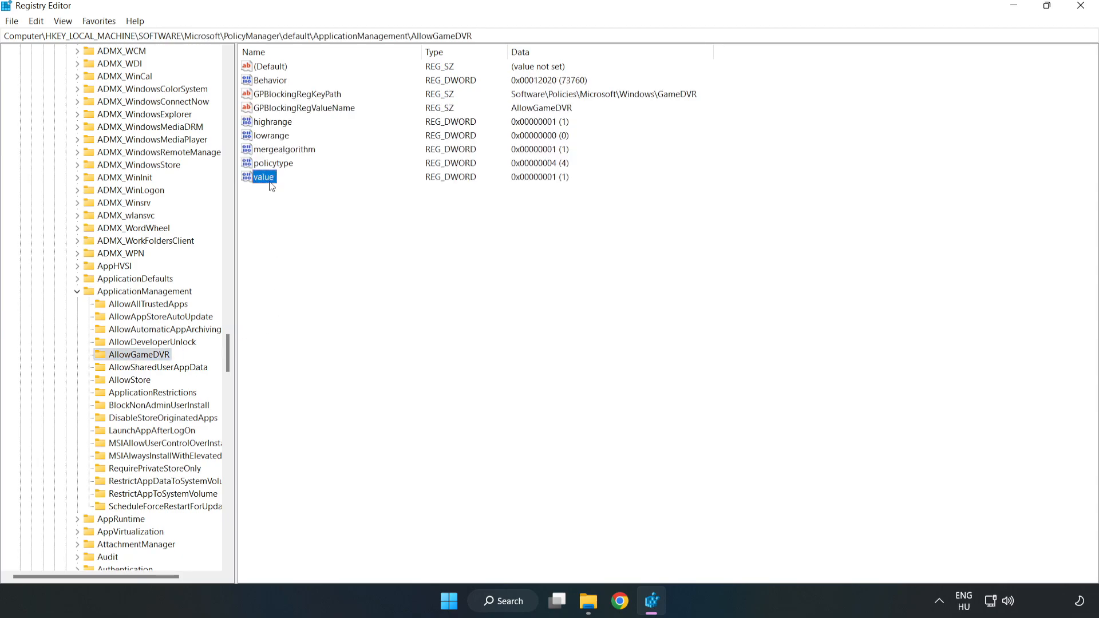
right_click(263, 176)
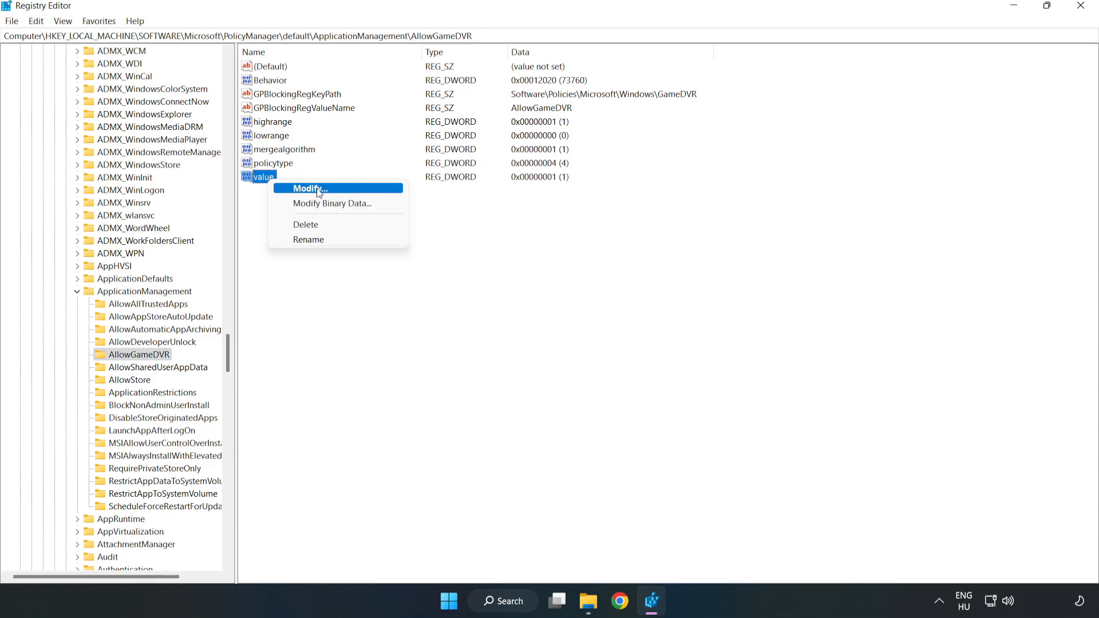
click(306, 188)
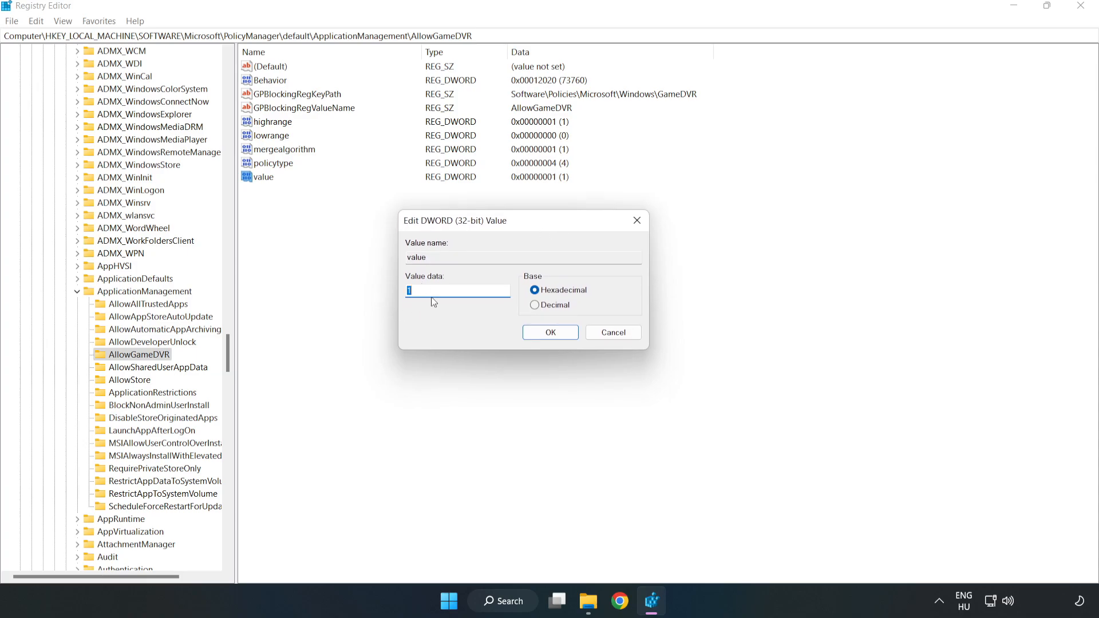
text(0)
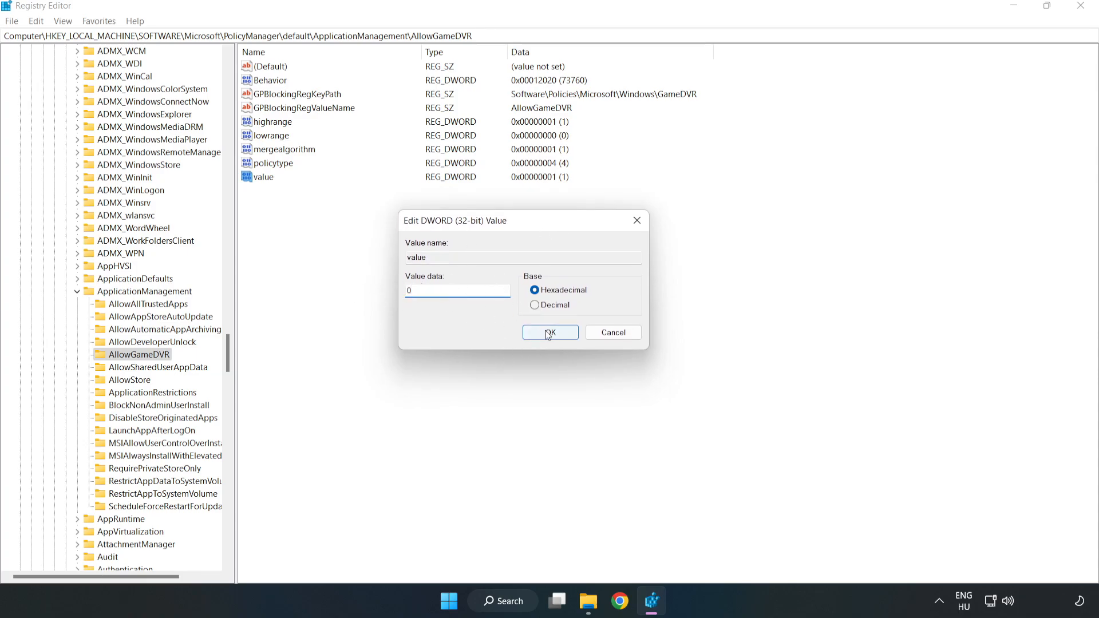
click(550, 332)
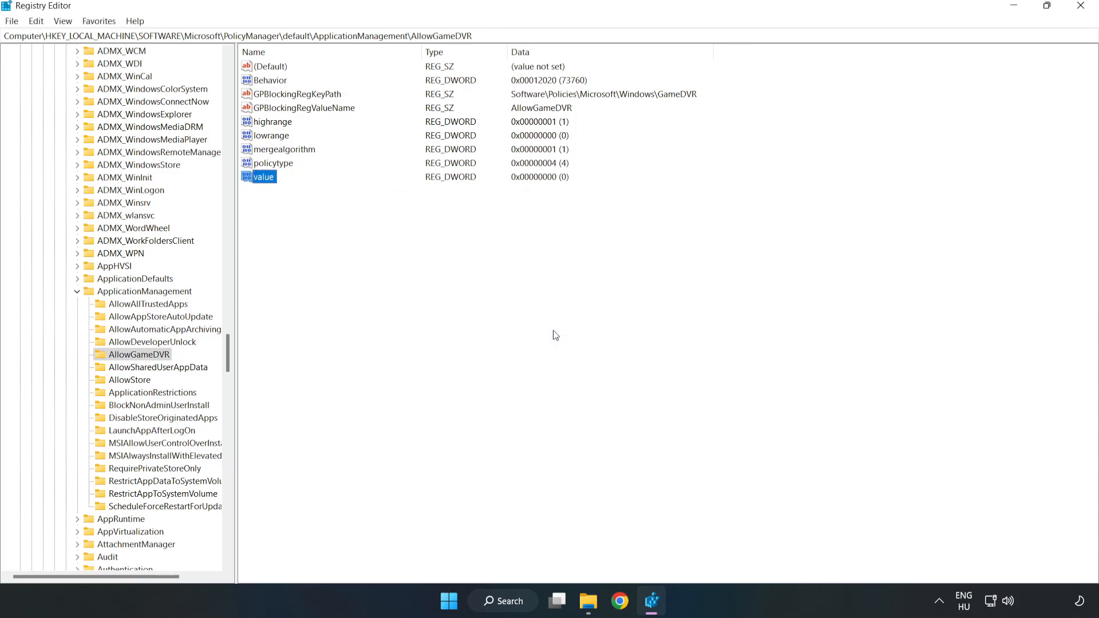
mouse_move(1081, 16)
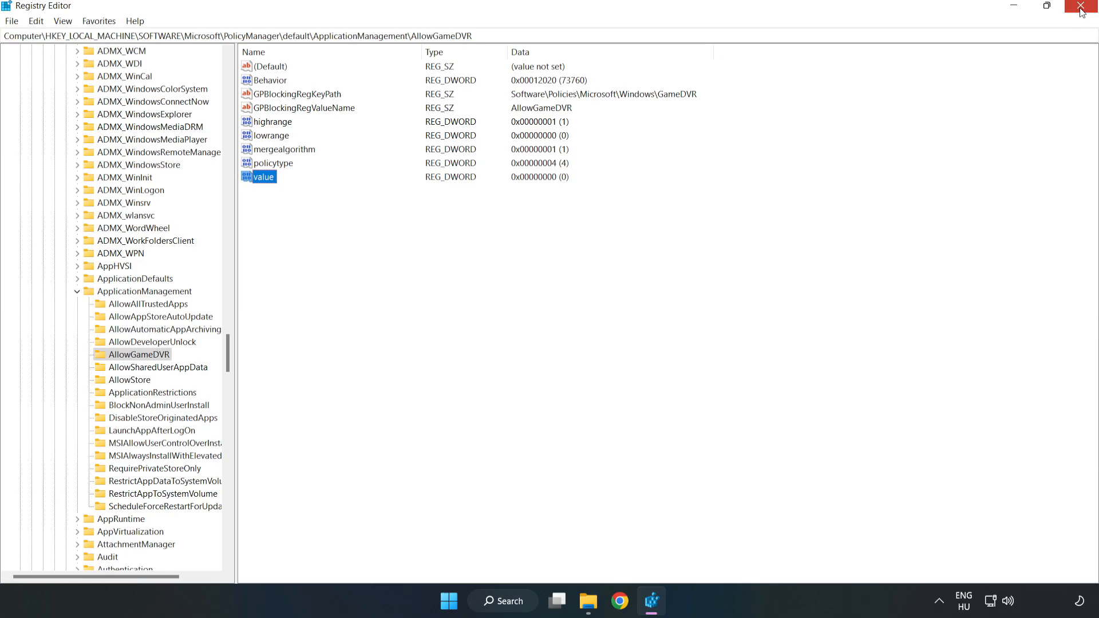
Close Registry Editor and download the DirectX End-User Runtime Web Installer in Chrome
click(1085, 7)
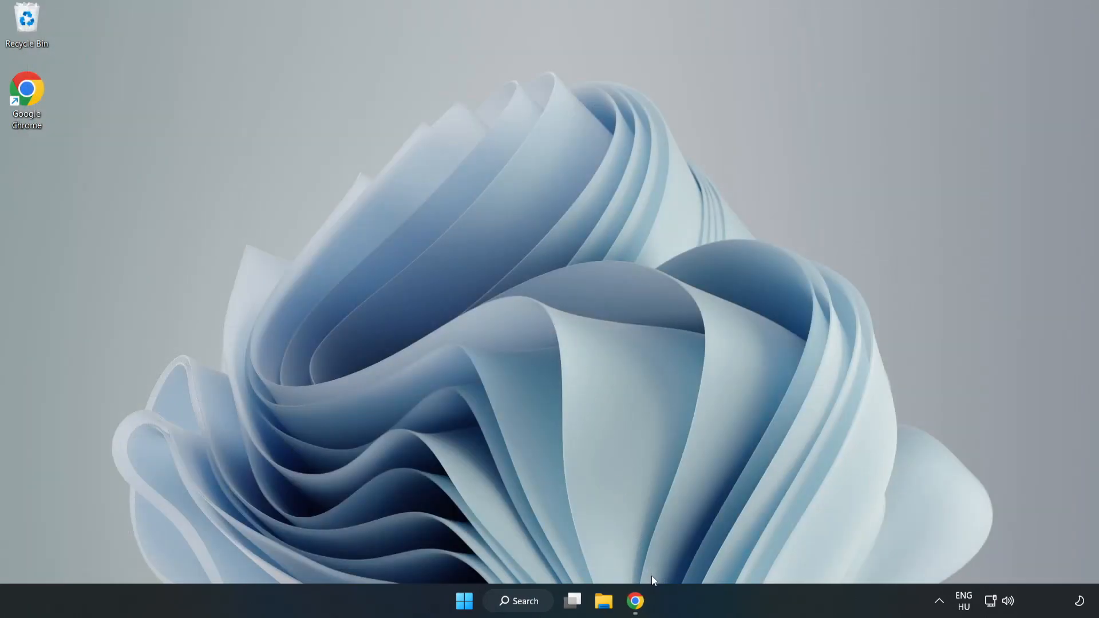
mouse_move(635, 600)
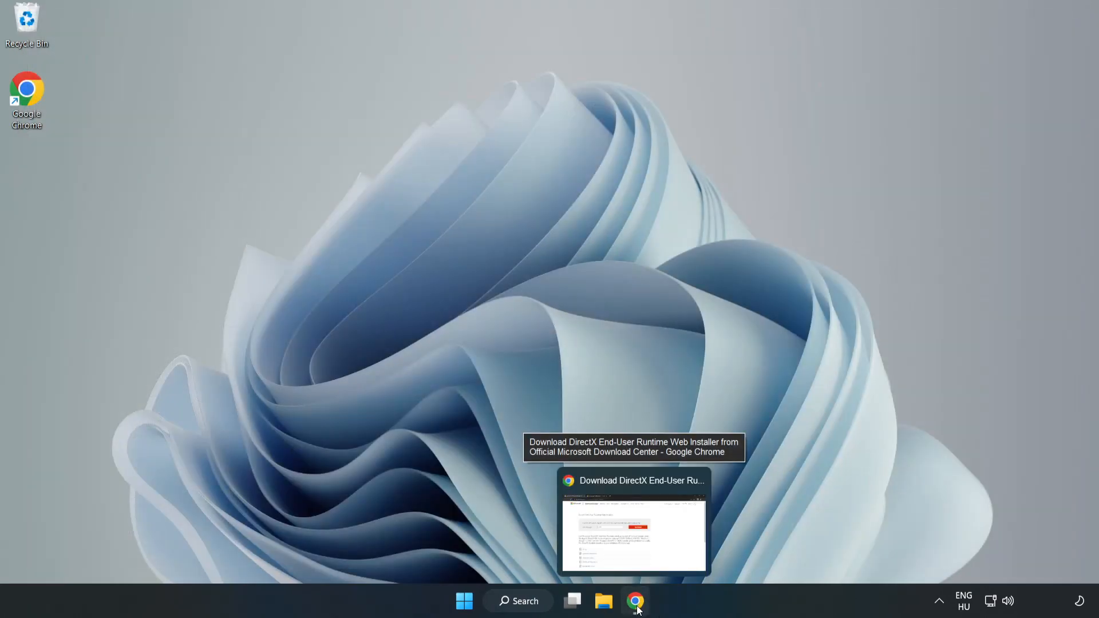
click(633, 521)
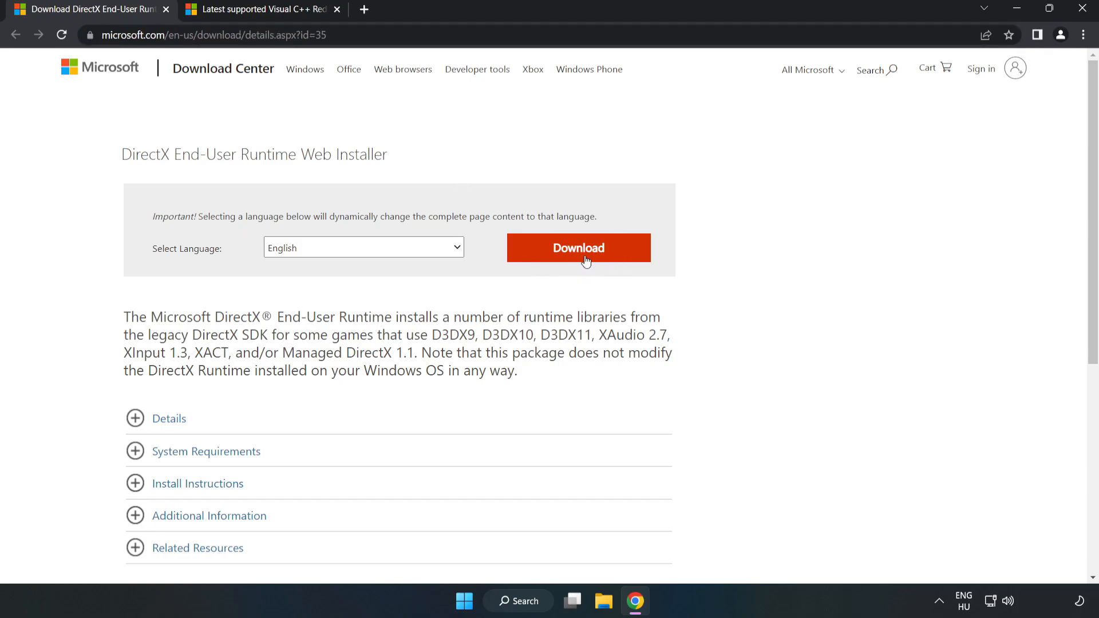
click(577, 247)
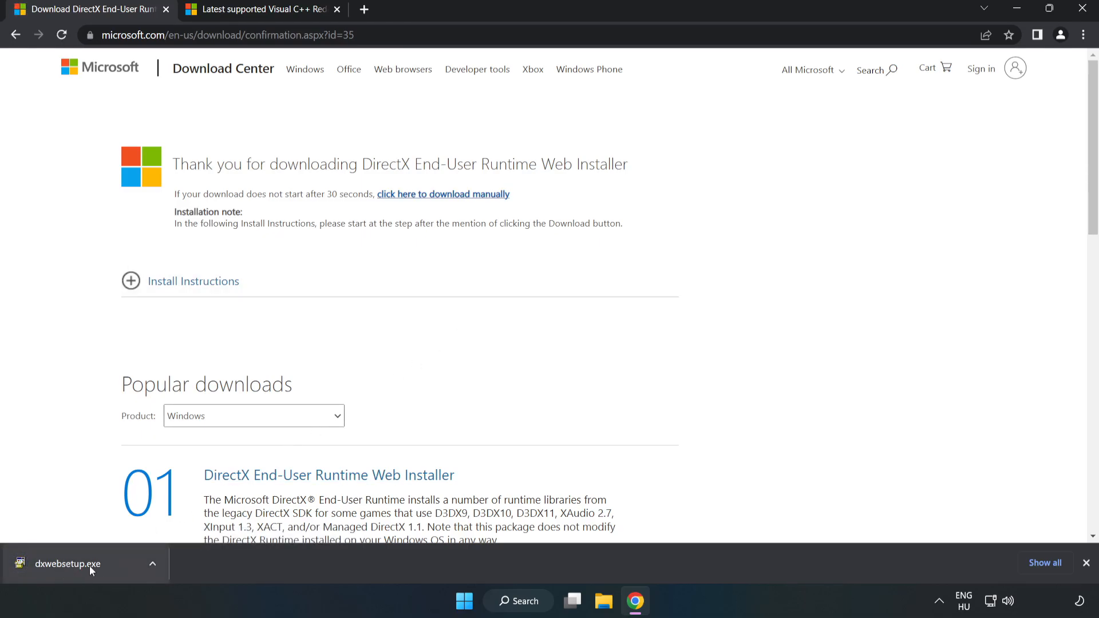
Run dxwebsetup.exe, accept the license, decline the Bing Bar, and finish the setup
click(68, 563)
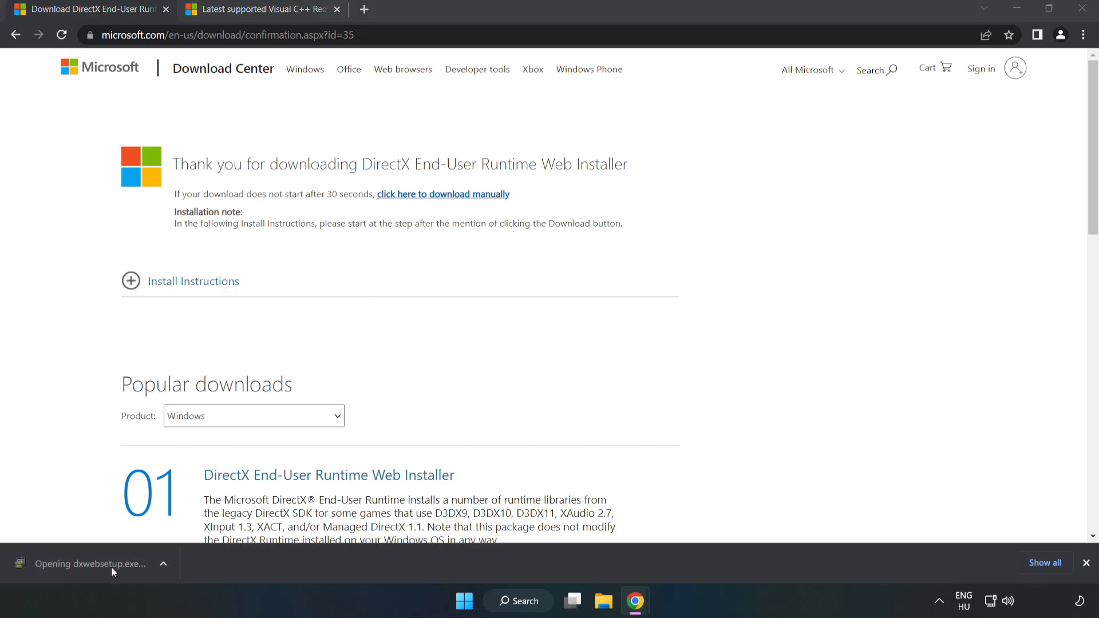
mouse_move(115, 568)
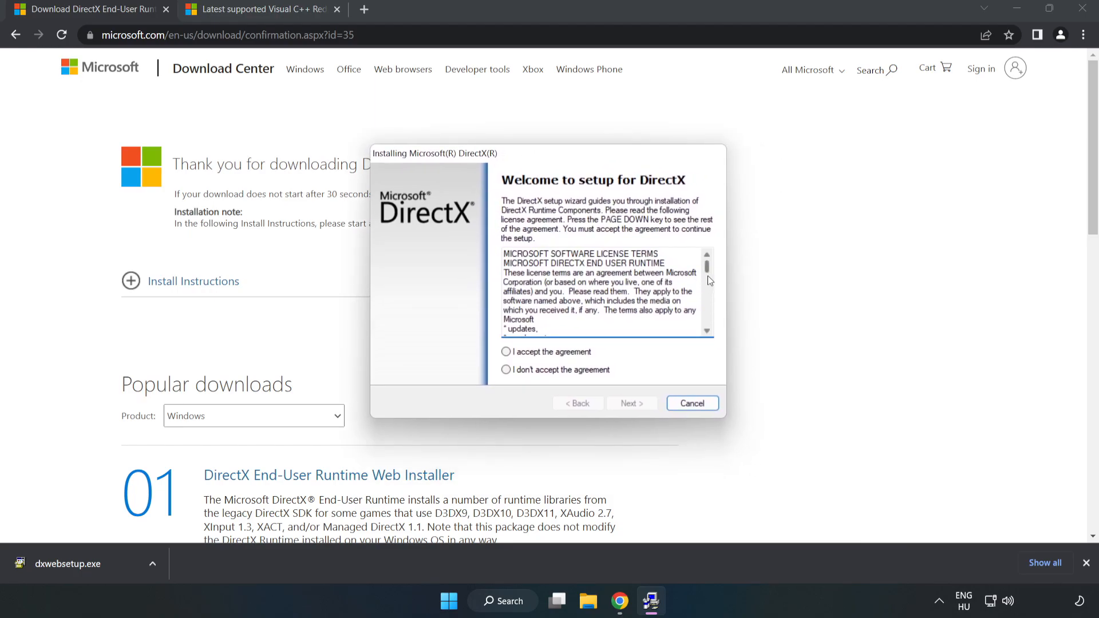
click(505, 352)
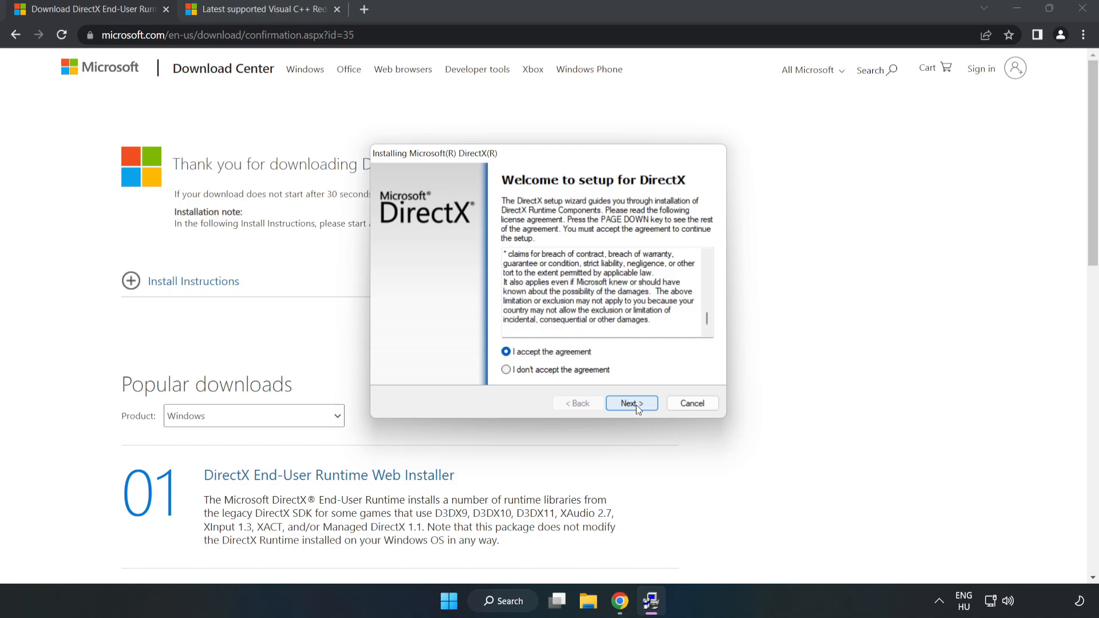
click(630, 402)
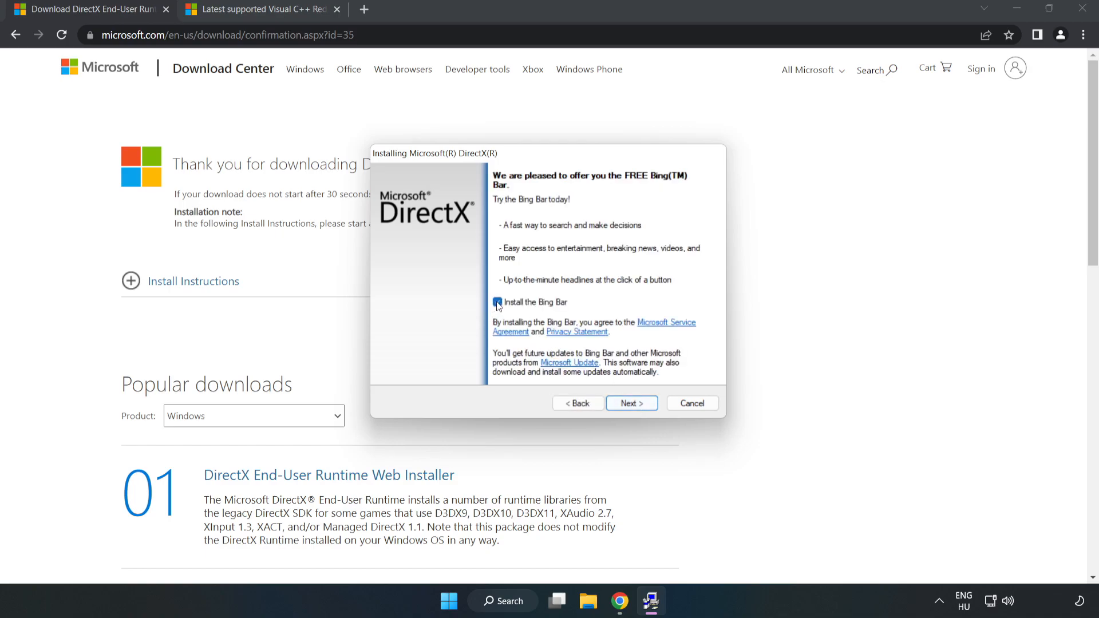
click(496, 302)
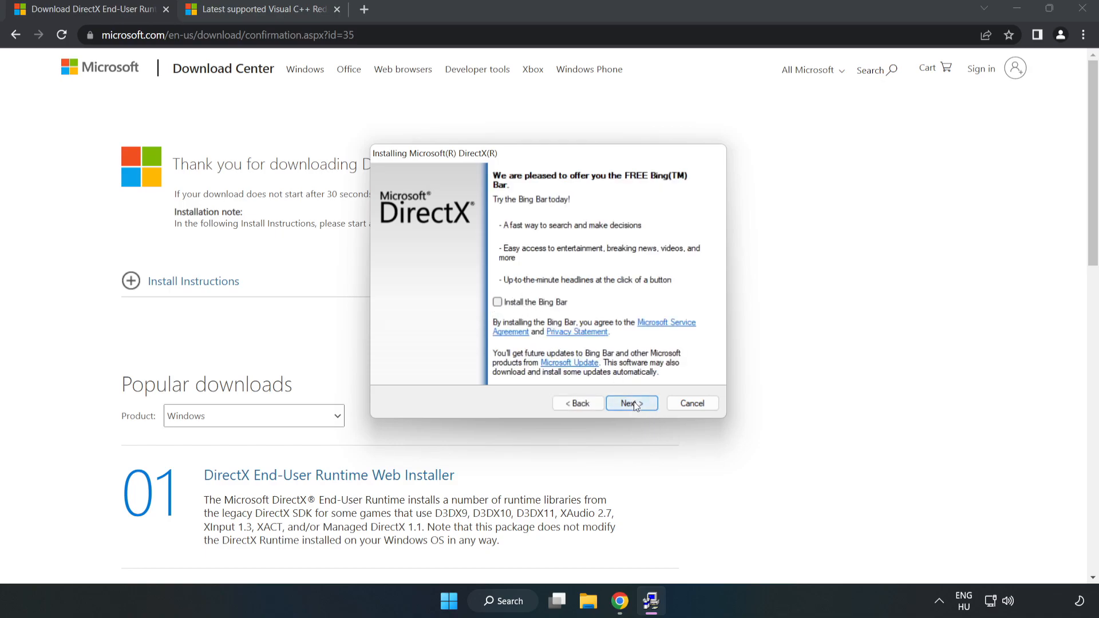
click(629, 403)
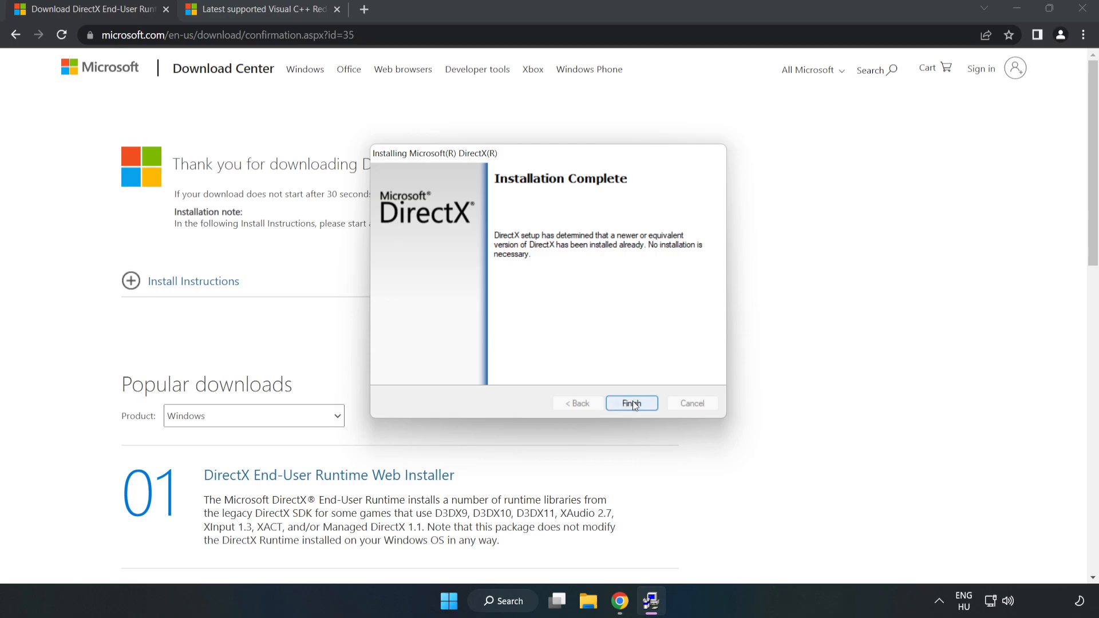
click(630, 403)
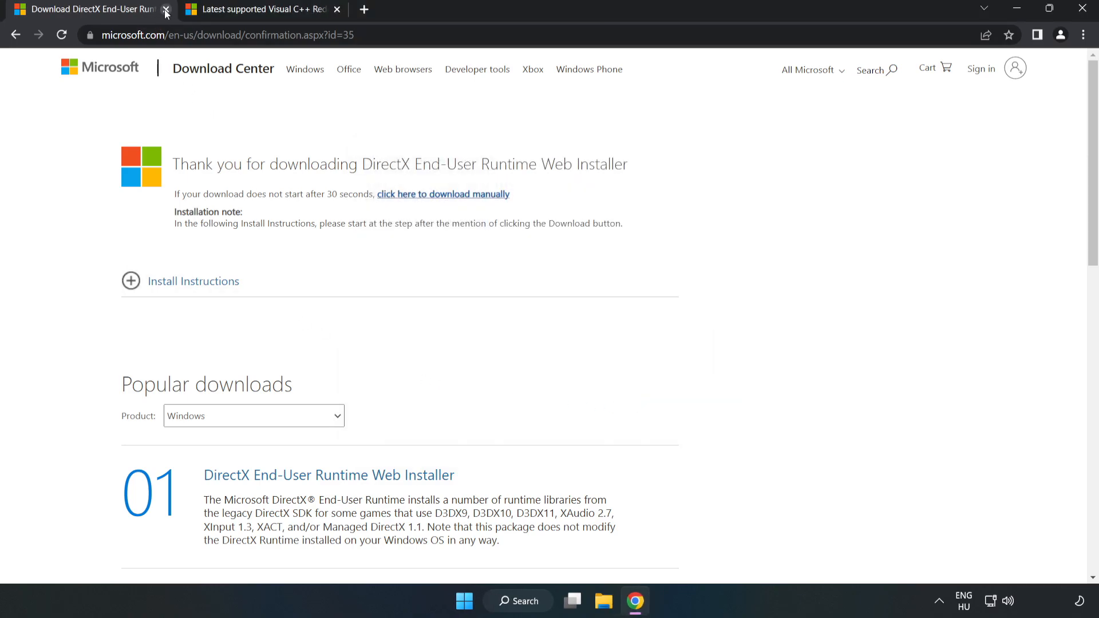
Download the 2015-2022 Visual C++ redistributables from Microsoft Learn and launch VC_redist.arm64.exe
click(166, 10)
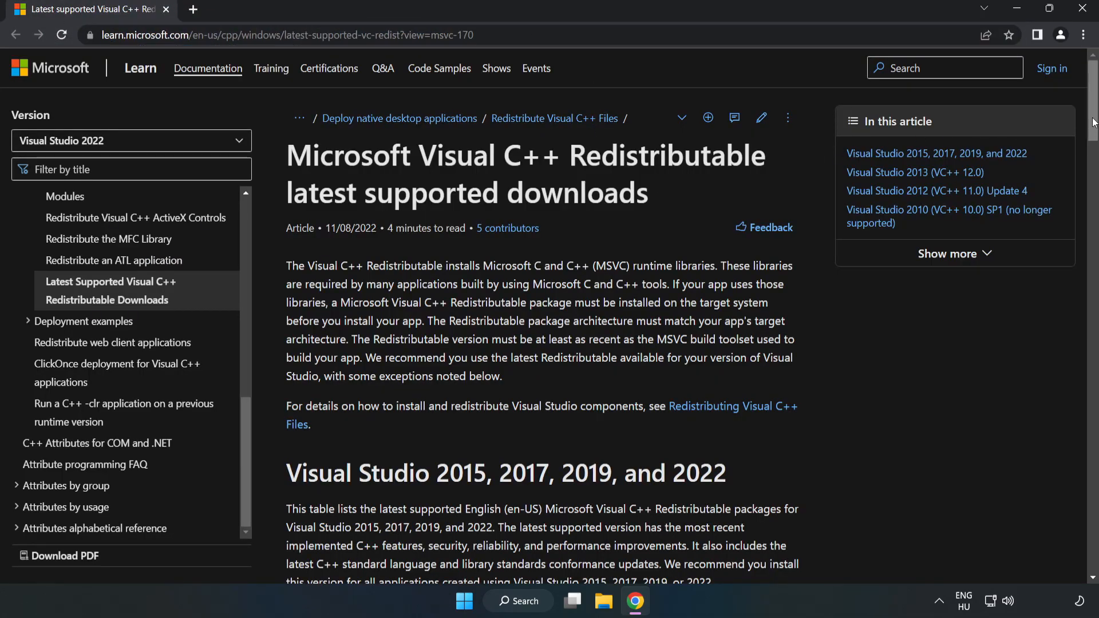
scroll(down, 3)
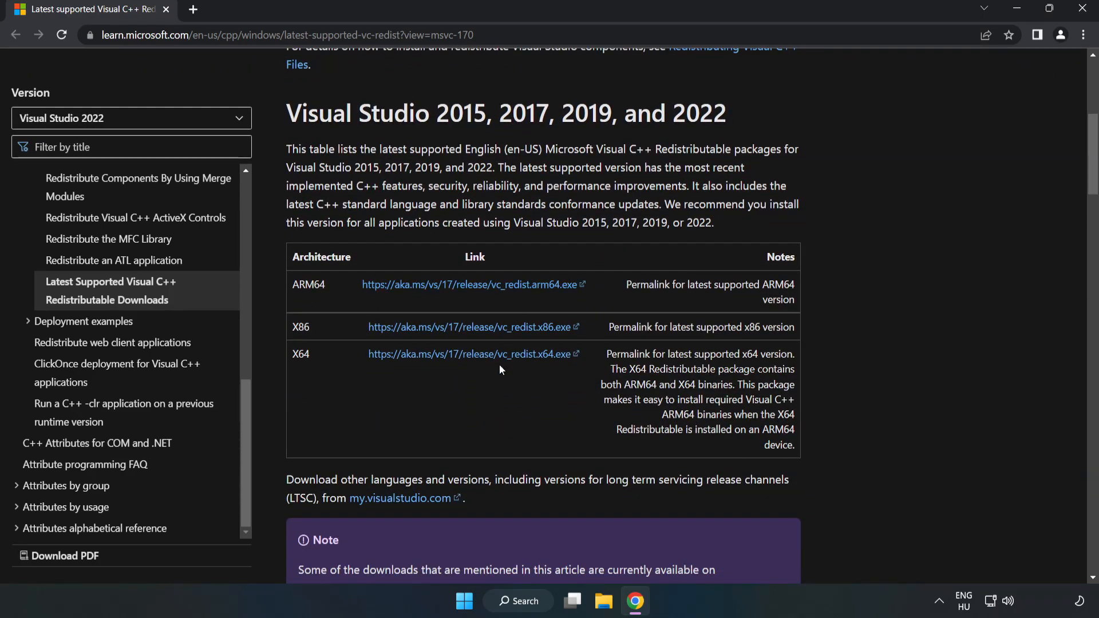
click(472, 326)
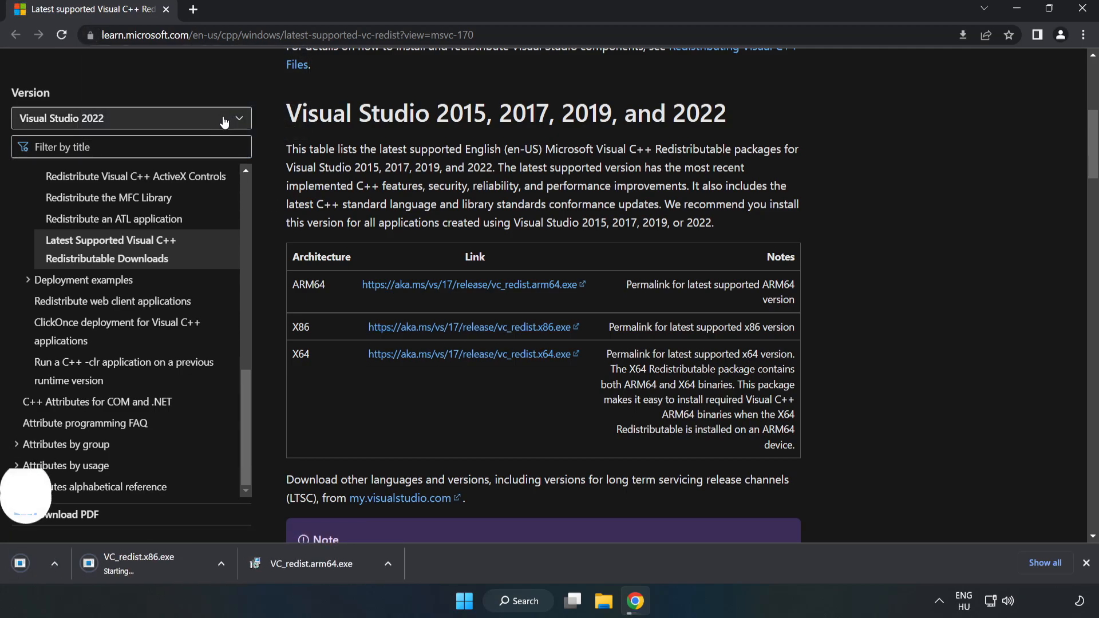
click(473, 354)
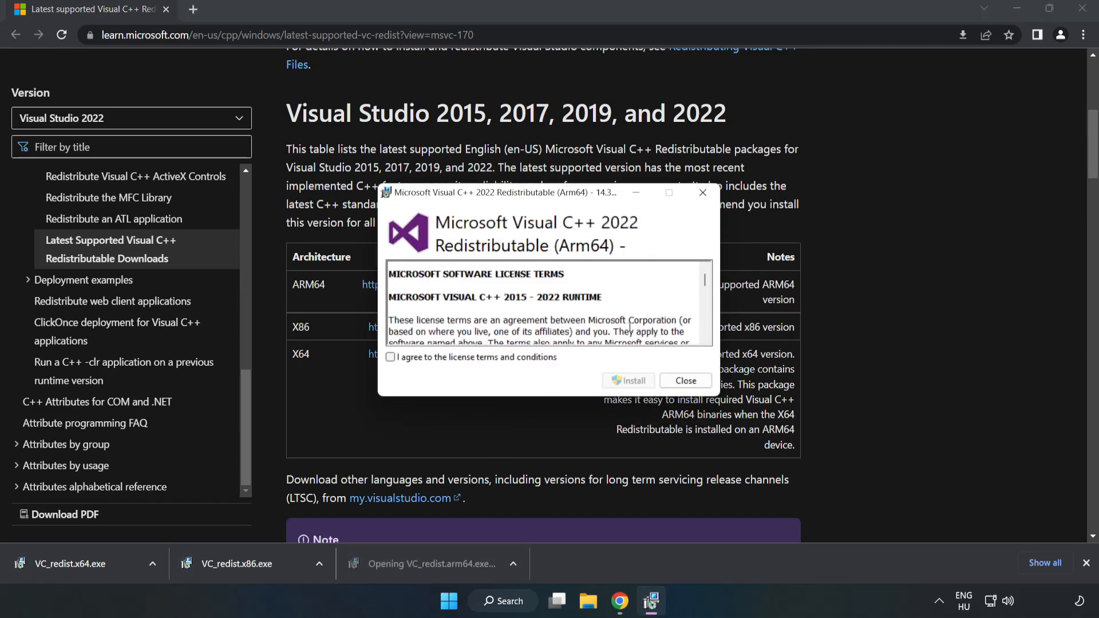
Accept the ARM64 redistributable license and start its install, which fails as unsupported on this processor
scroll(down, 3)
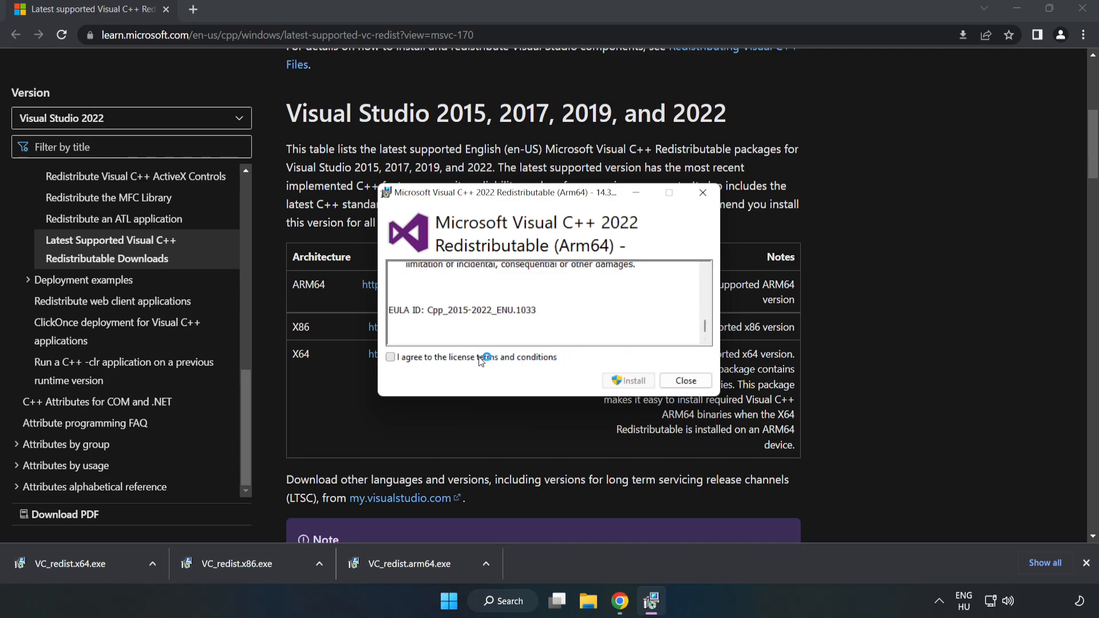
click(390, 357)
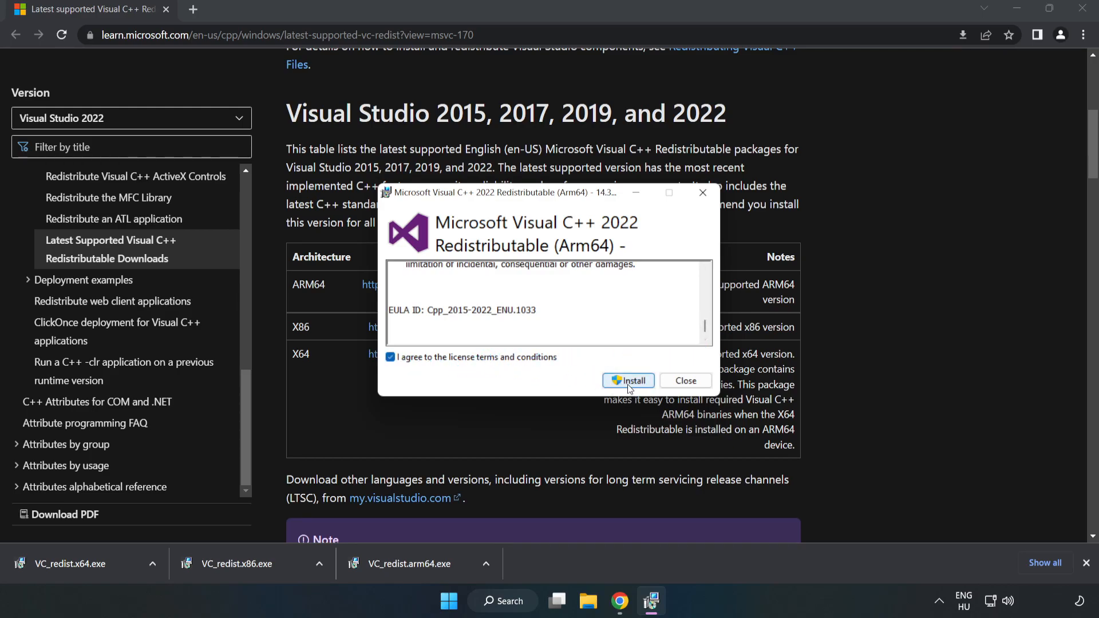
click(629, 380)
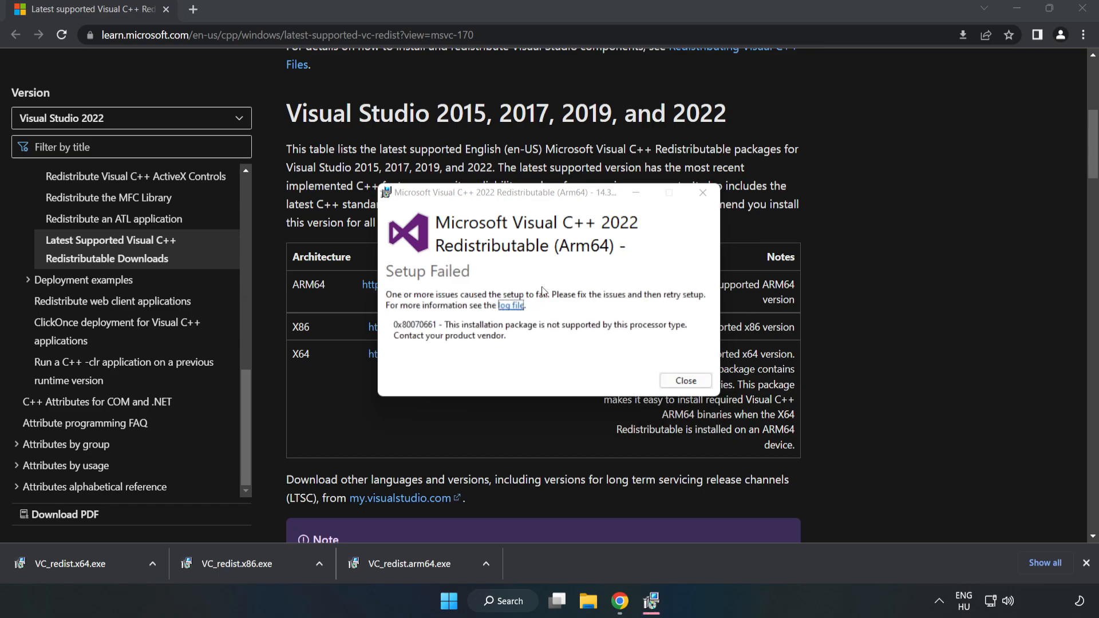
mouse_move(684, 380)
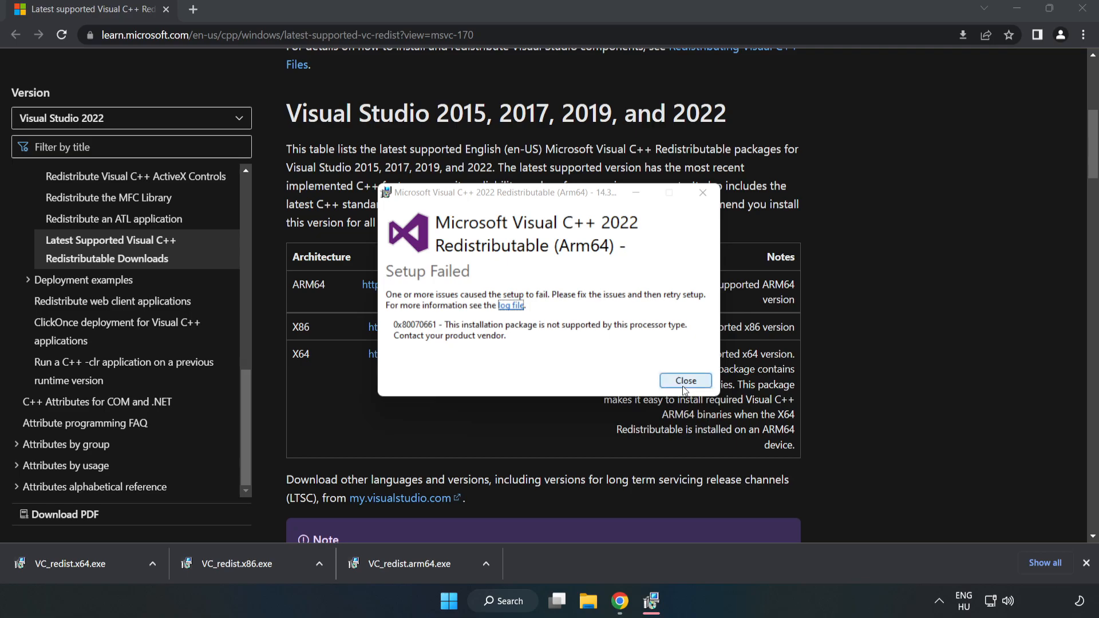
Dismiss the failed ARM64 setup, then complete the x86 and x64 installs without restarting now
click(684, 380)
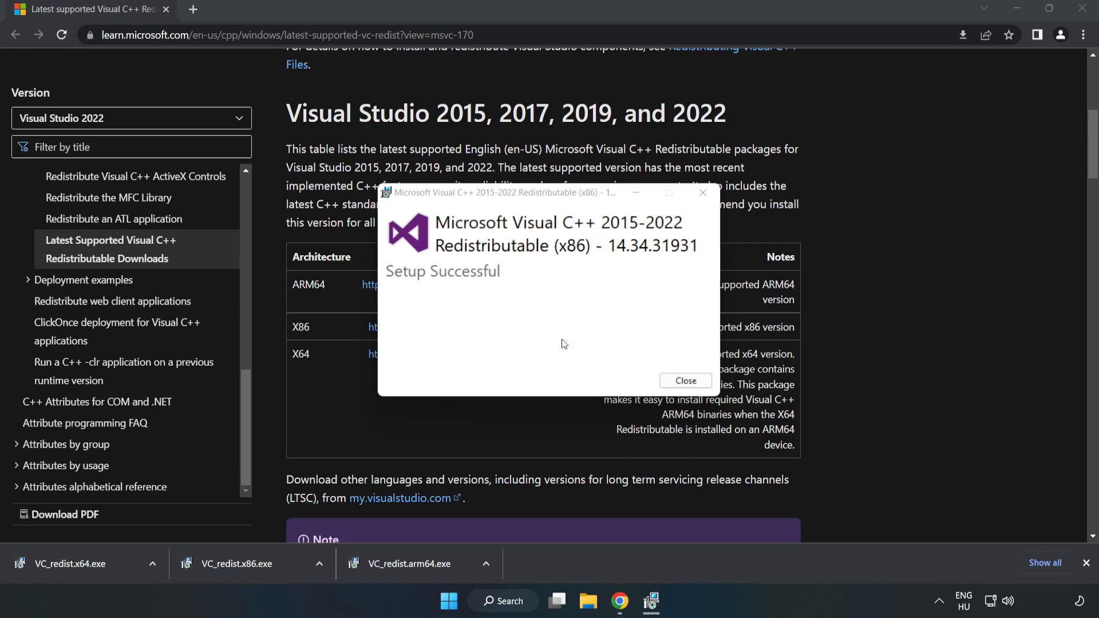
click(685, 380)
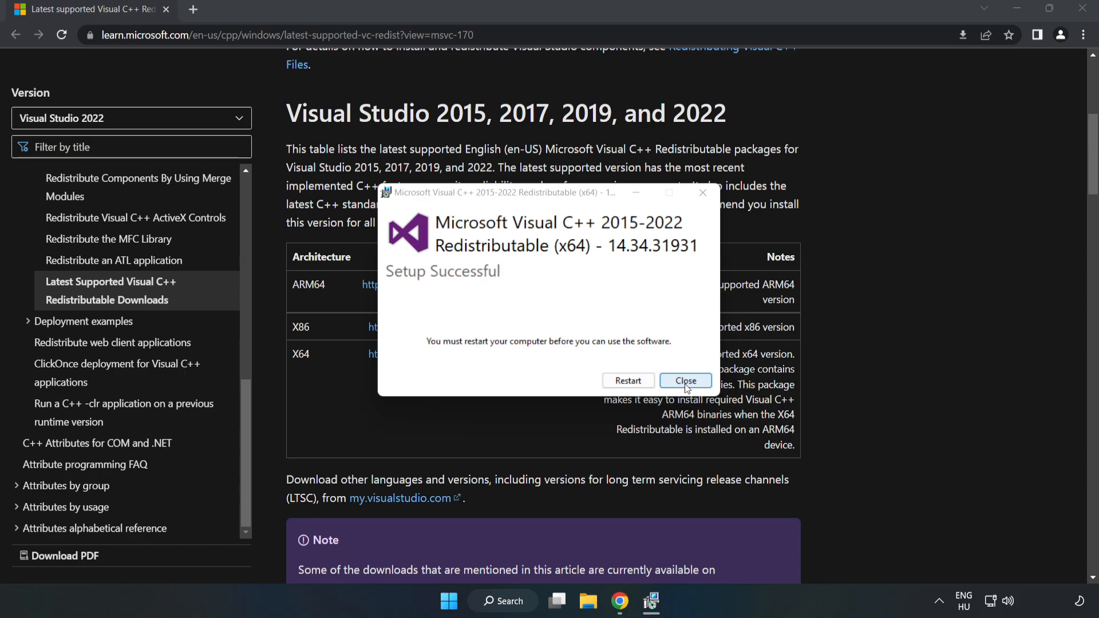
click(685, 380)
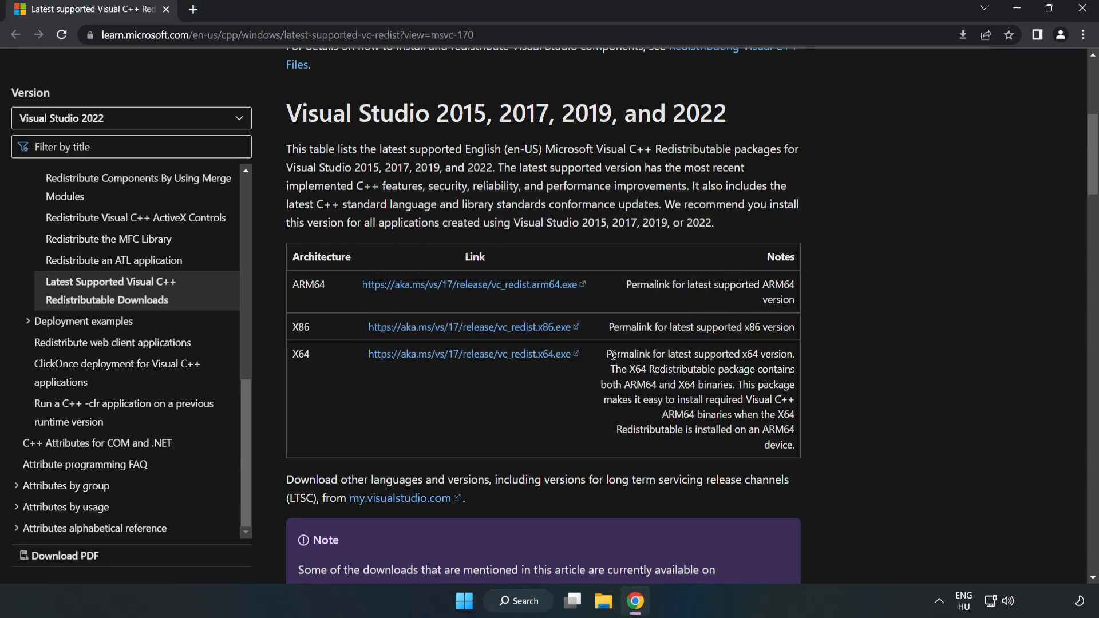
mouse_move(1082, 9)
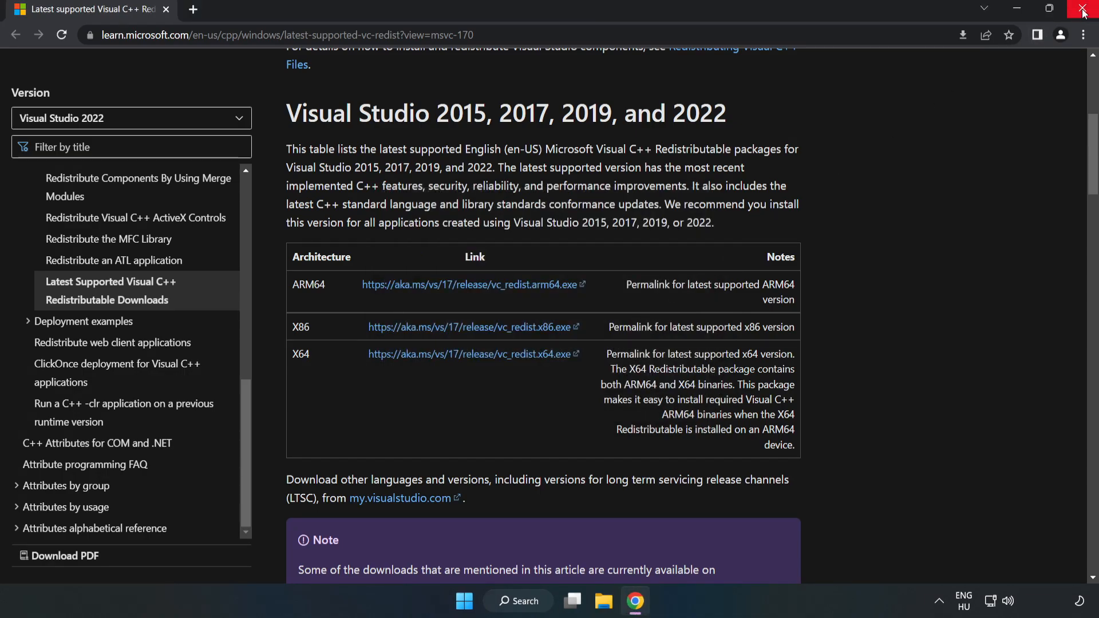
Close Chrome and show the Start menu's Sleep, Shut down and Restart choices
click(1083, 10)
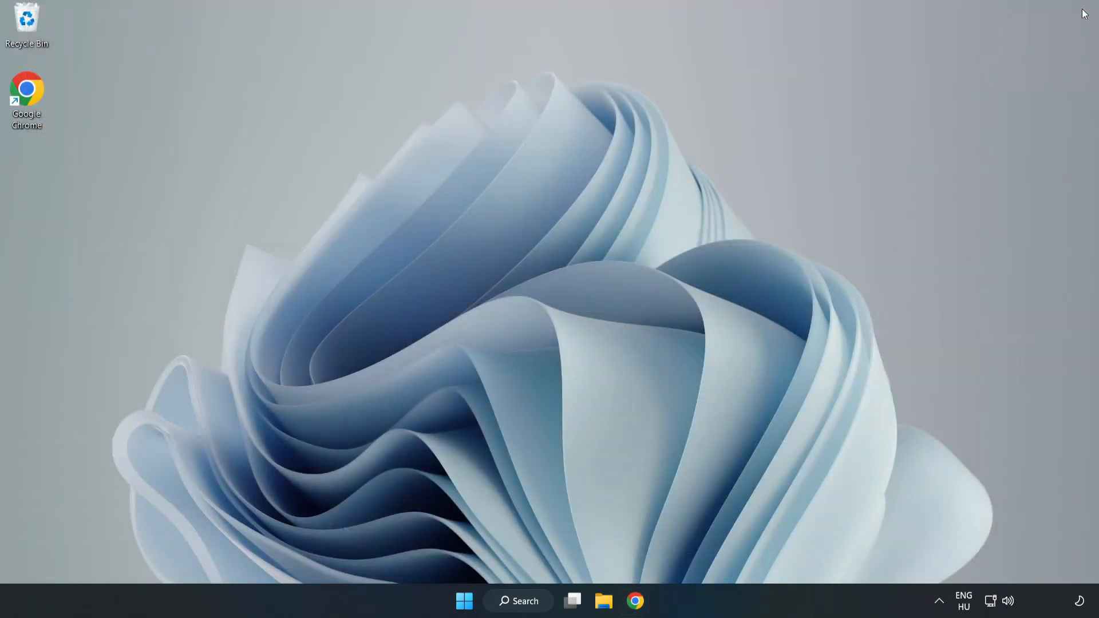
mouse_move(463, 601)
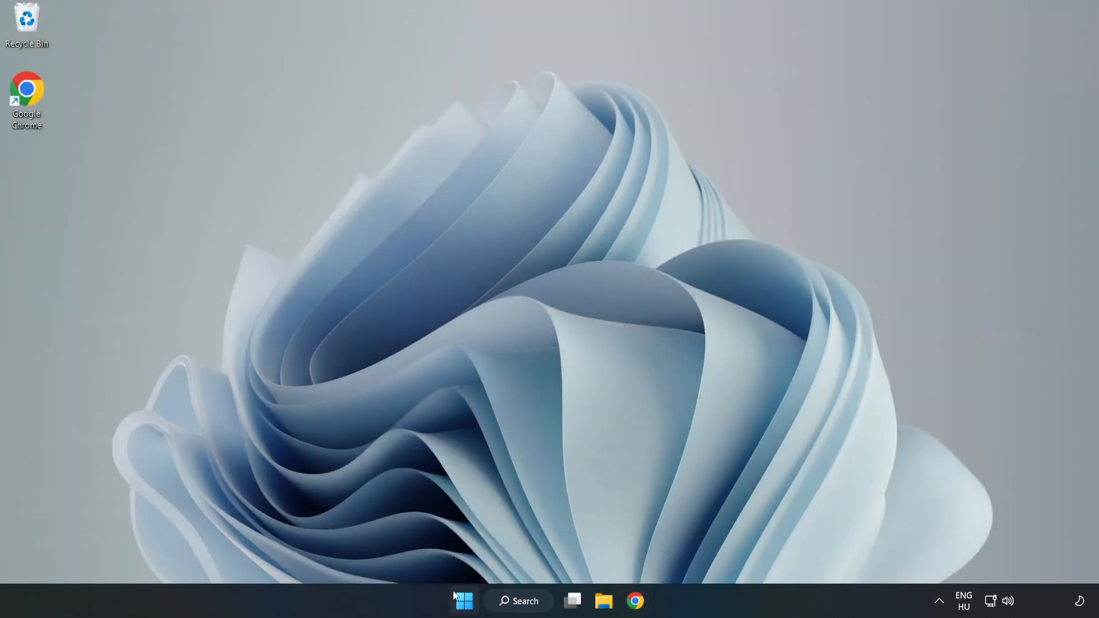
click(463, 600)
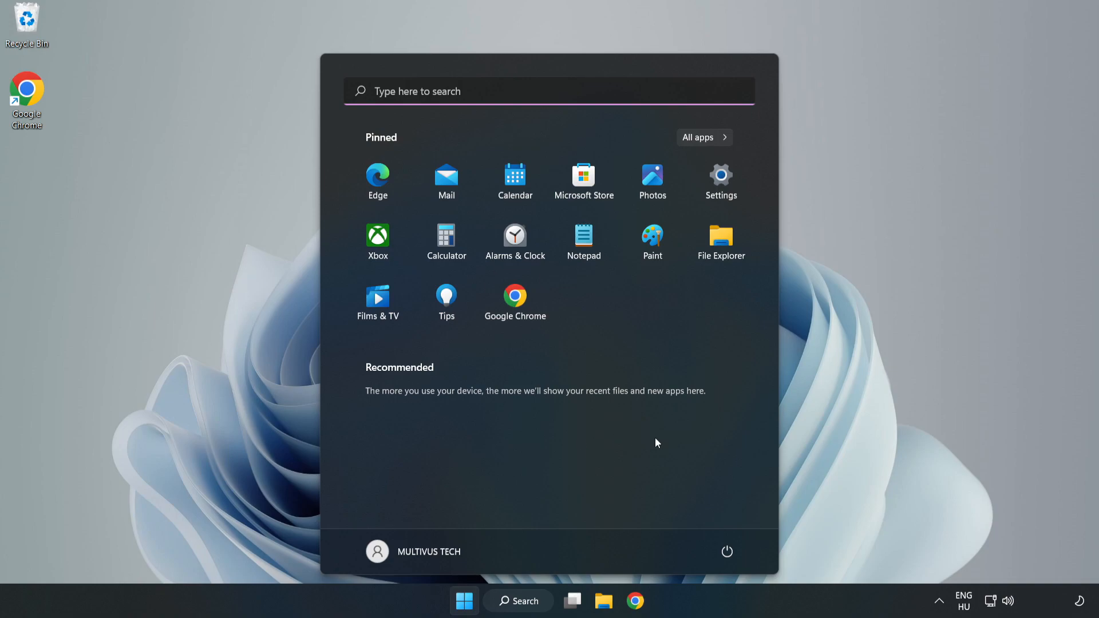
click(727, 552)
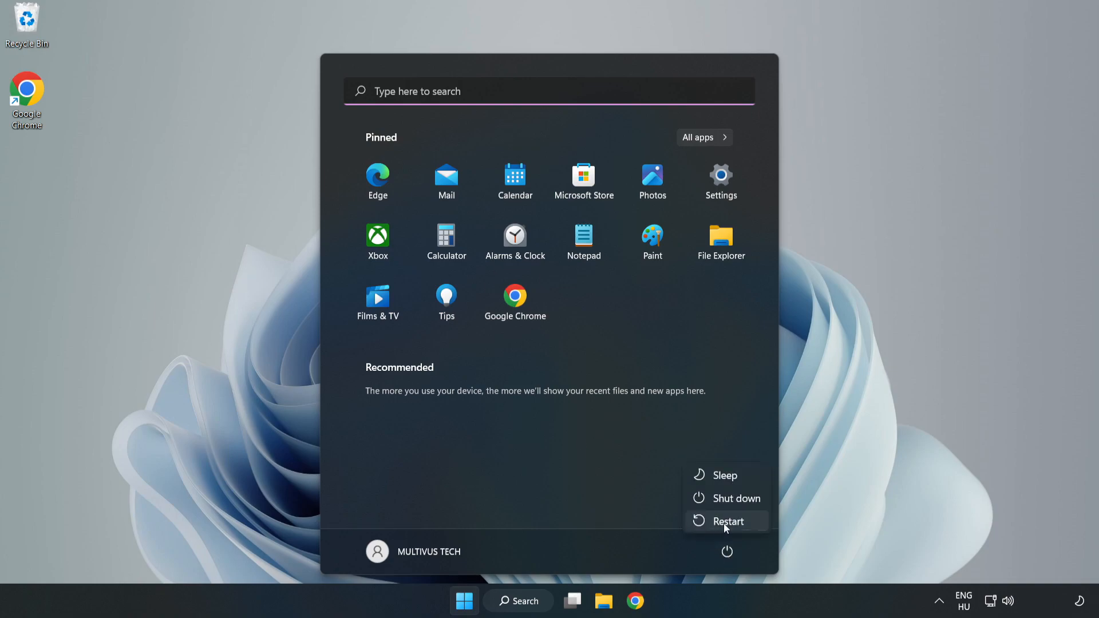
mouse_move(728, 521)
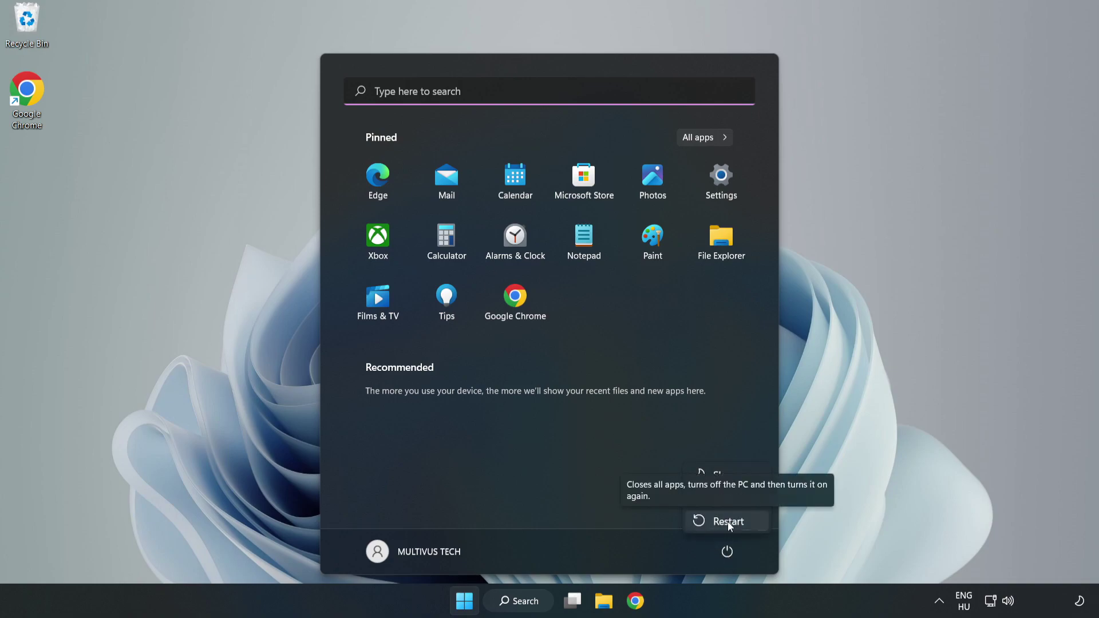